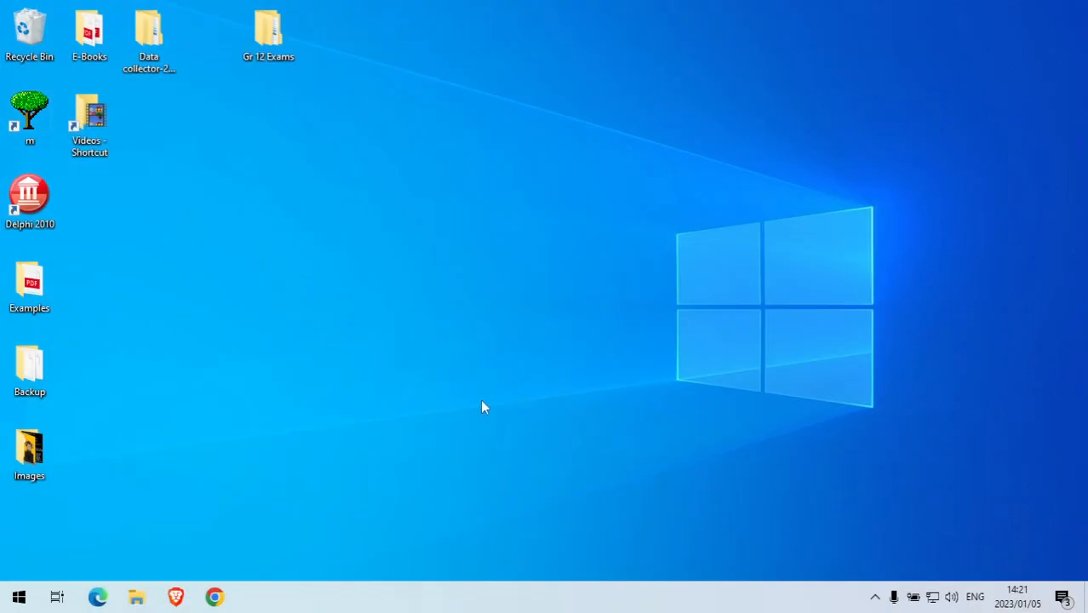
Create a 'Mousemove' folder on the desktop and launch Delphi 2010.
{"action": "right_click", "coordinate": [484, 407]}
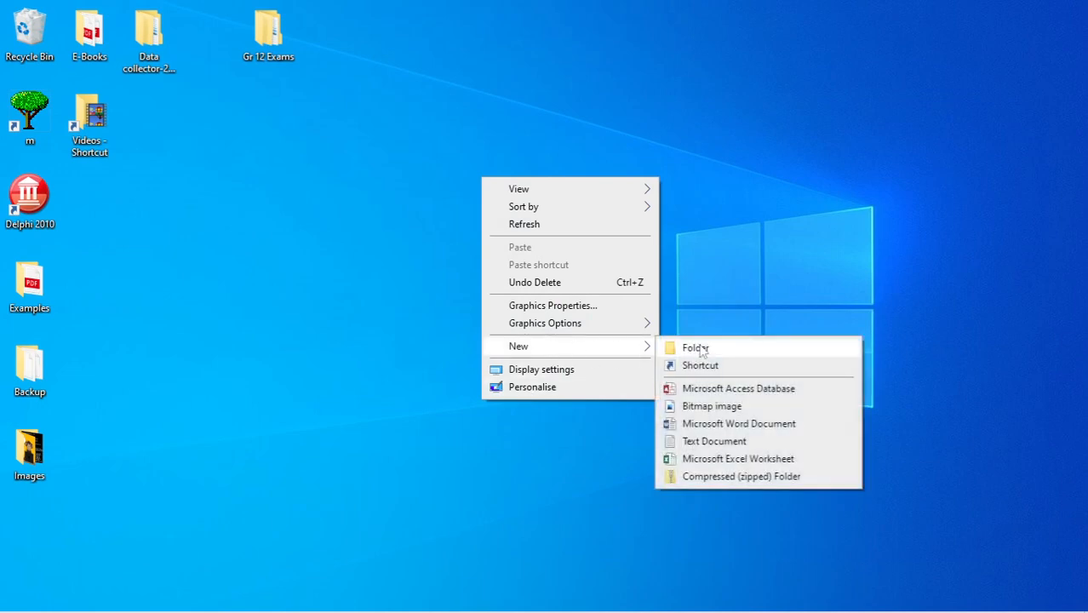
{"action": "left_click", "coordinate": [695, 347]}
{"action": "type", "text": "Mousemove"}
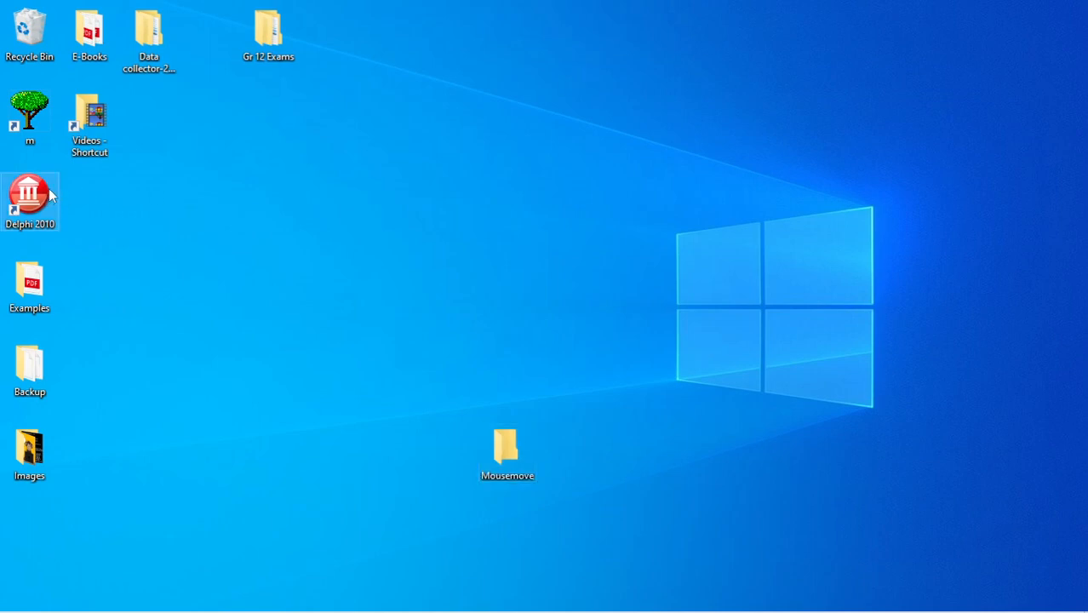
{"action": "double_click", "coordinate": [29, 194]}
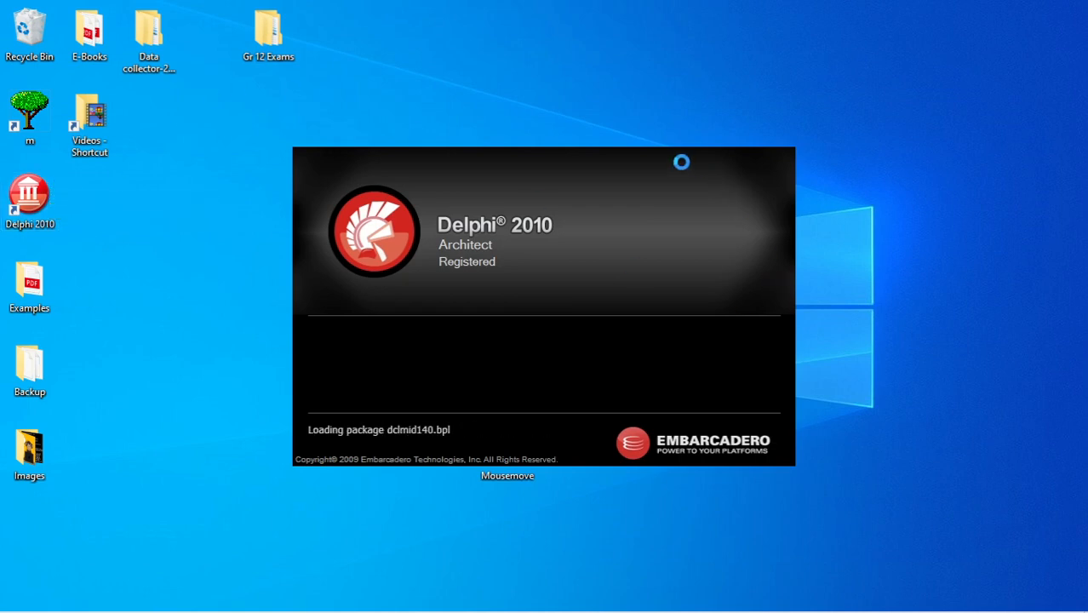
{"action": "mouse_move", "coordinate": [604, 119]}
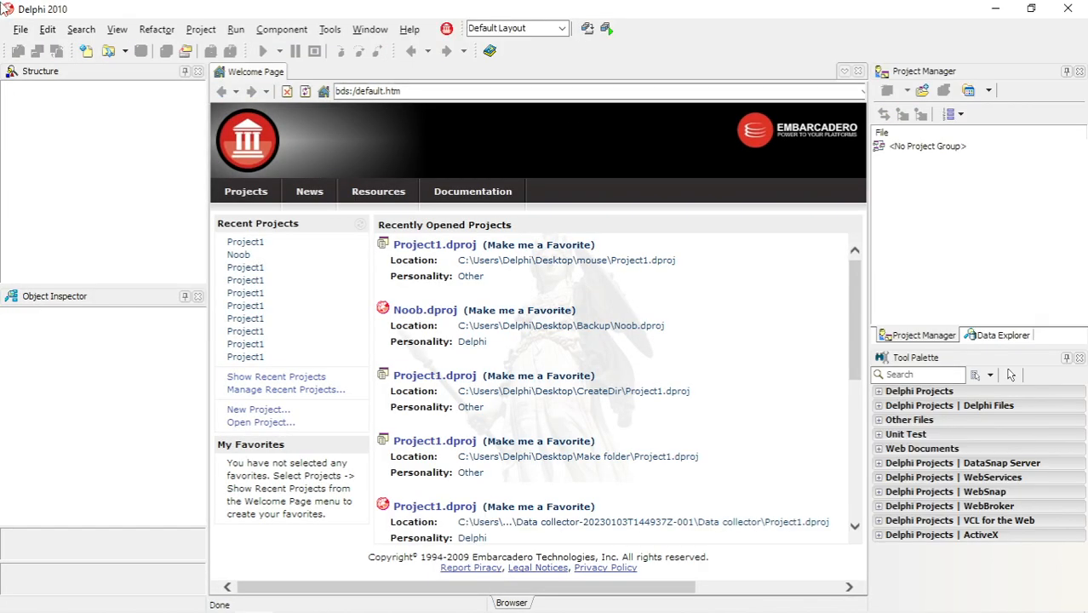
Start a new VCL Forms application, enlarge Form1, and save Unit1 into Desktop\Mousemove.
{"action": "left_click", "coordinate": [20, 28]}
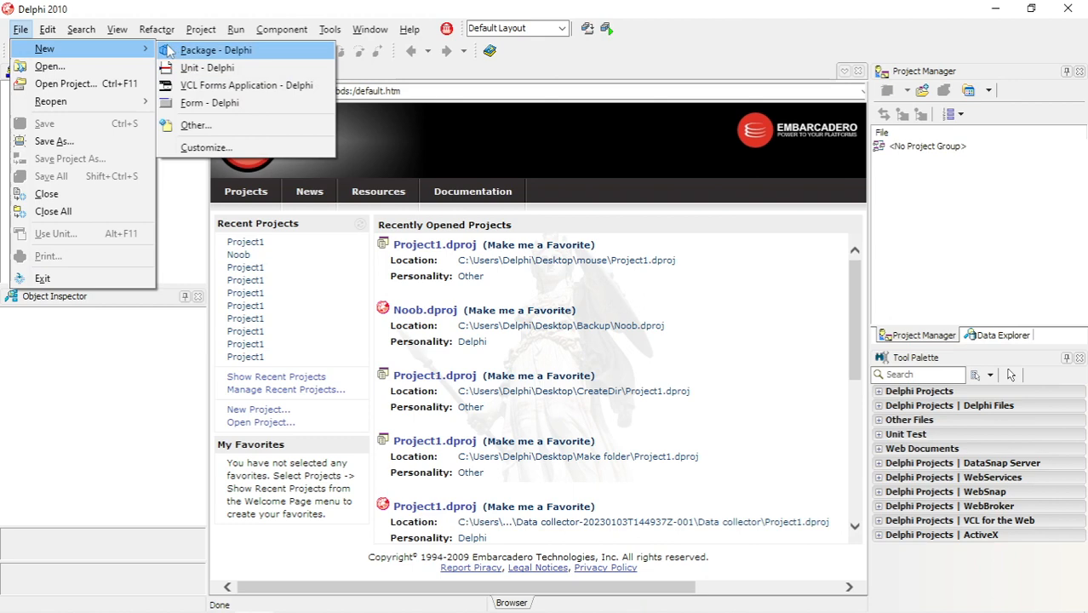
{"action": "left_click", "coordinate": [246, 86]}
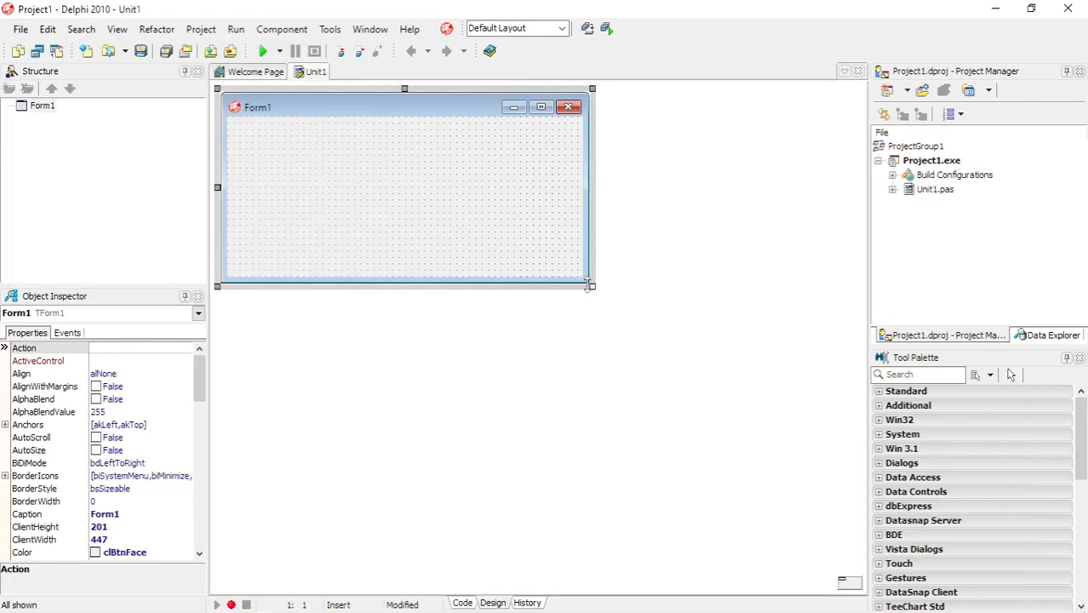
{"action": "left_click_drag", "start_coordinate": [594, 286], "coordinate": [643, 386]}
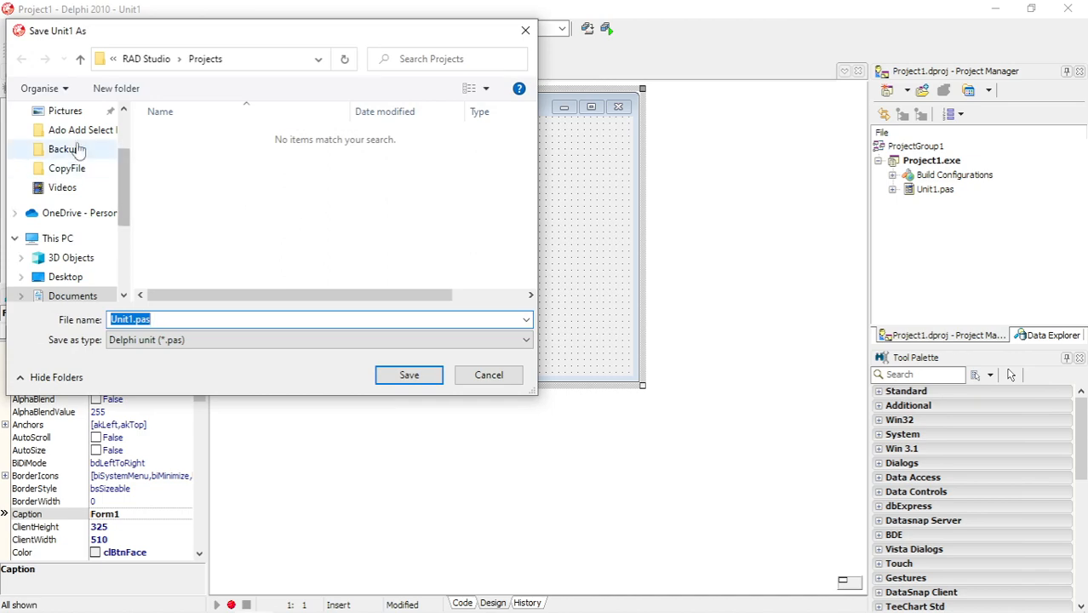
{"action": "left_click", "coordinate": [66, 142]}
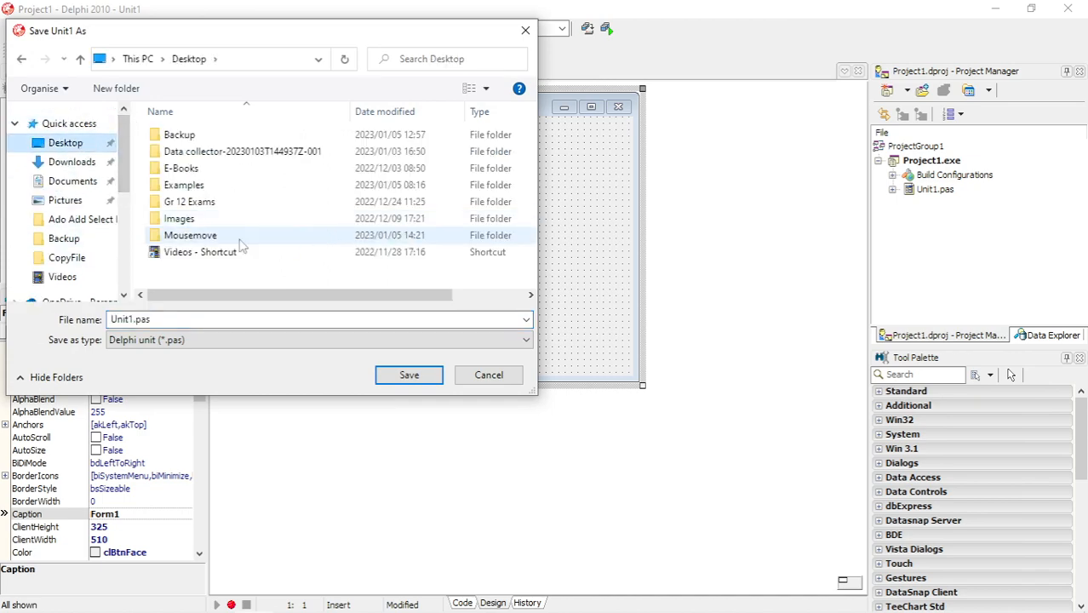
{"action": "left_click", "coordinate": [489, 374]}
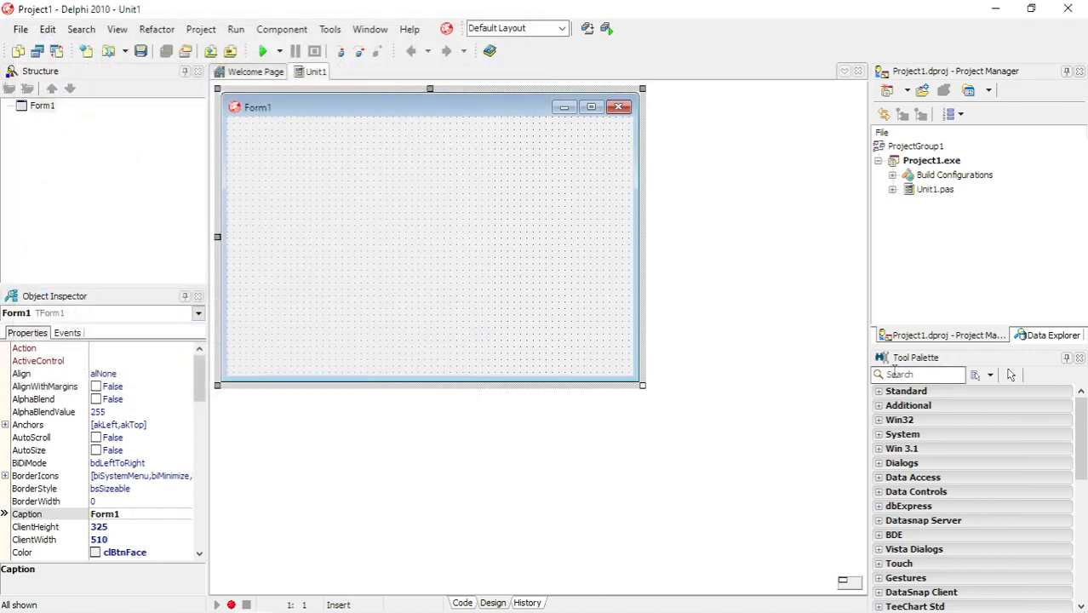
Drop a TTimer and two TLabels onto Form1, captioning the labels x and y.
{"action": "type", "text": "tim"}
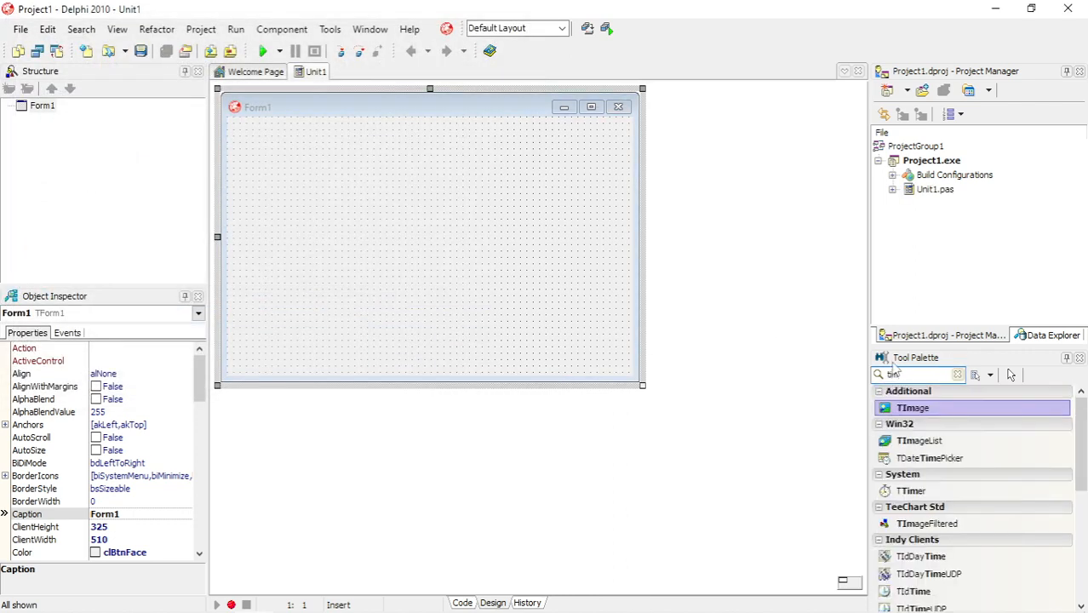
{"action": "type", "text": "timer"}
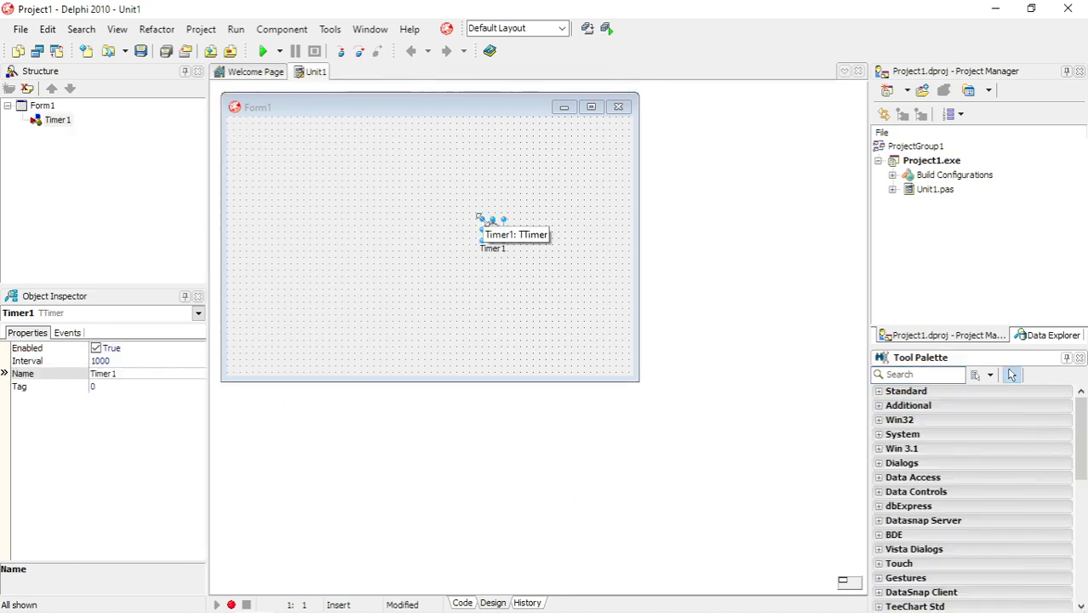
{"action": "mouse_move", "coordinate": [492, 230]}
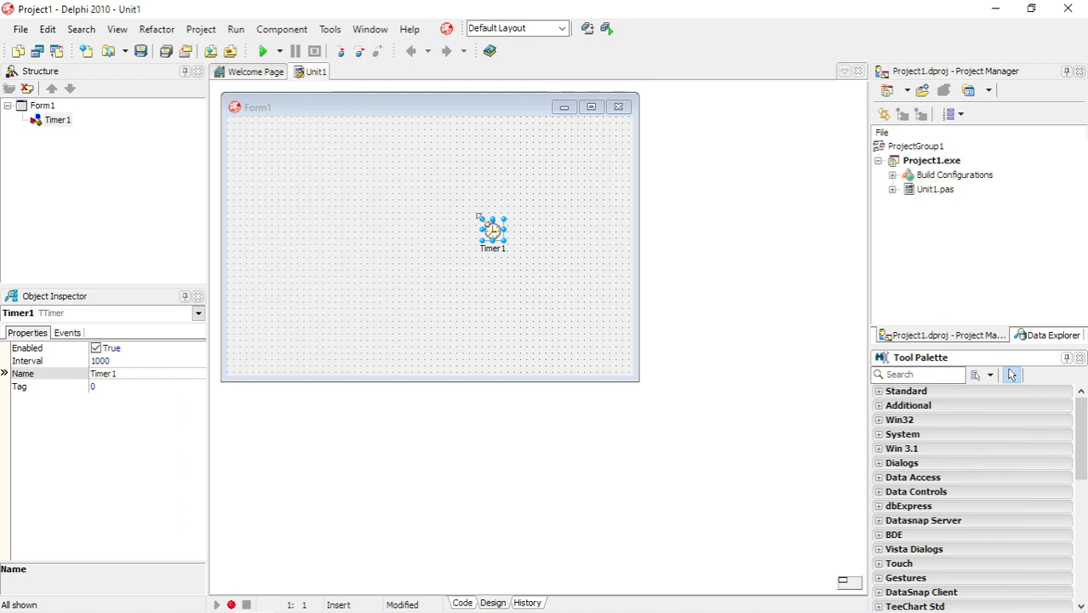
{"action": "mouse_move", "coordinate": [483, 219]}
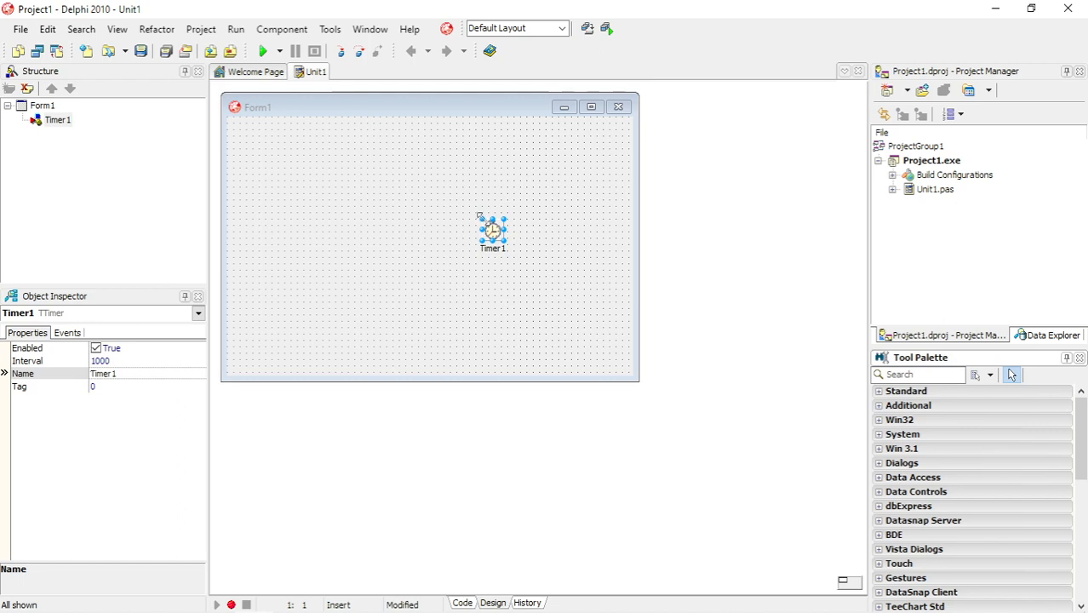
{"action": "left_click", "coordinate": [919, 375]}
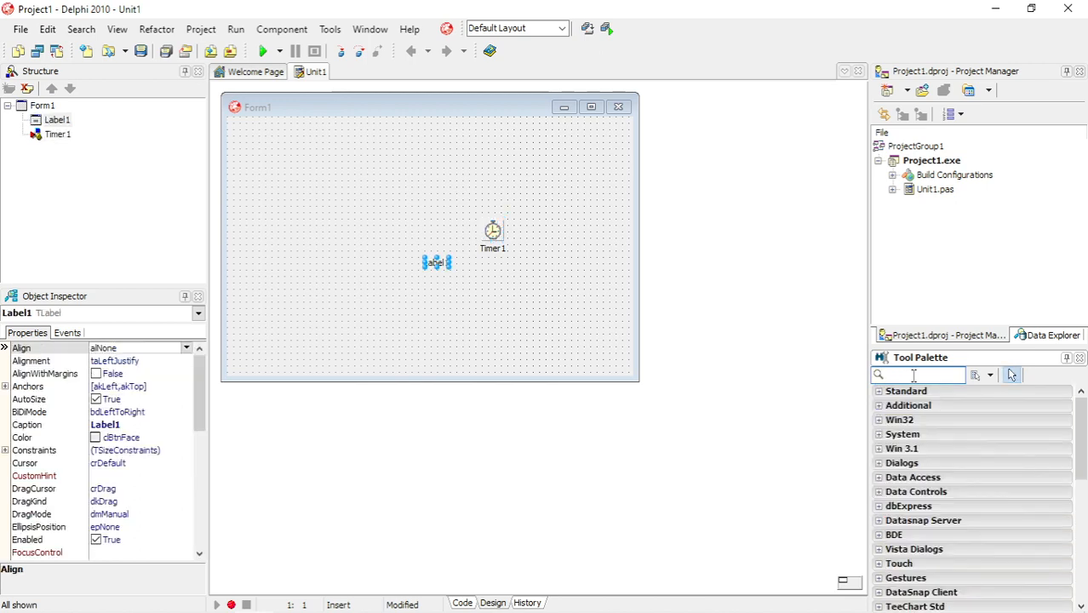
{"action": "mouse_move", "coordinate": [919, 376]}
{"action": "type", "text": "lab"}
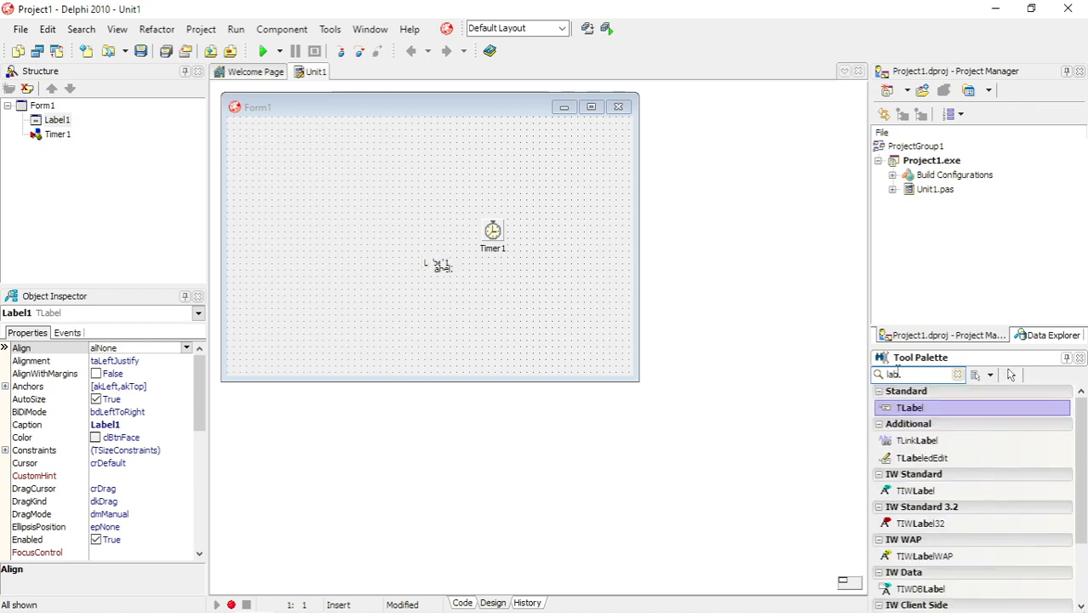
{"action": "left_click", "coordinate": [411, 288]}
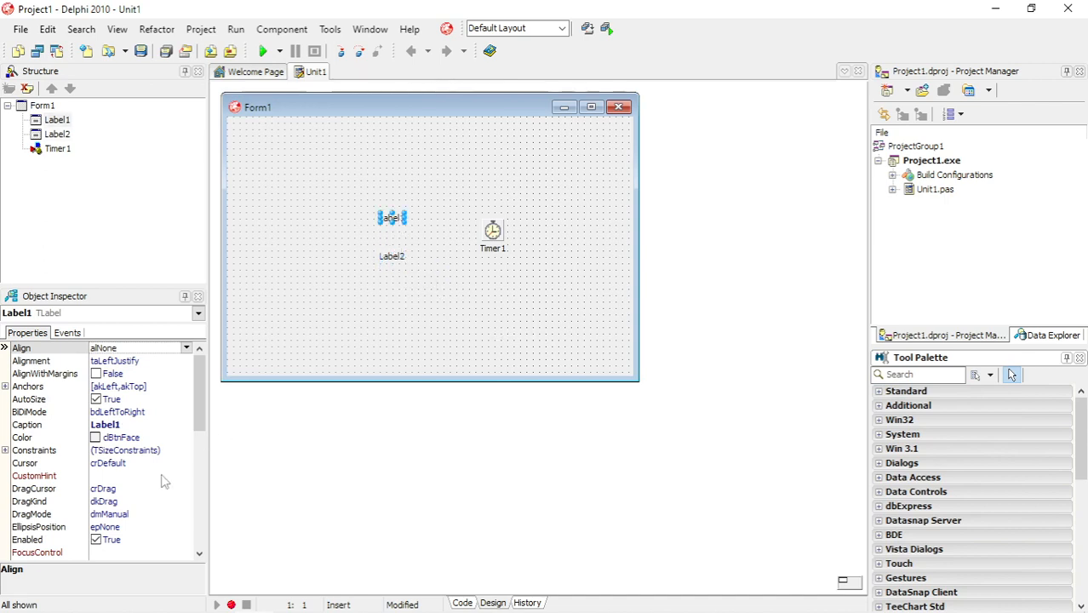
{"action": "type", "text": "x"}
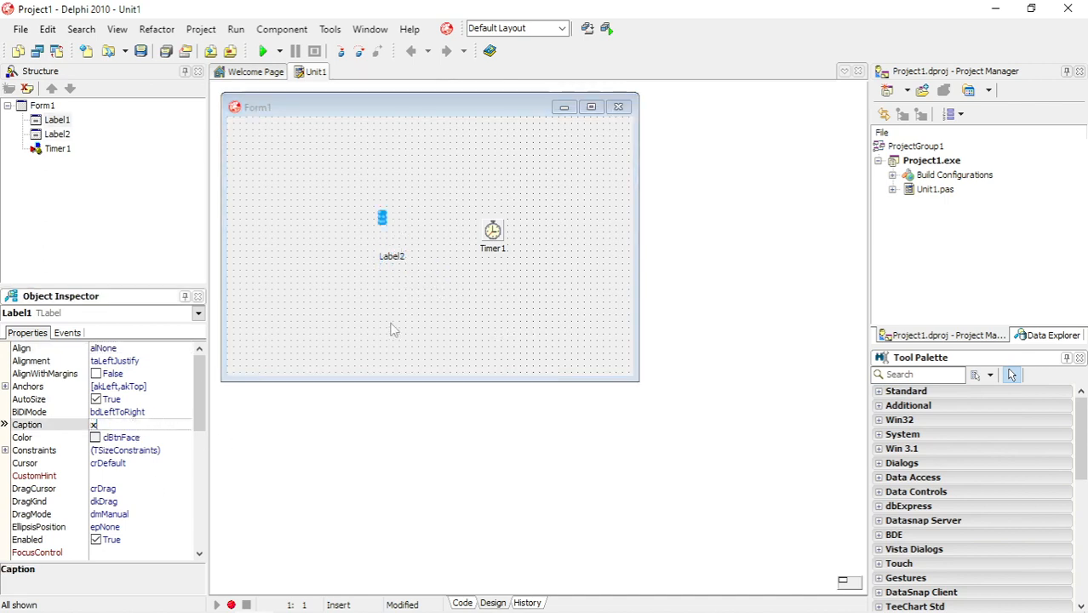
{"action": "left_click", "coordinate": [392, 255]}
{"action": "type", "text": "y"}
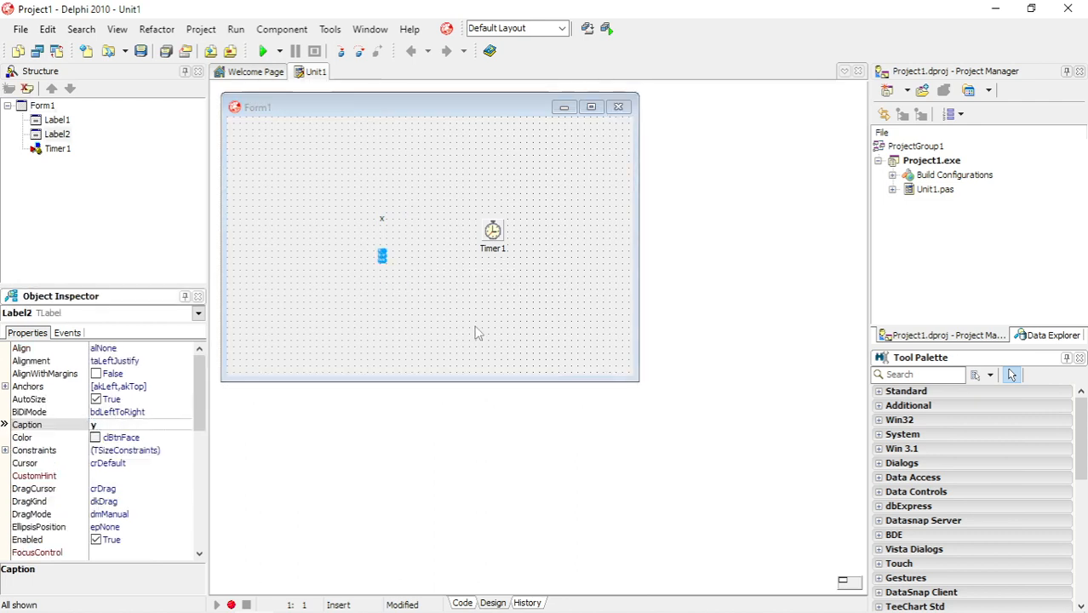
{"action": "left_click", "coordinate": [493, 231]}
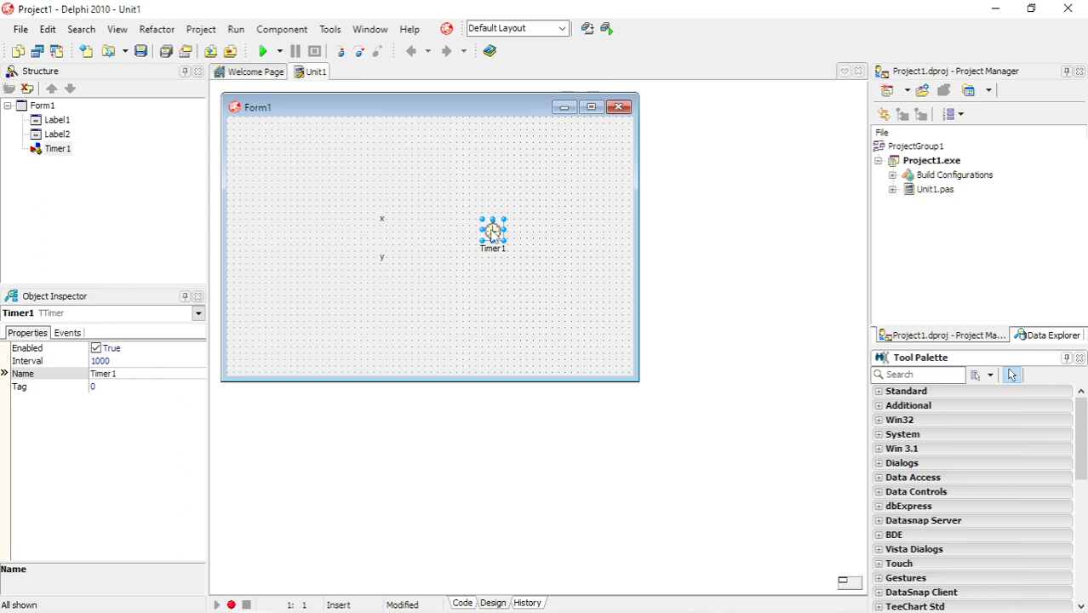
{"action": "mouse_move", "coordinate": [494, 232]}
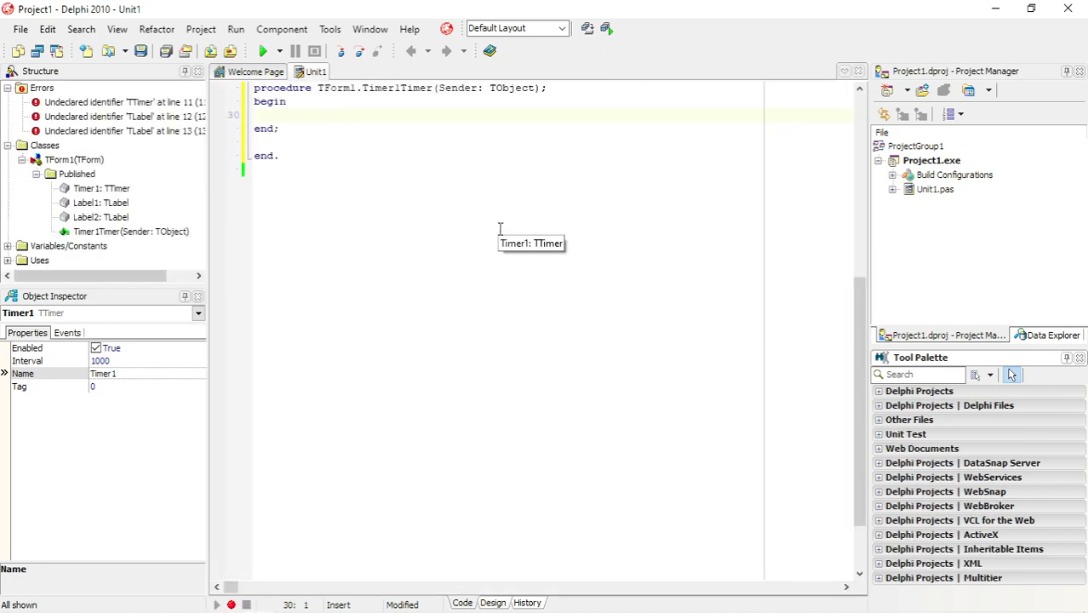
{"action": "mouse_move", "coordinate": [501, 226]}
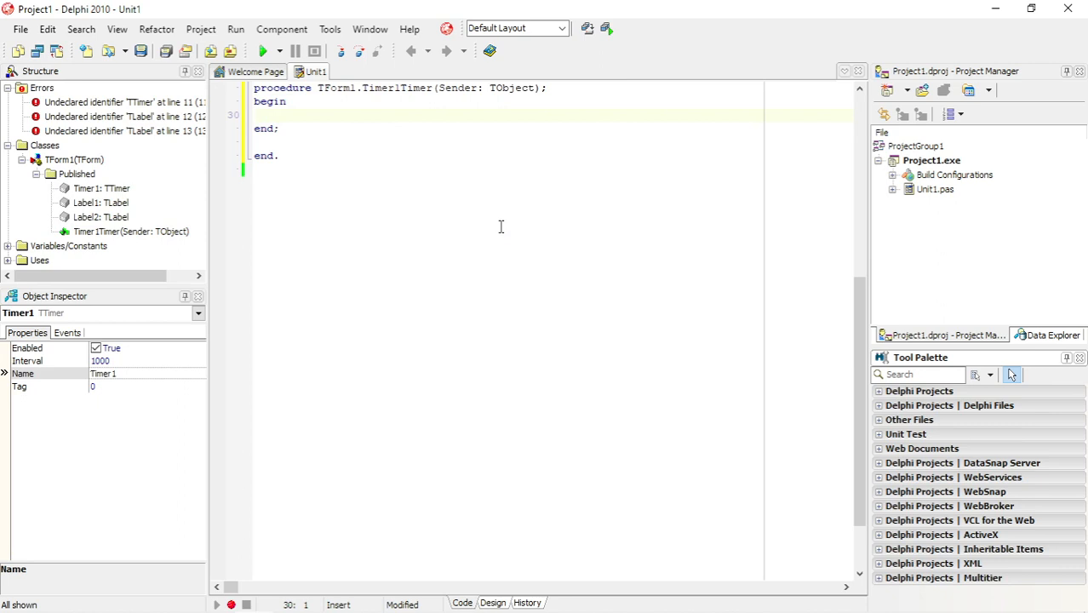
{"action": "mouse_move", "coordinate": [373, 84]}
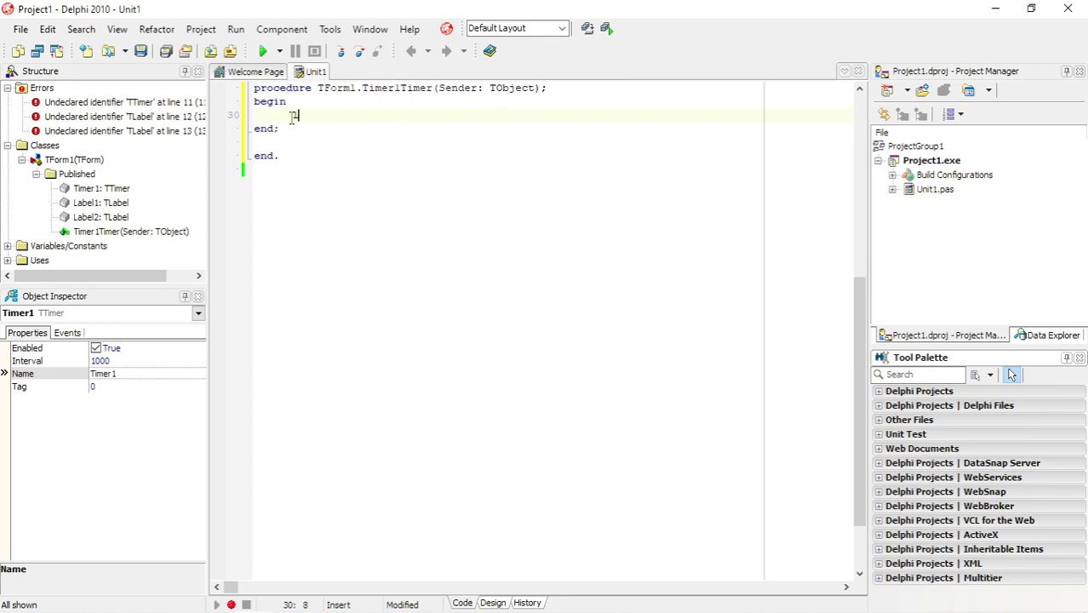
In Timer1's OnTimer handler, type label1.Caption:=mouse.CursorPos.X using code completion.
{"action": "type", "text": "label1.c"}
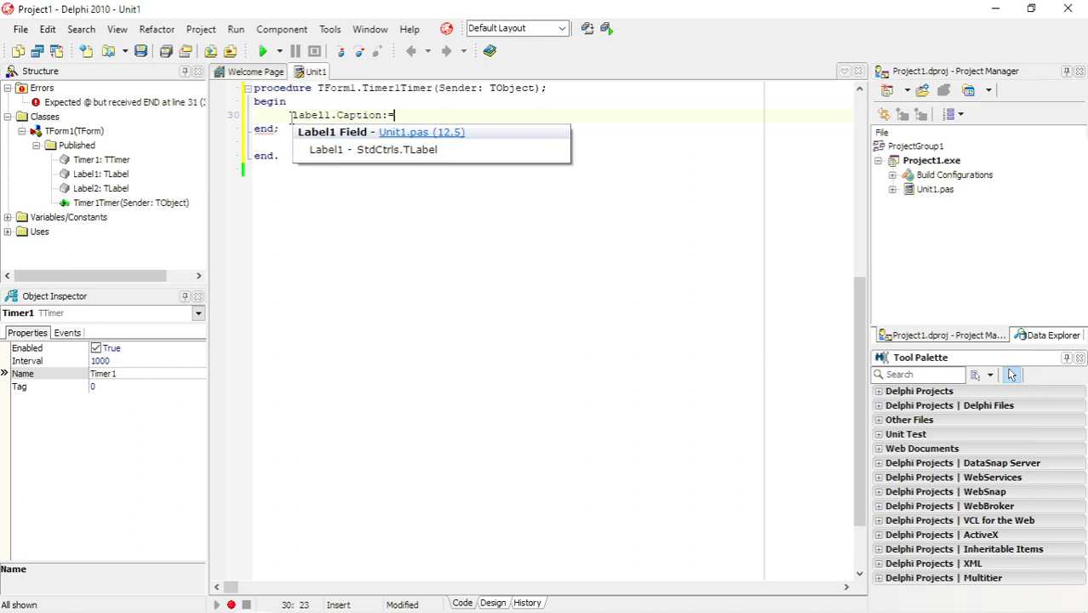
{"action": "type", "text": "mou"}
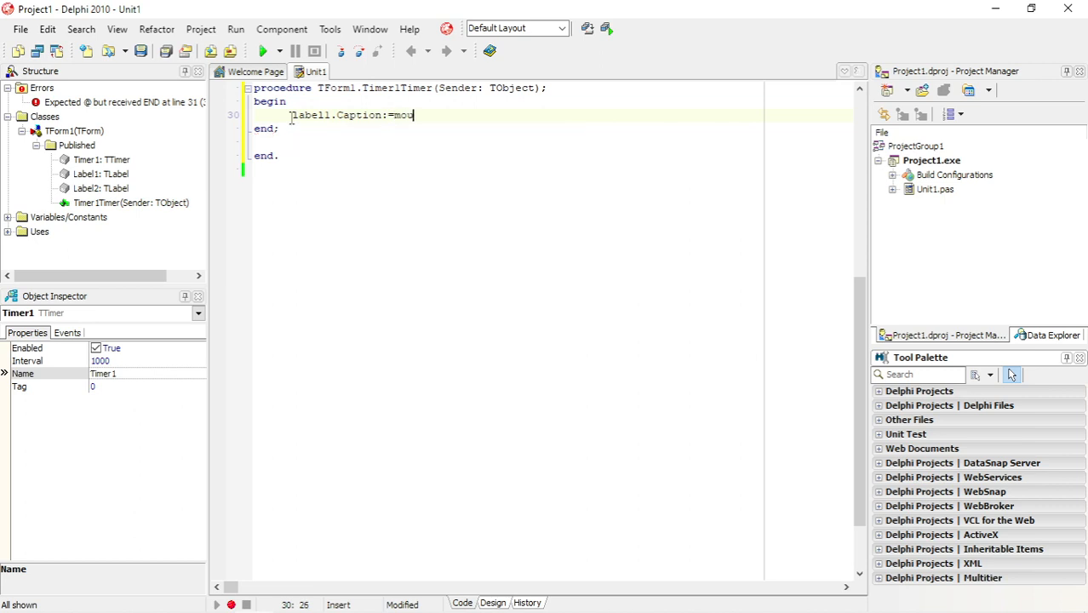
{"action": "type", "text": "se."}
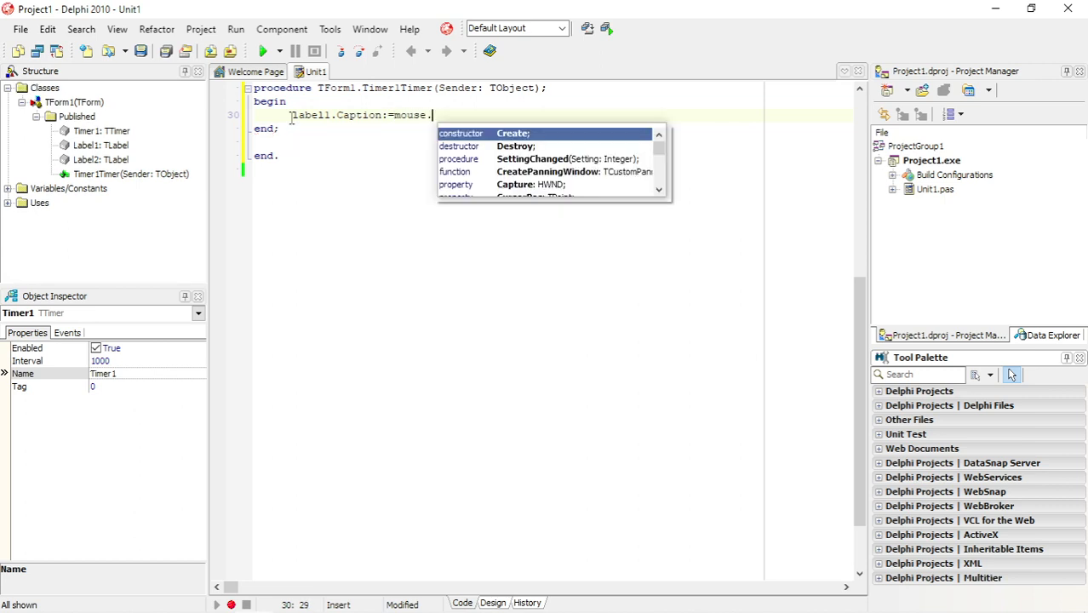
{"action": "type", "text": "cur"}
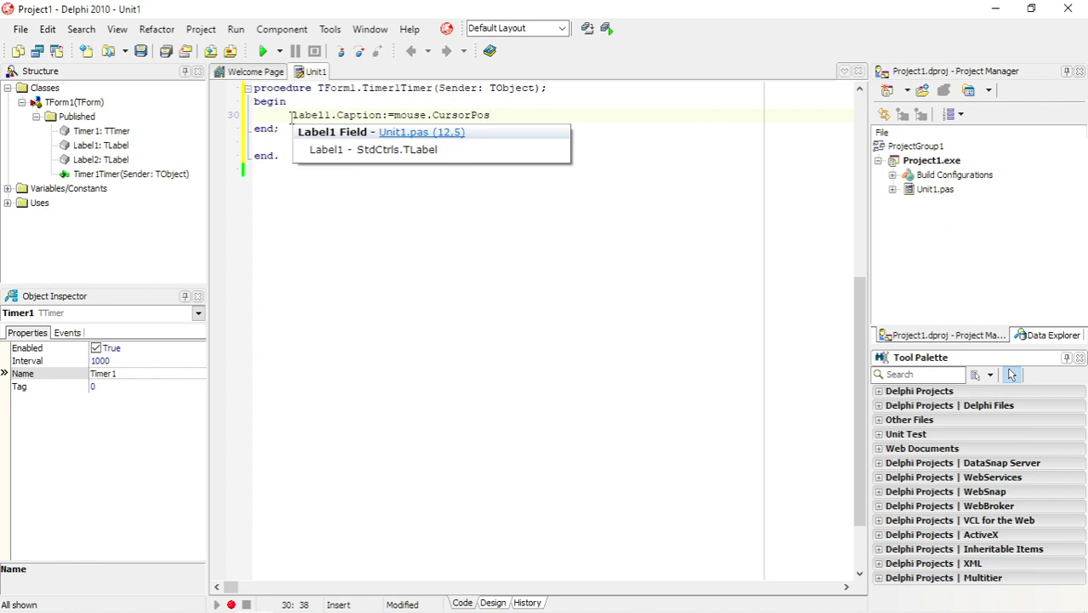
{"action": "type", "text": "."}
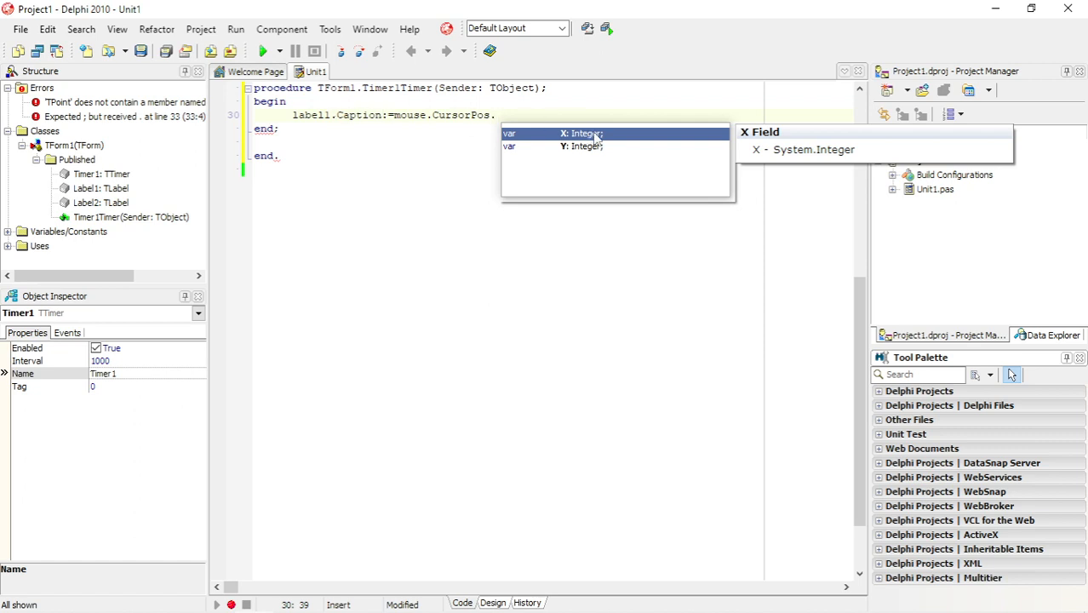
{"action": "type", "text": "."}
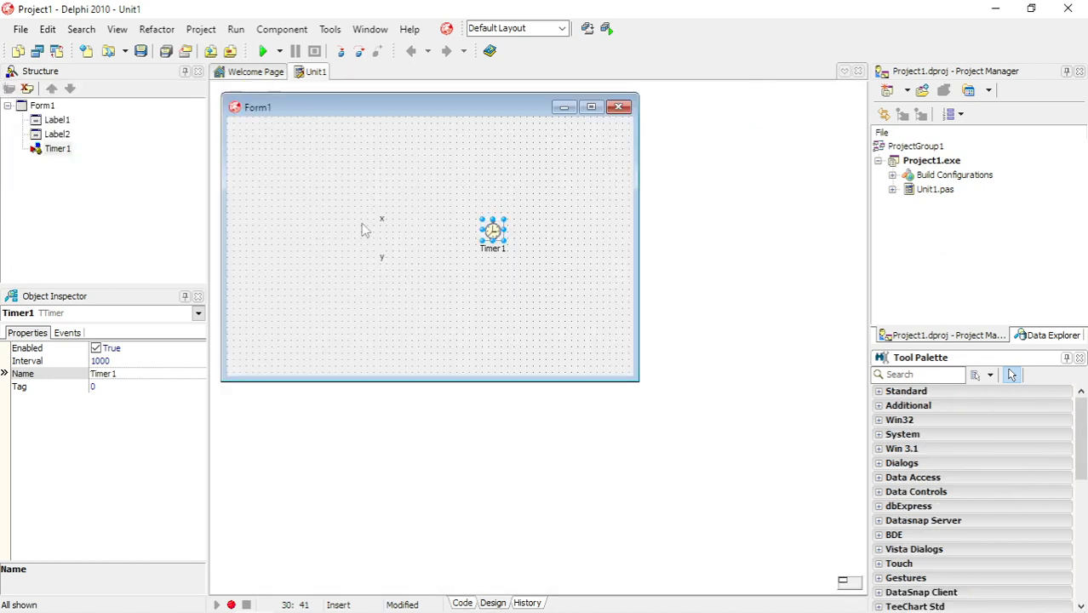
Add label2.Caption:=intTostr(mouse.CursorPos.Y); and wrap label1's expression in intTostr().
{"action": "left_click", "coordinate": [462, 603]}
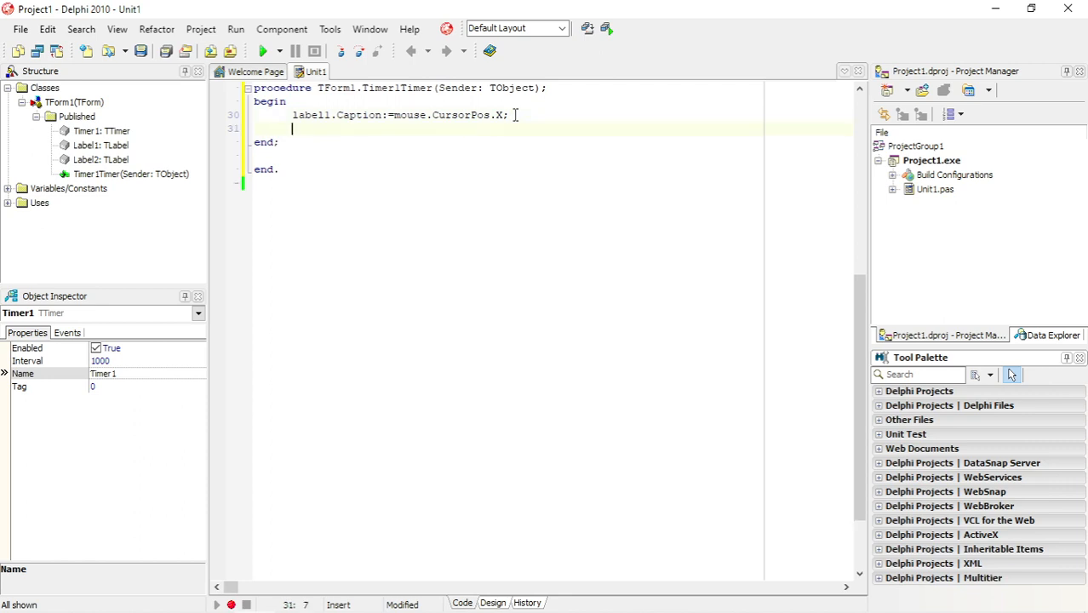
{"action": "type", "text": "labe2.c"}
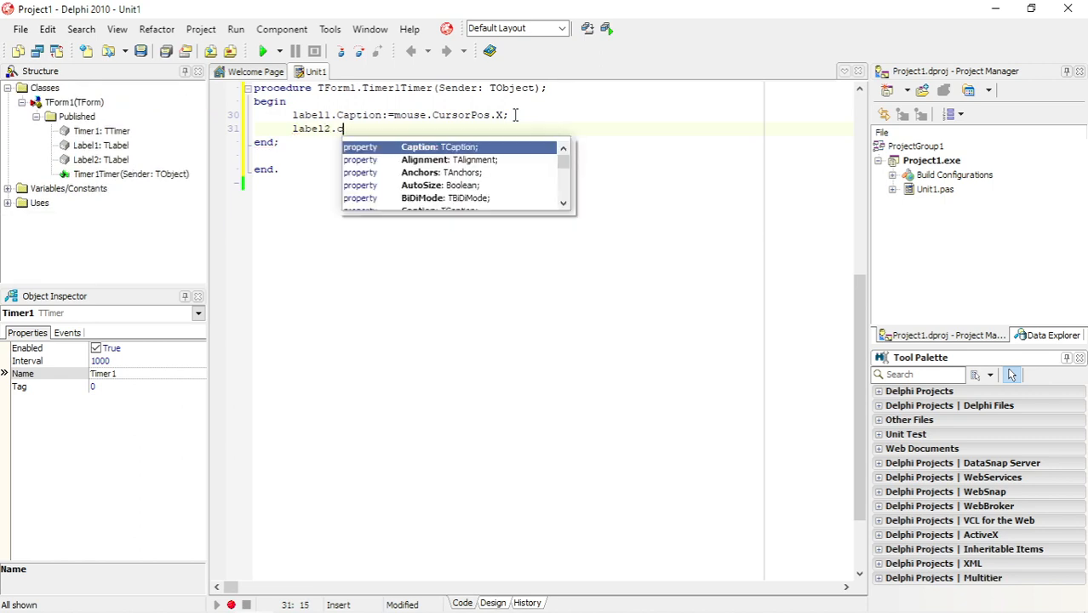
{"action": "type", "text": "aption:="}
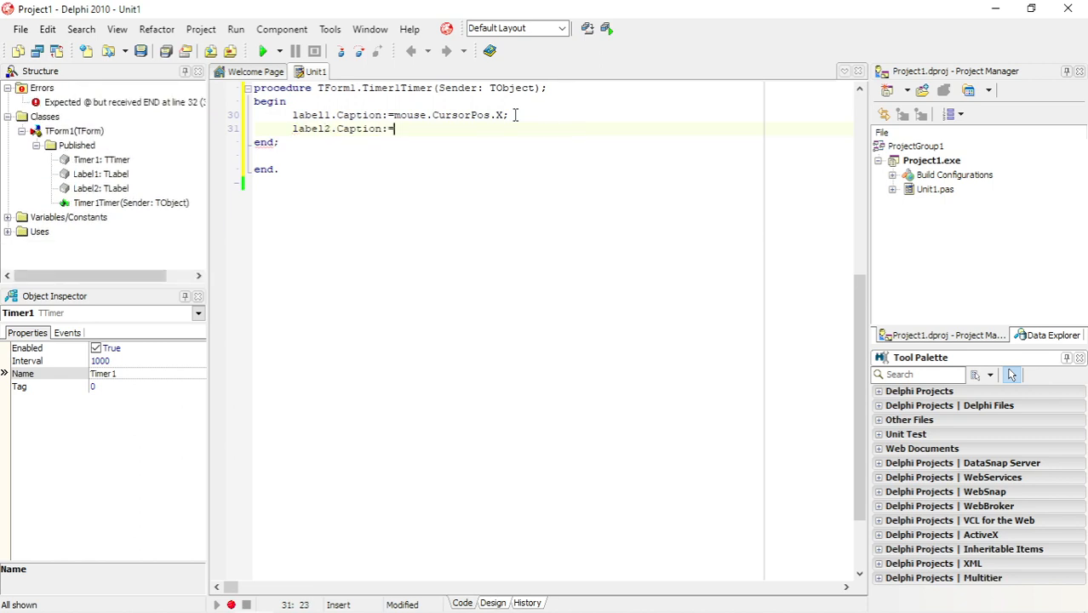
{"action": "type", "text": "mouser.cu"}
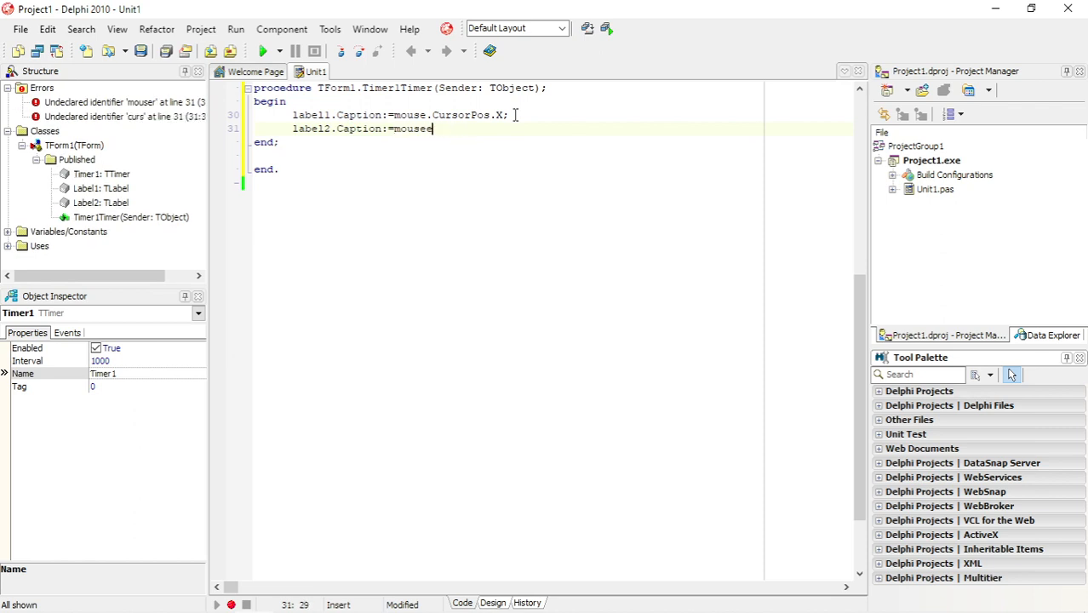
{"action": "type", "text": "."}
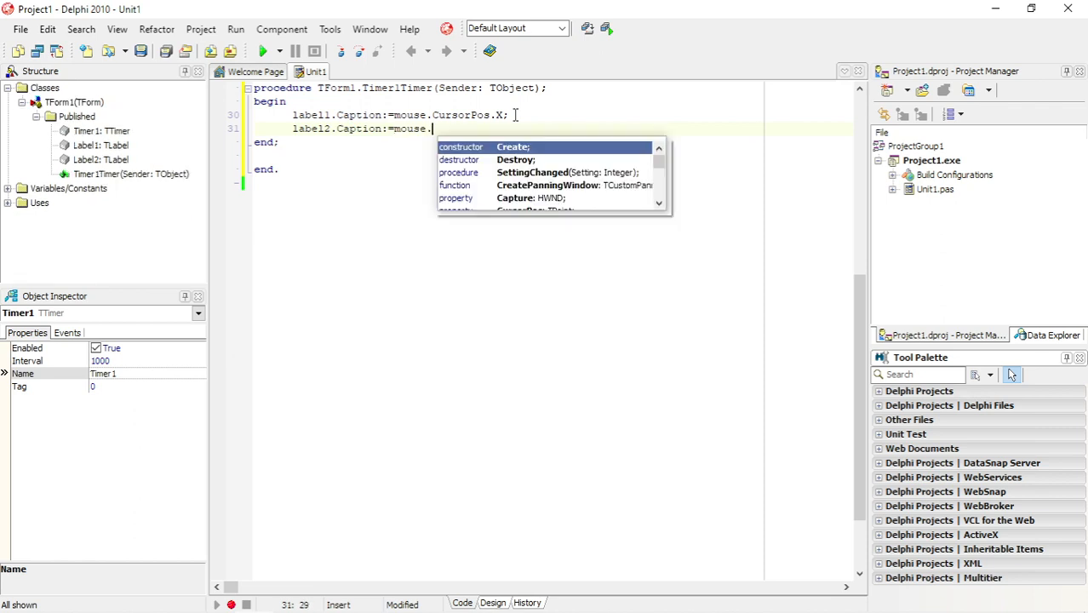
{"action": "type", "text": "CursorPos"}
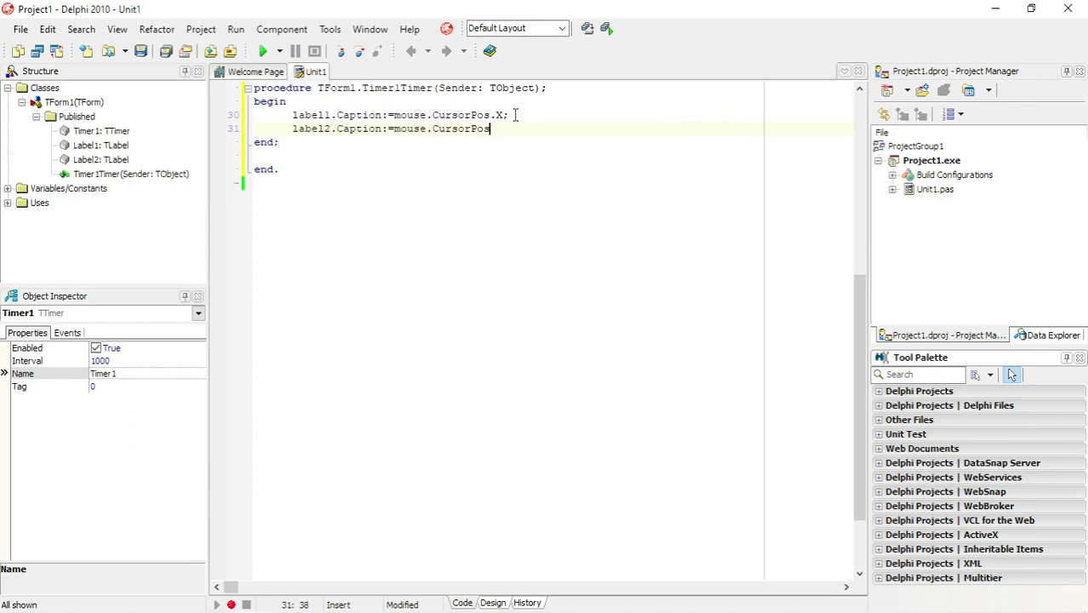
{"action": "type", "text": "."}
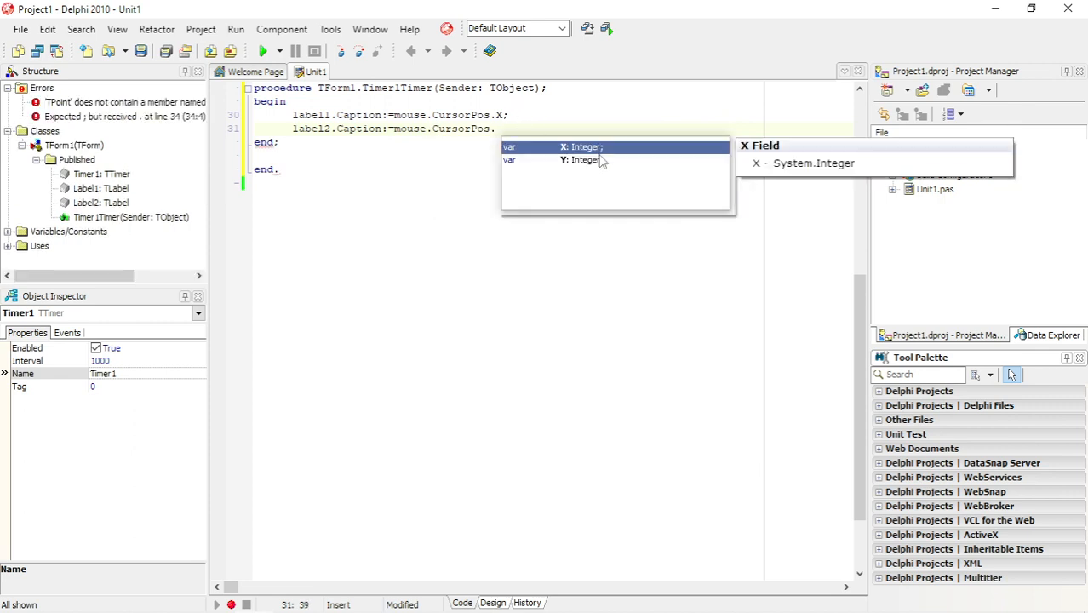
{"action": "mouse_move", "coordinate": [581, 160]}
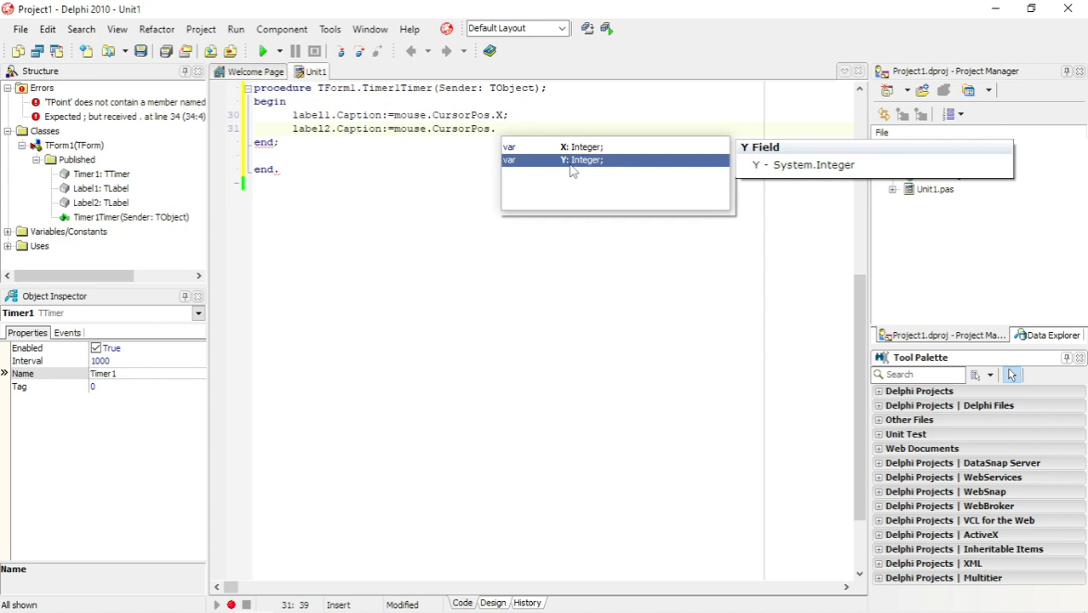
{"action": "type", "text": "Y"}
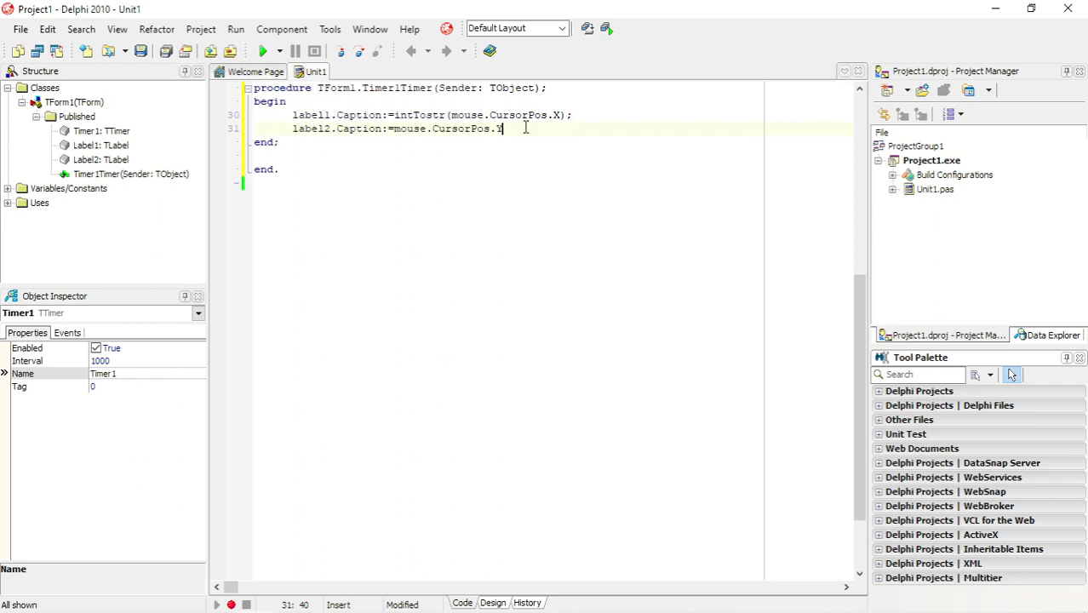
{"action": "type", "text": ";"}
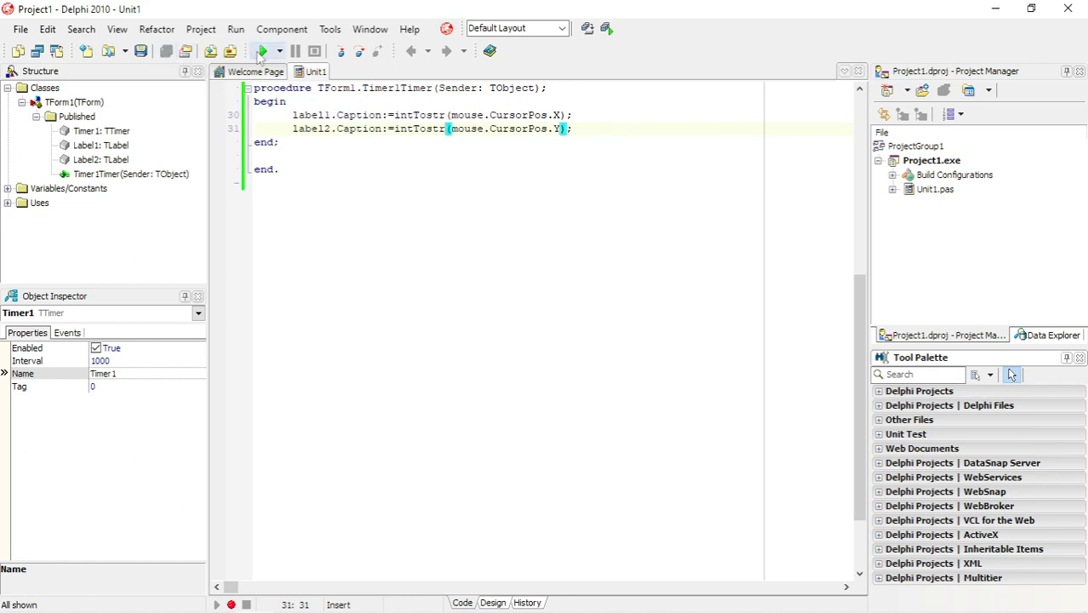
Run the app, set Timer1's Interval to 10, rerun, then close the form.
{"action": "left_click", "coordinate": [264, 52]}
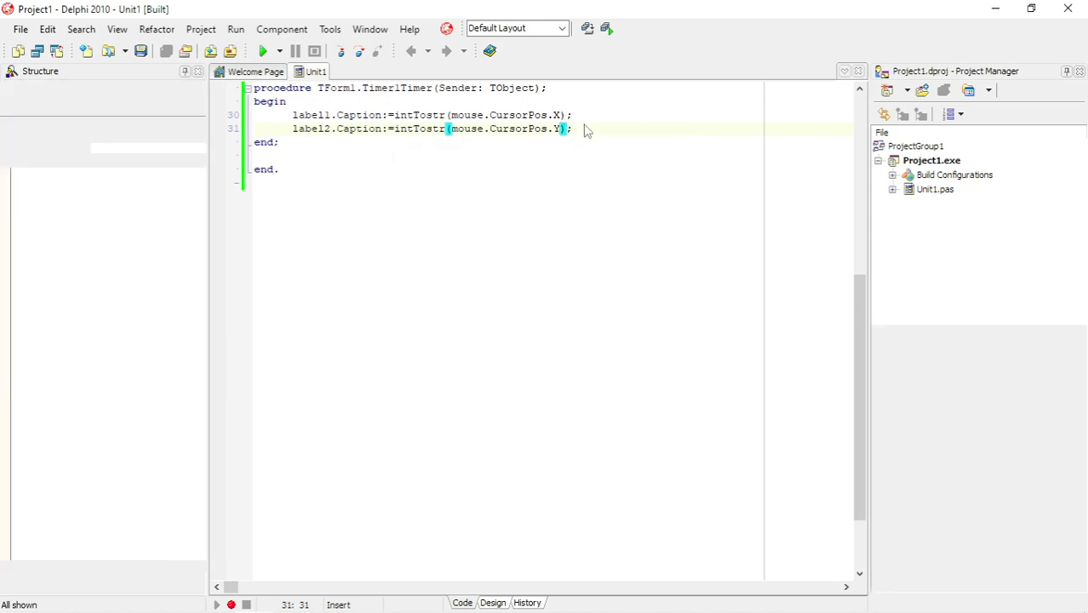
{"action": "left_click", "coordinate": [263, 51]}
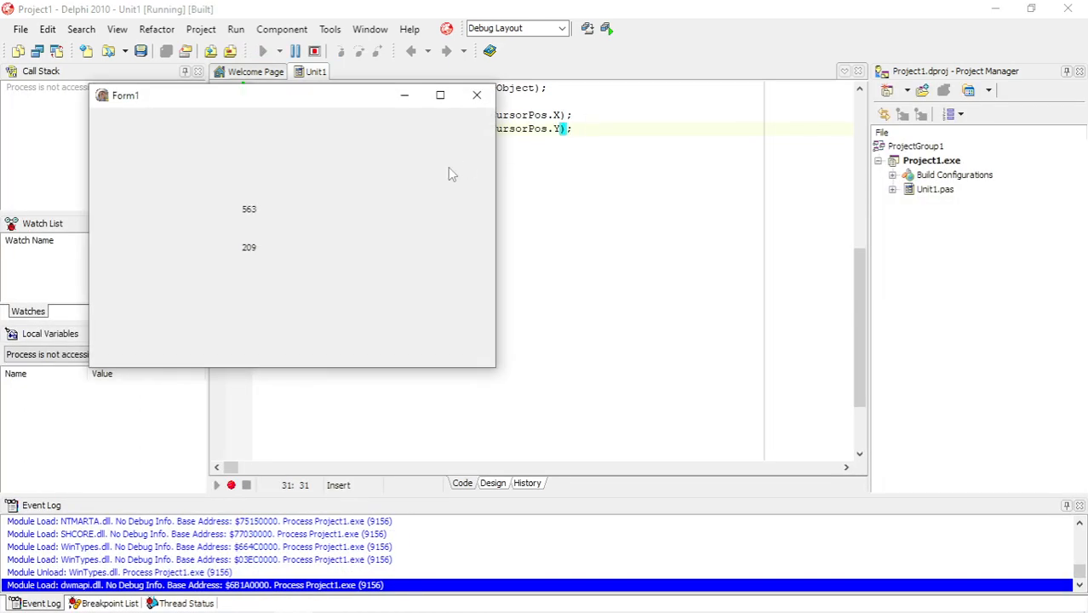
{"action": "mouse_move", "coordinate": [310, 281]}
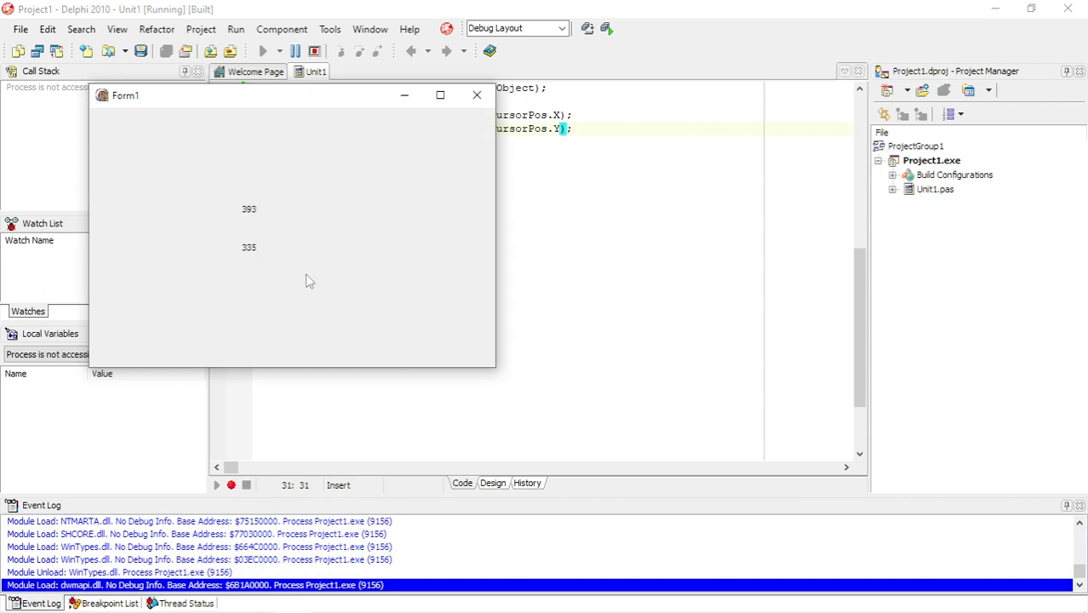
{"action": "mouse_move", "coordinate": [464, 119]}
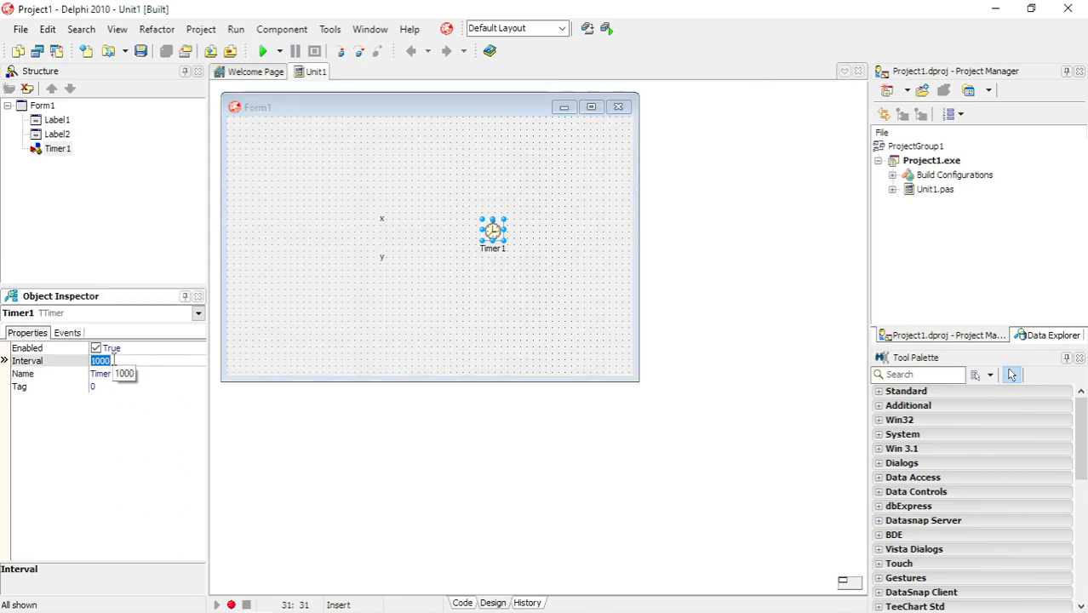
{"action": "type", "text": "10"}
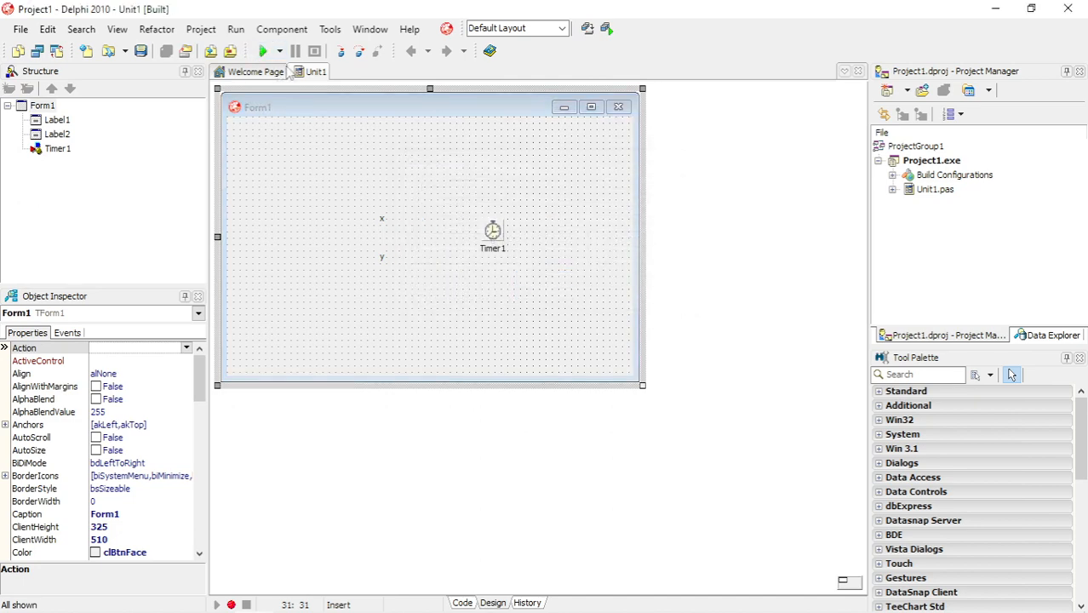
{"action": "left_click", "coordinate": [263, 52]}
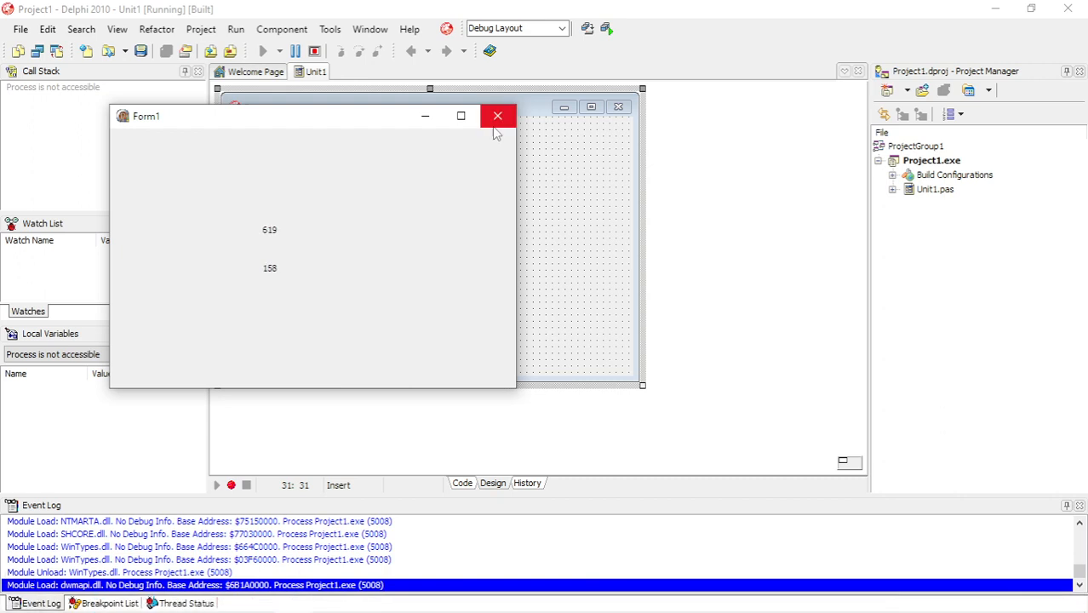
{"action": "left_click", "coordinate": [498, 115]}
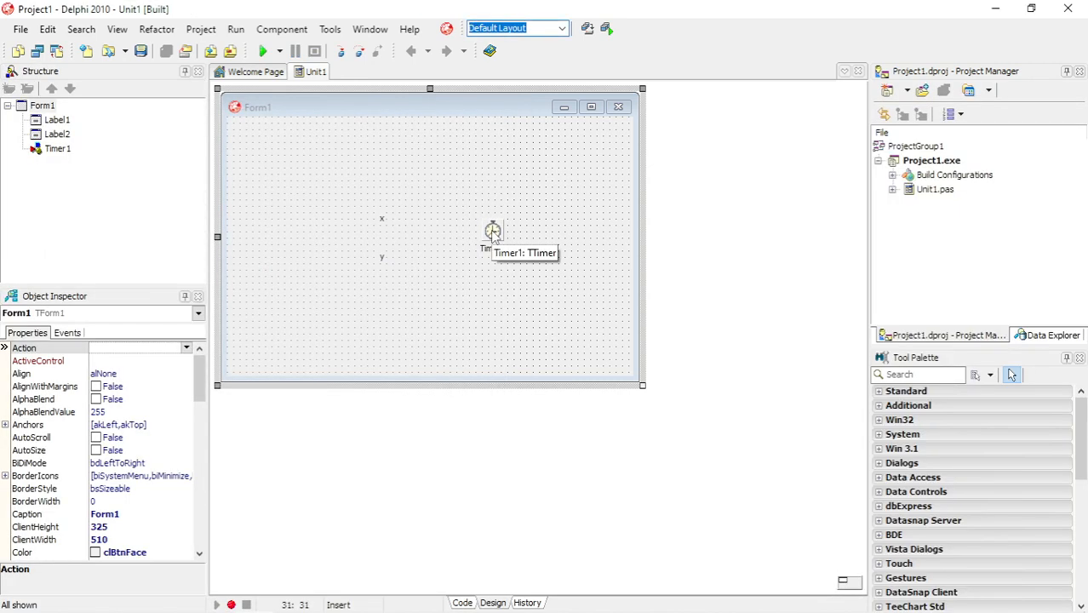
Declare a global variable P: TPoint and open a blank line in the timer handler.
{"action": "left_click", "coordinate": [493, 230]}
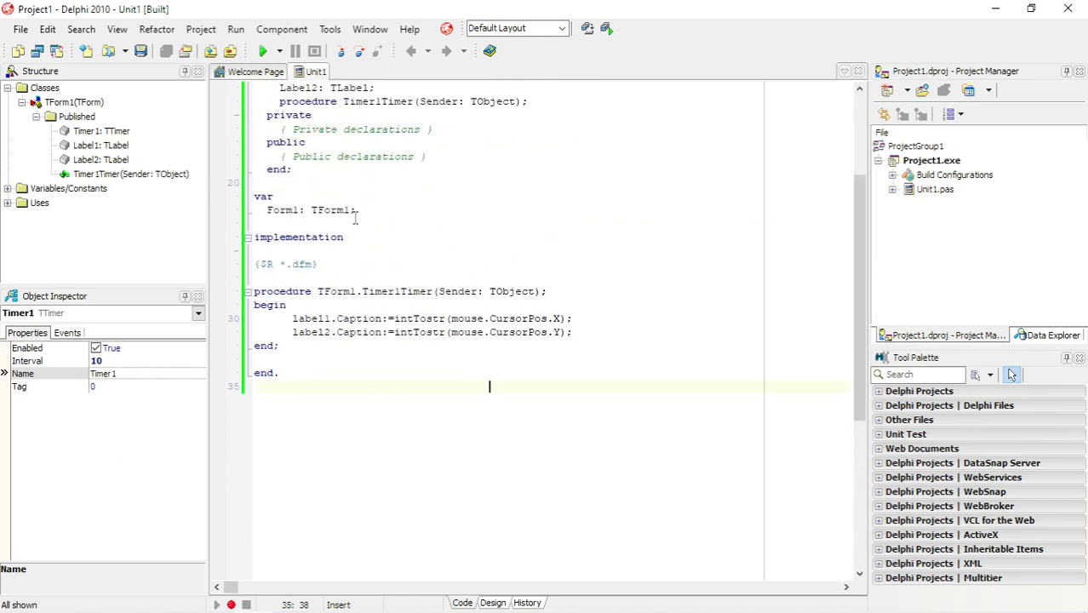
{"action": "type", "text": "F"}
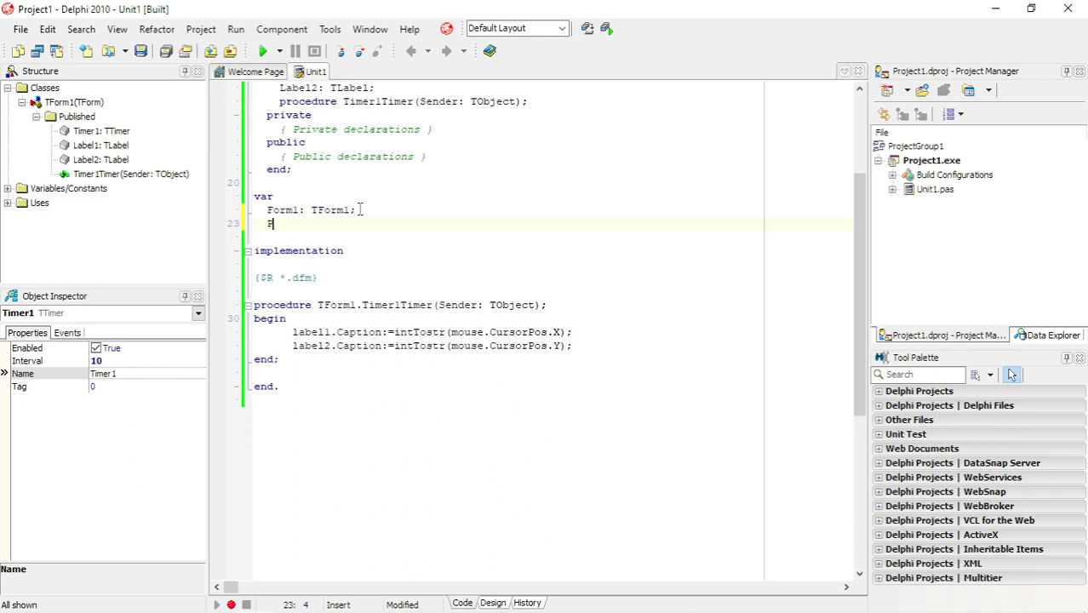
{"action": "type", "text": ": TF"}
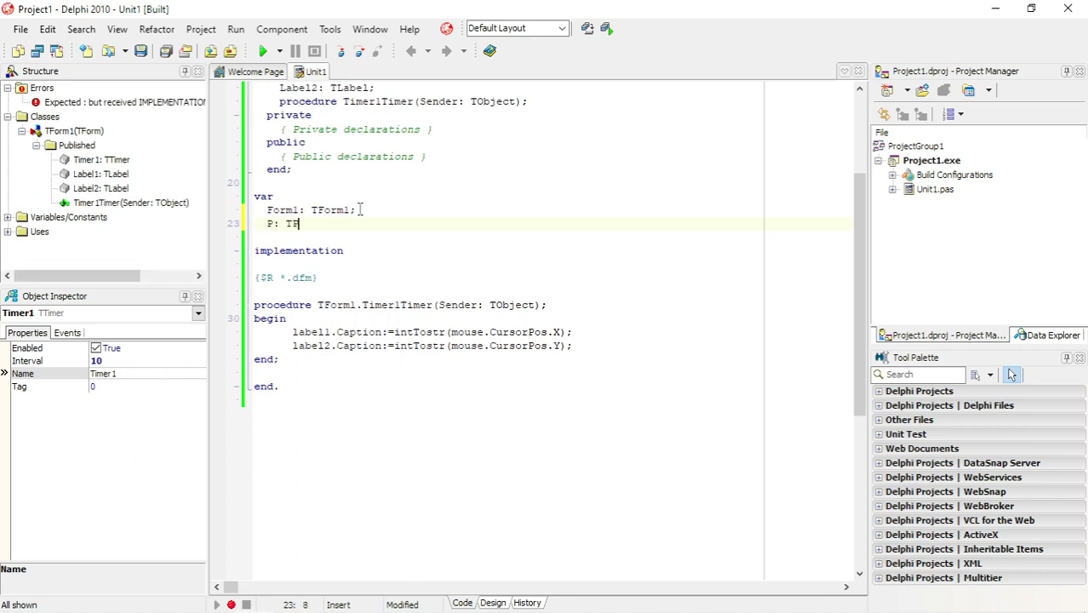
{"action": "type", "text": "Point;"}
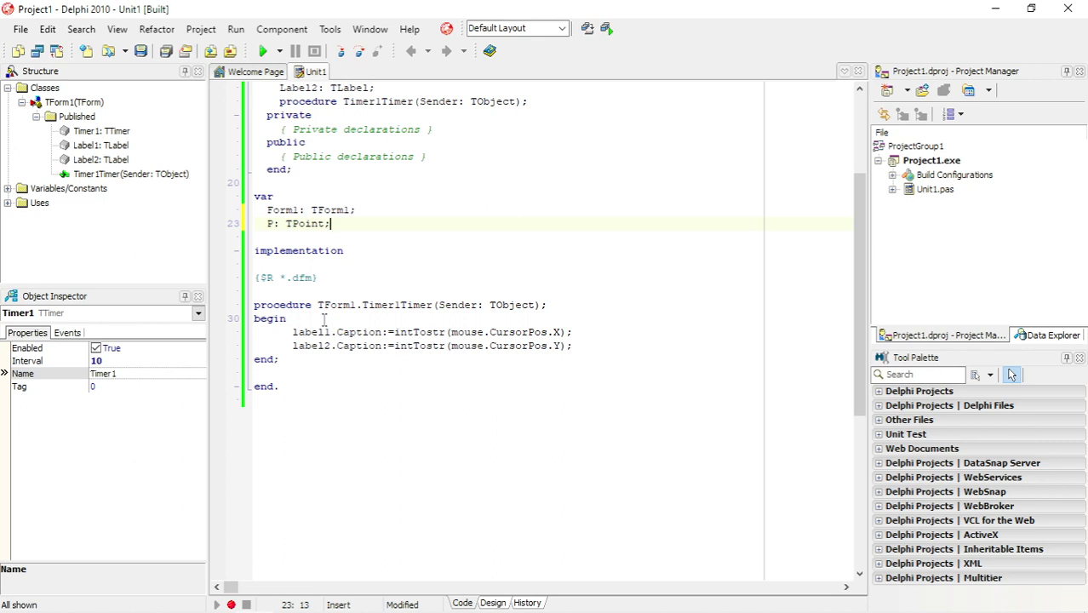
{"action": "left_click", "coordinate": [313, 319]}
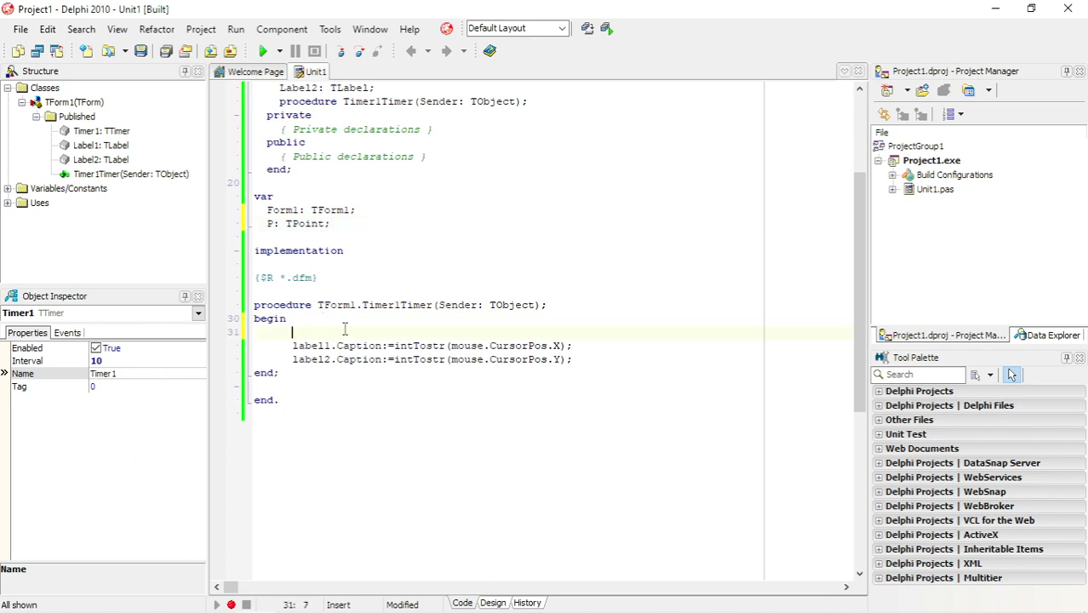
Add P:=mouse.CursorPos; at the top of the timer handler.
{"action": "type", "text": "P"}
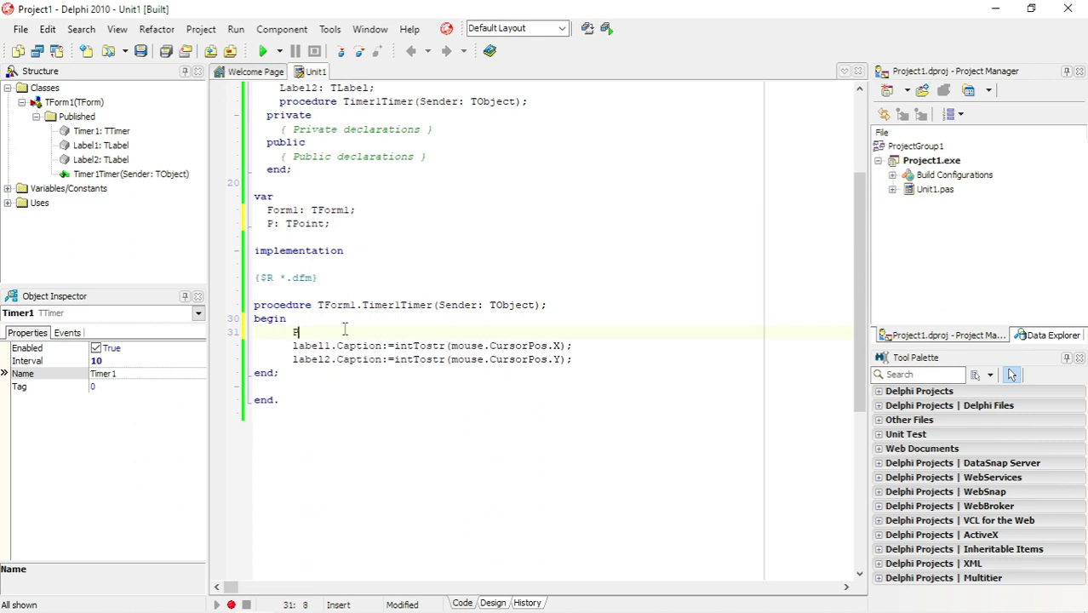
{"action": "type", "text": ":="}
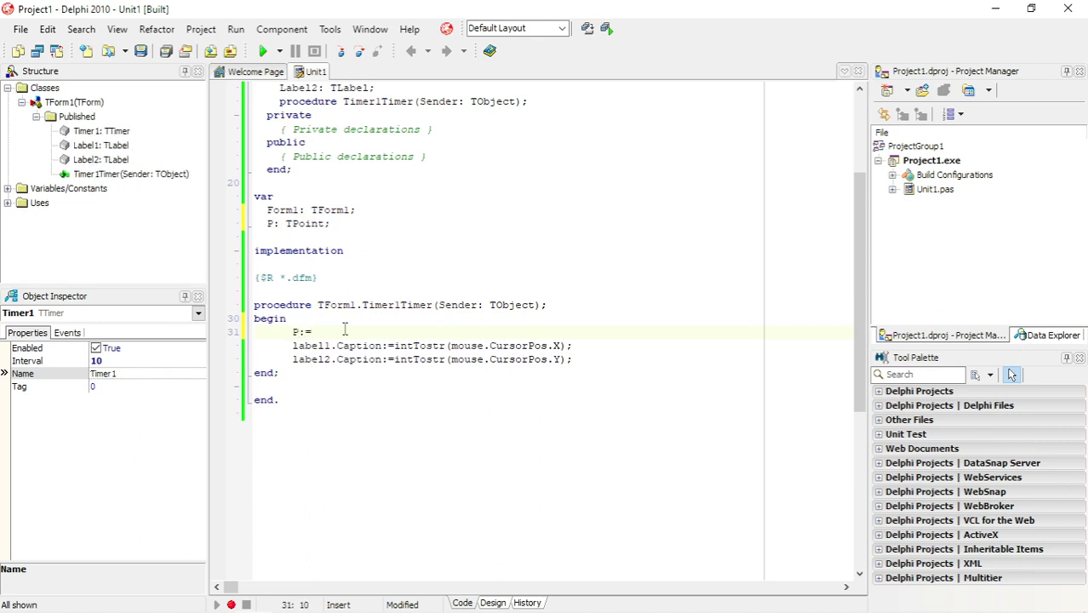
{"action": "type", "text": "="}
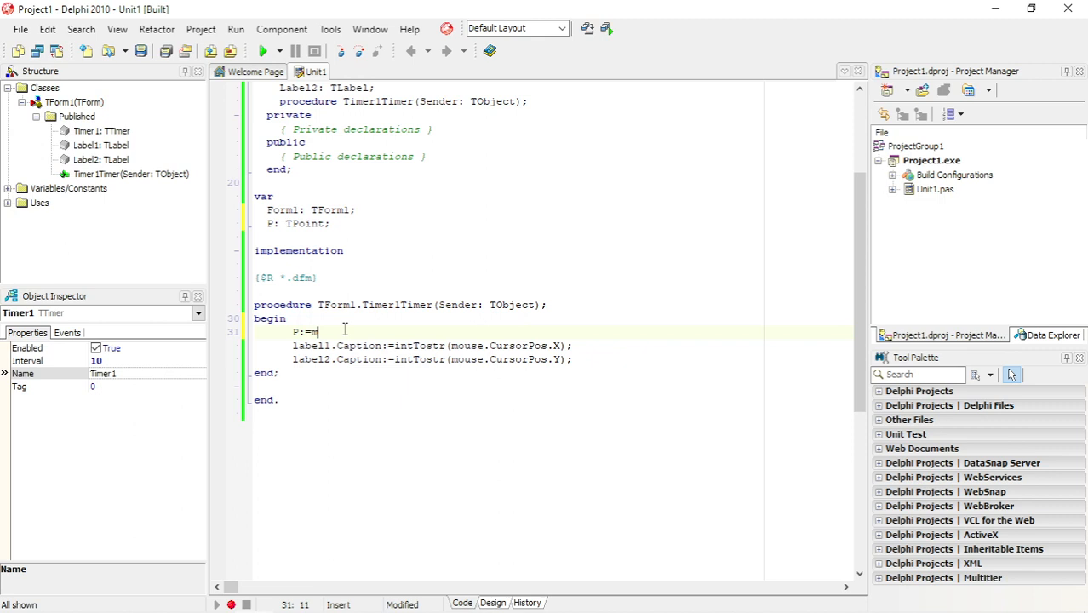
{"action": "type", "text": "mouse"}
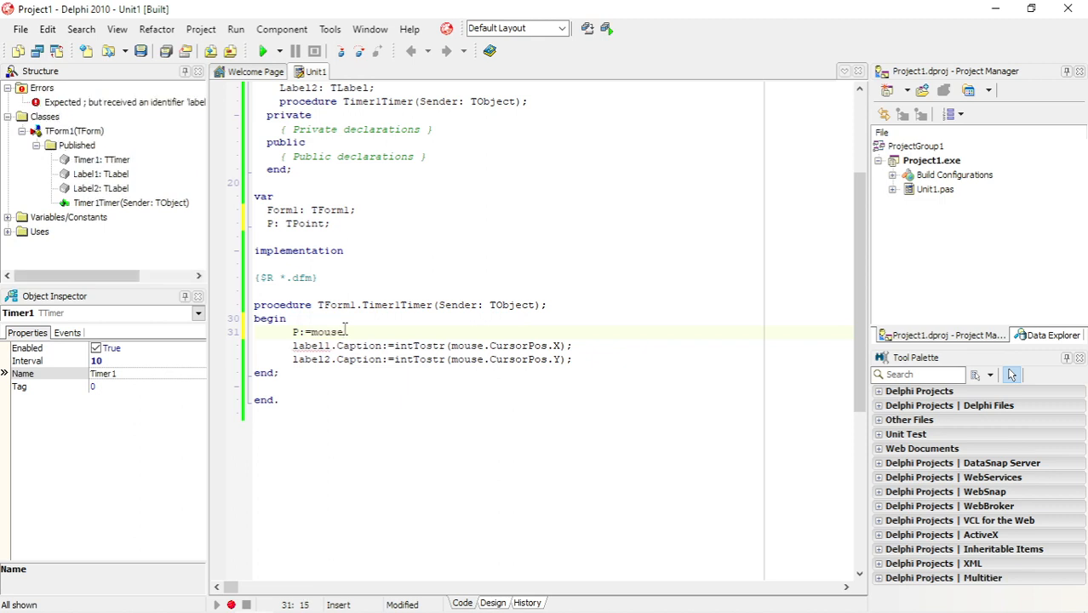
{"action": "type", "text": ".CursorPos"}
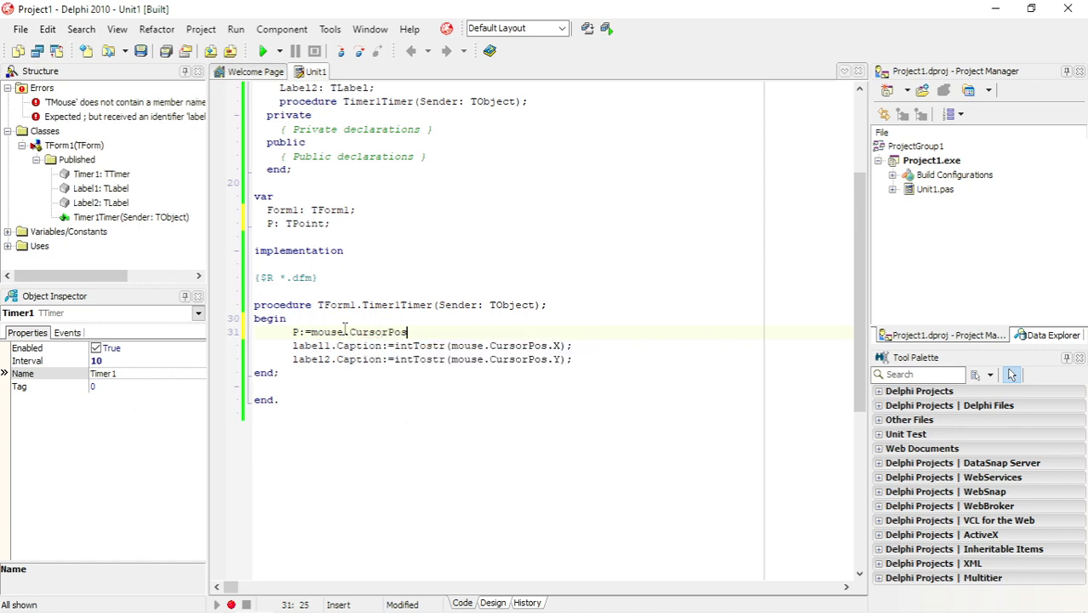
{"action": "type", "text": ";"}
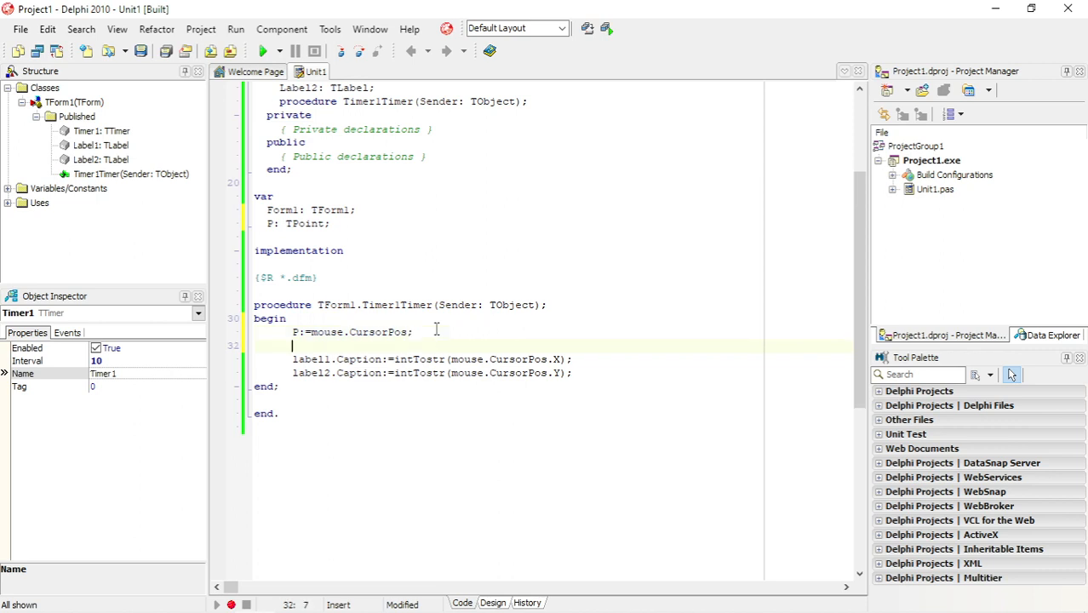
Add setCursorPos((p.X),(p.y)); on the following line.
{"action": "type", "text": "setC"}
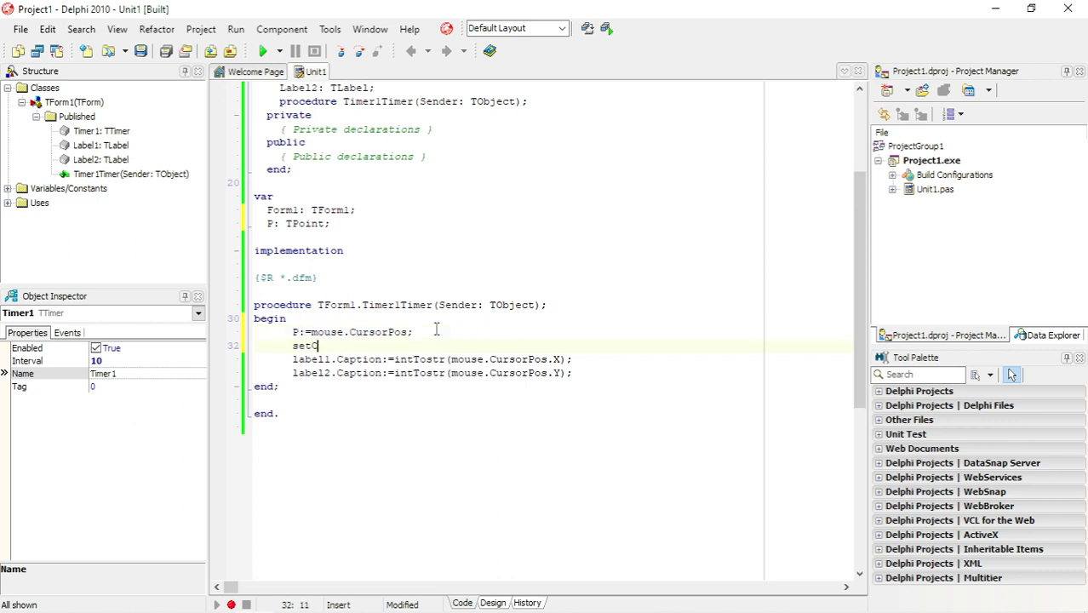
{"action": "type", "text": "ursor"}
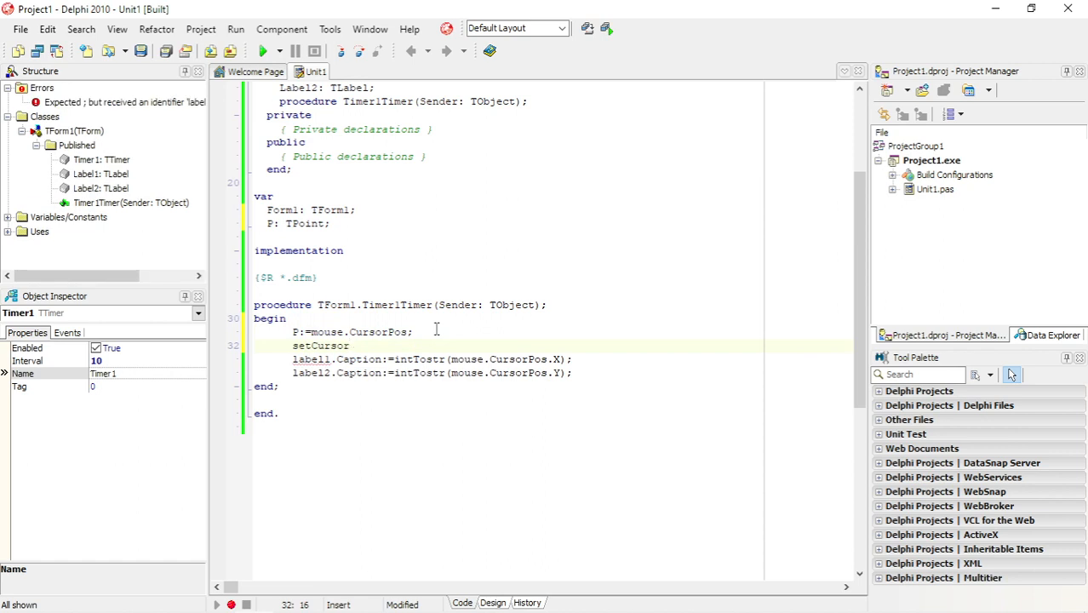
{"action": "type", "text": "Pos"}
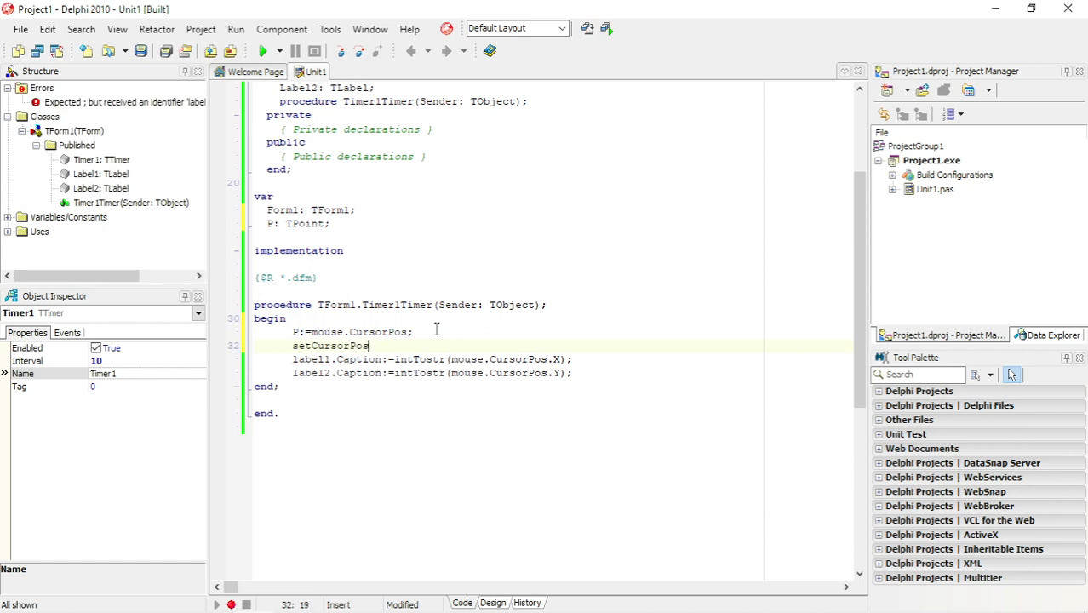
{"action": "type", "text": "("}
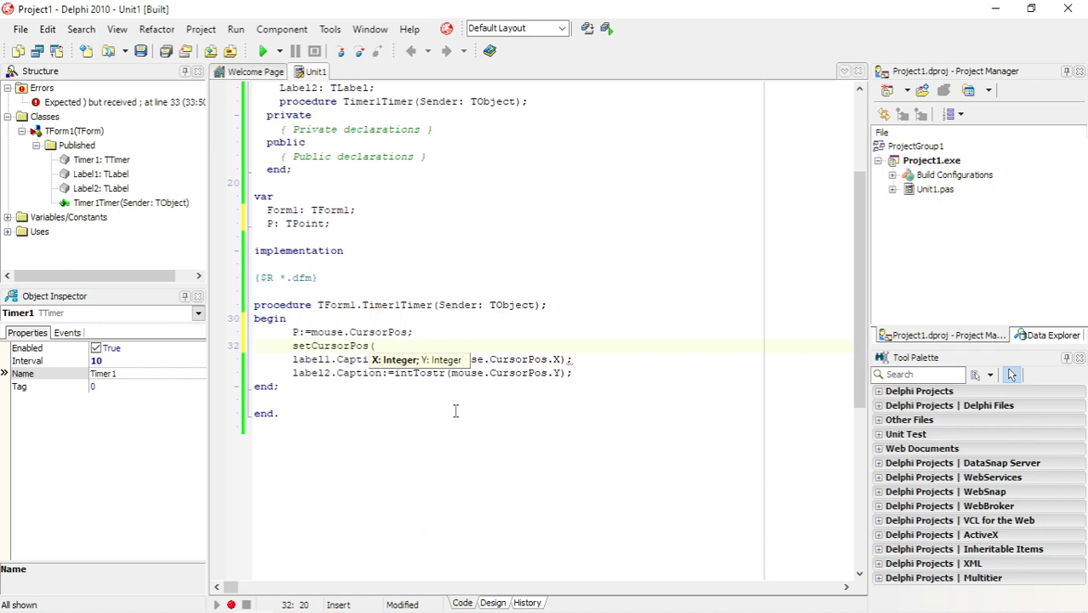
{"action": "type", "text": "p.x"}
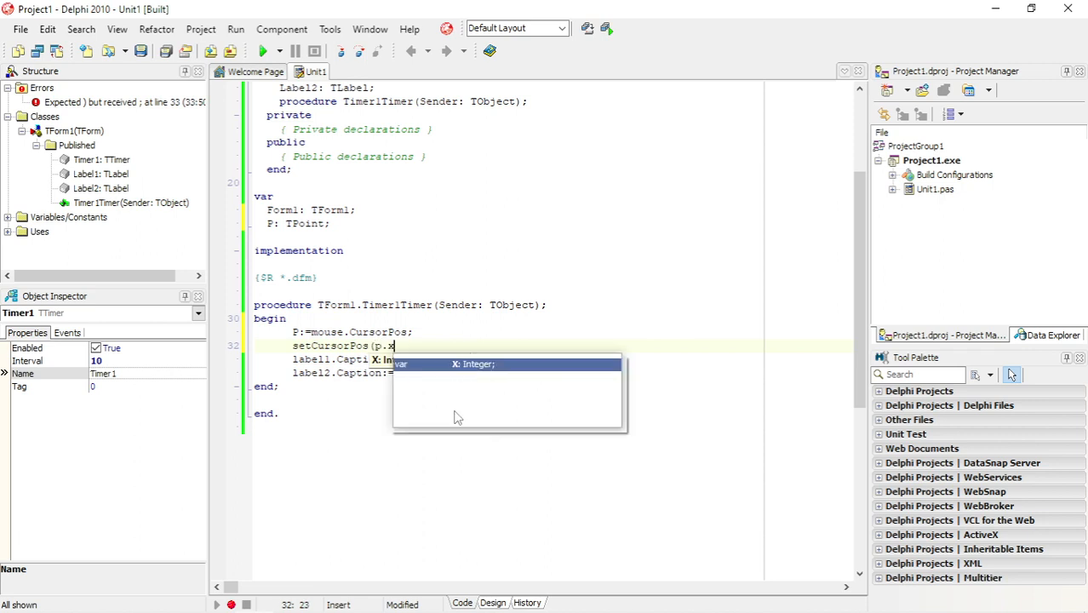
{"action": "type", "text": "),"}
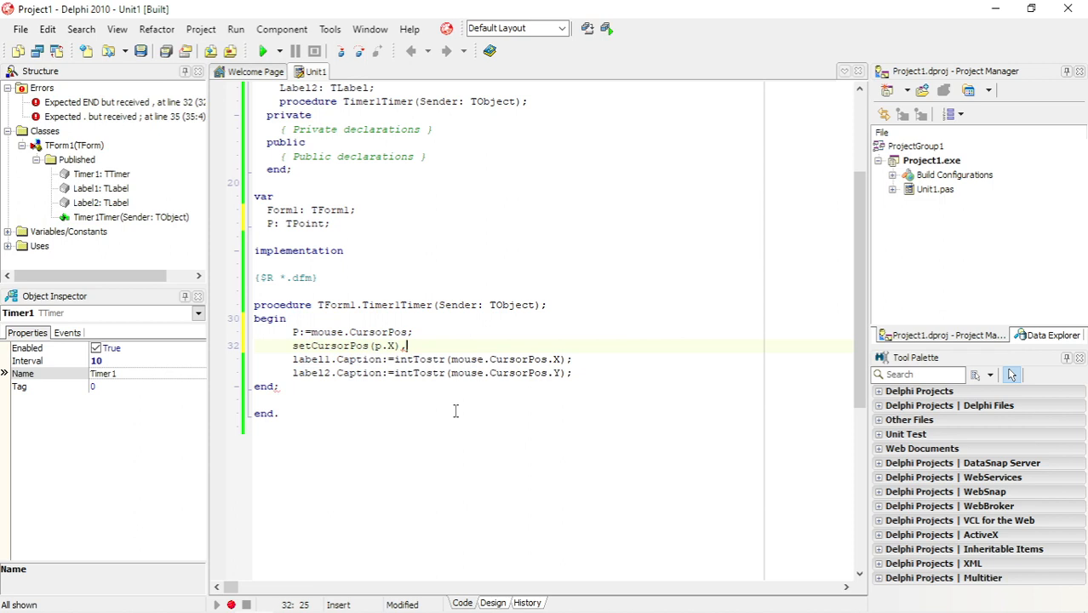
{"action": "type", "text": "(p.y"}
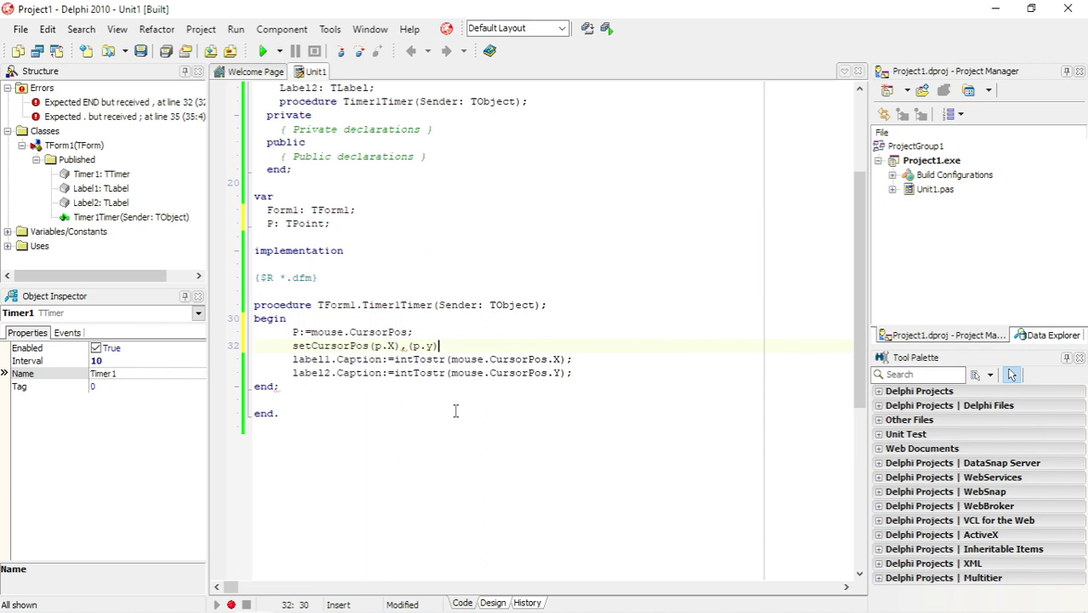
{"action": "type", "text": ");"}
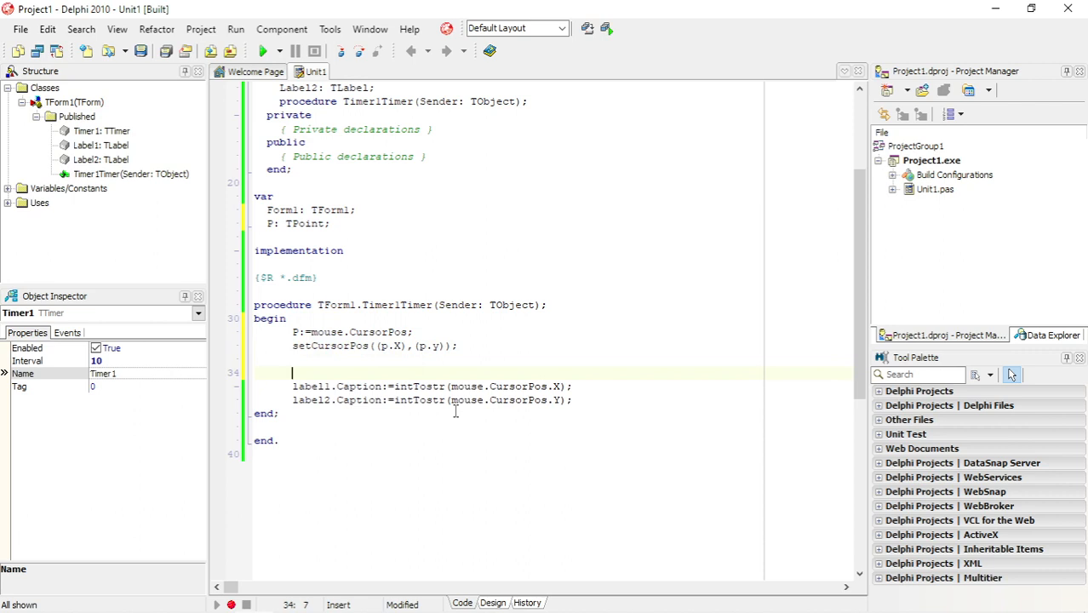
Insert a for-loop template and make it start at mouse.CursorPos.X.
{"action": "type", "text": "E"}
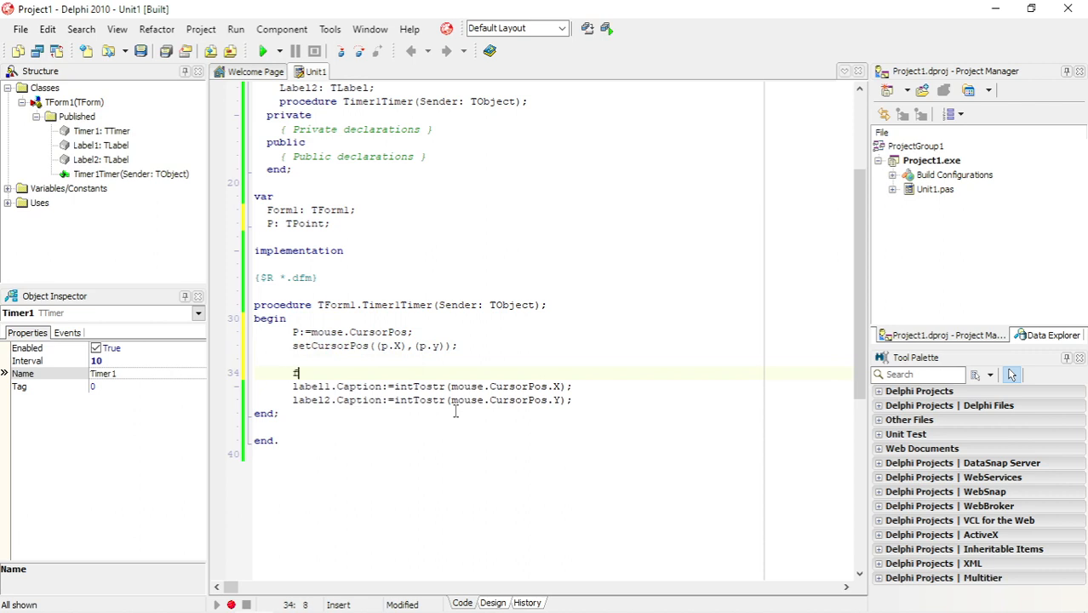
{"action": "type", "text": "for I := 0 to List.Count - 1 do"}
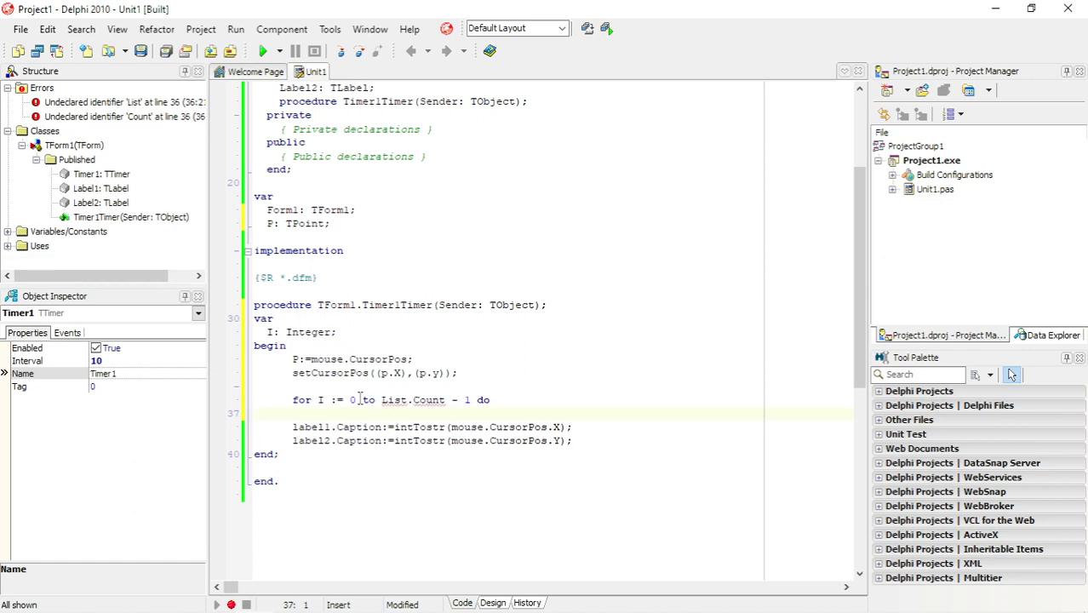
{"action": "left_click", "coordinate": [351, 400]}
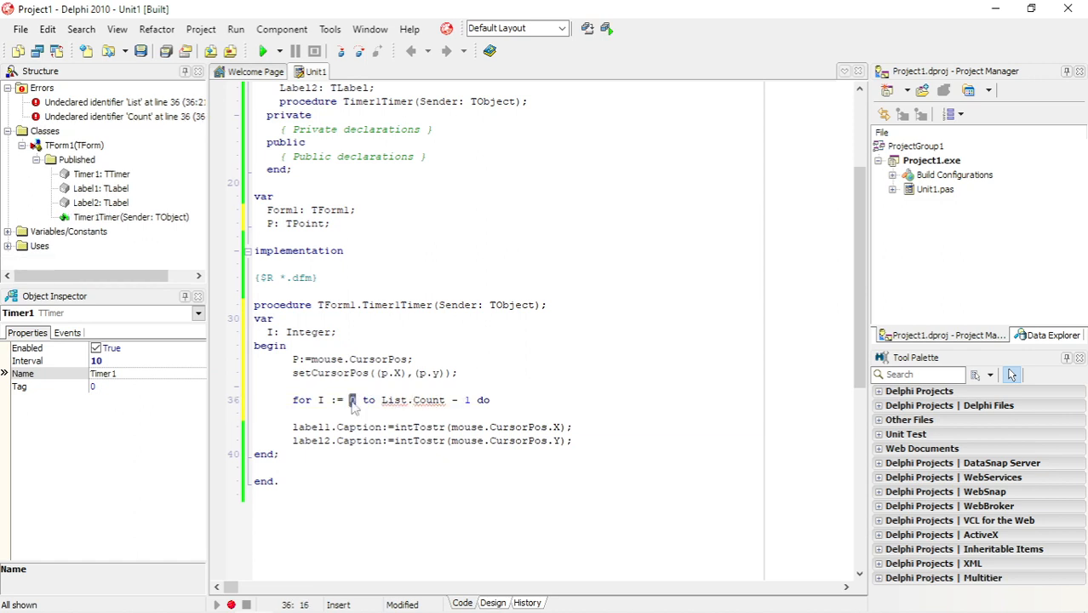
{"action": "type", "text": "mouse"}
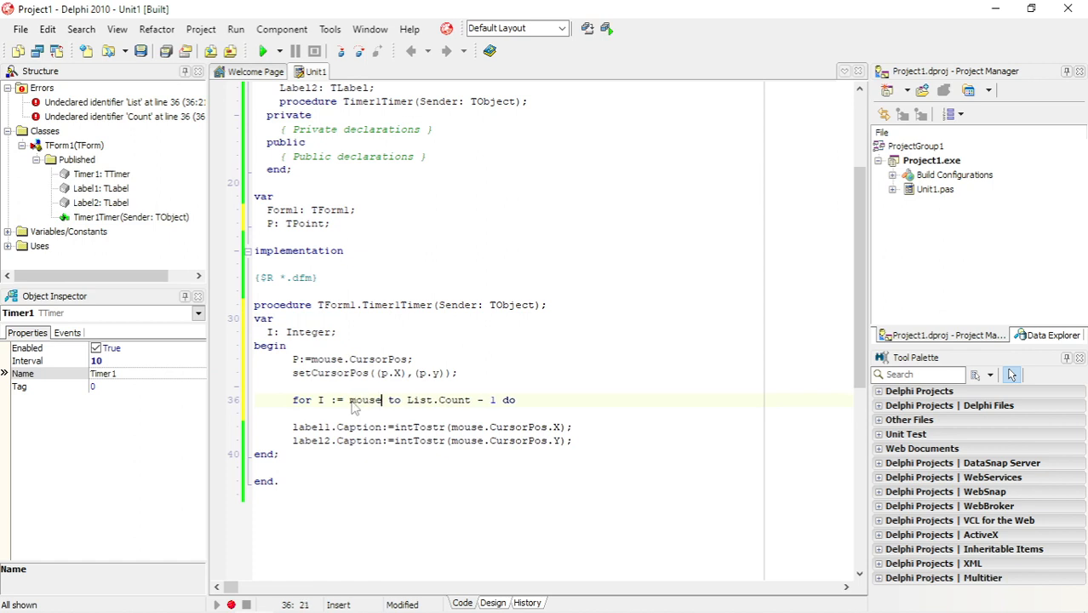
{"action": "type", "text": ".cursor"}
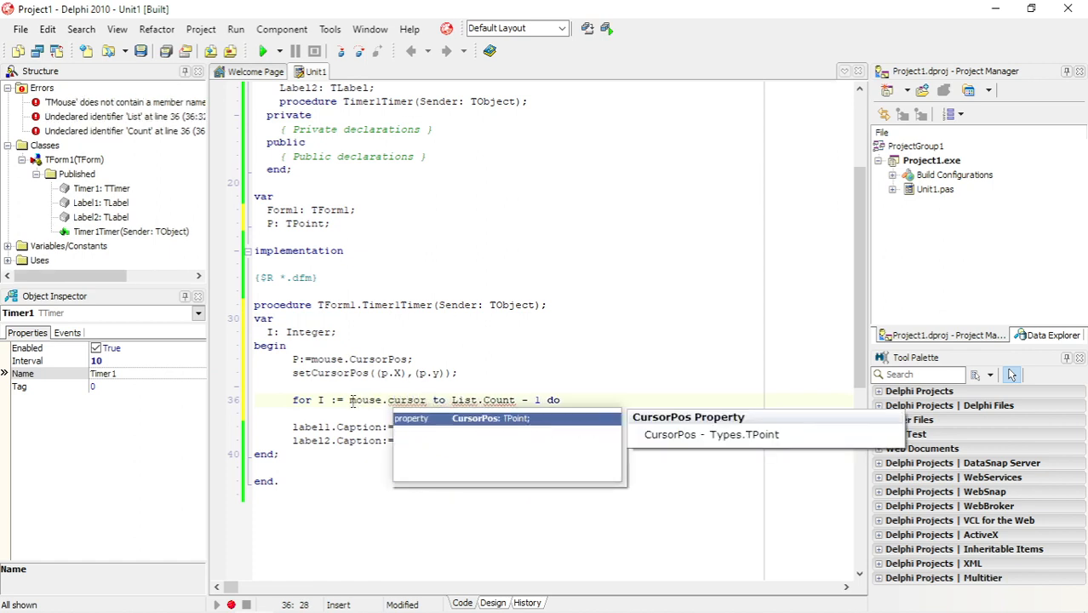
{"action": "type", "text": ".X"}
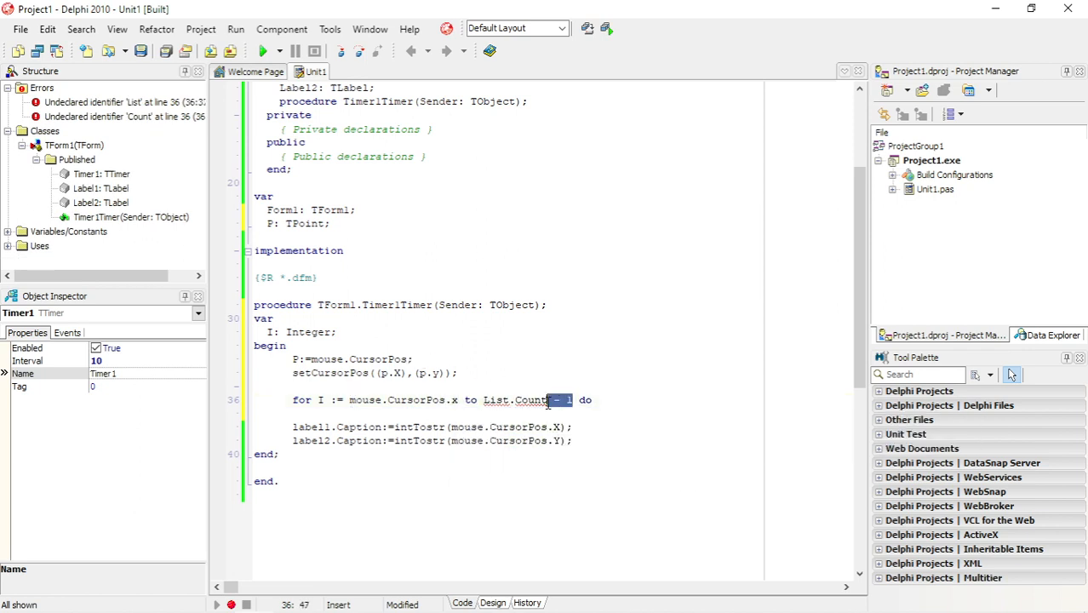
Change the loop bound to downto 25 and compile the project.
{"action": "left_click_drag", "start_coordinate": [552, 399], "coordinate": [466, 399]}
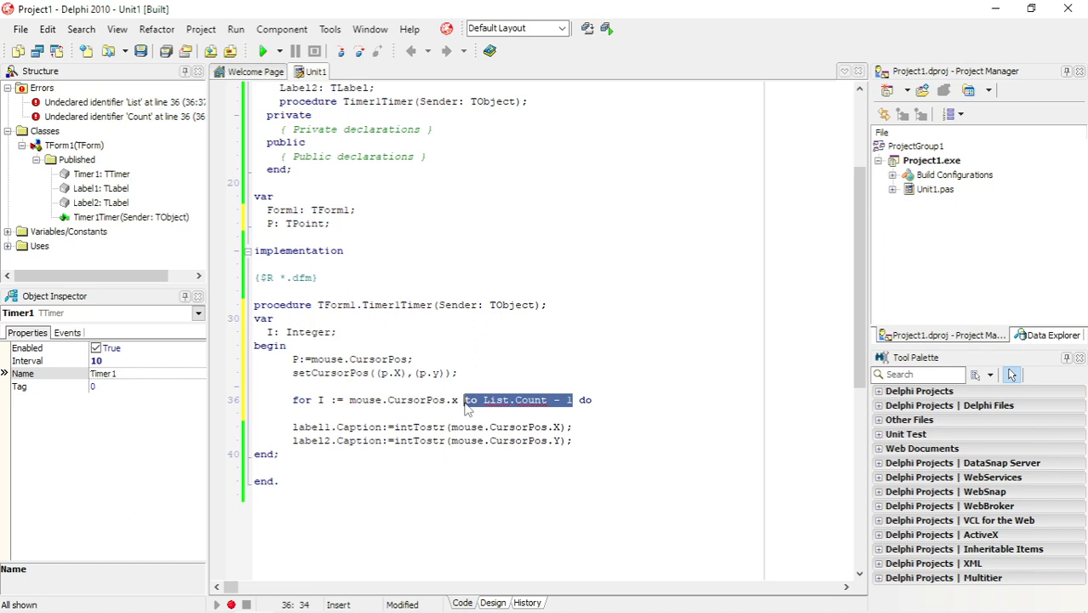
{"action": "type", "text": "dow"}
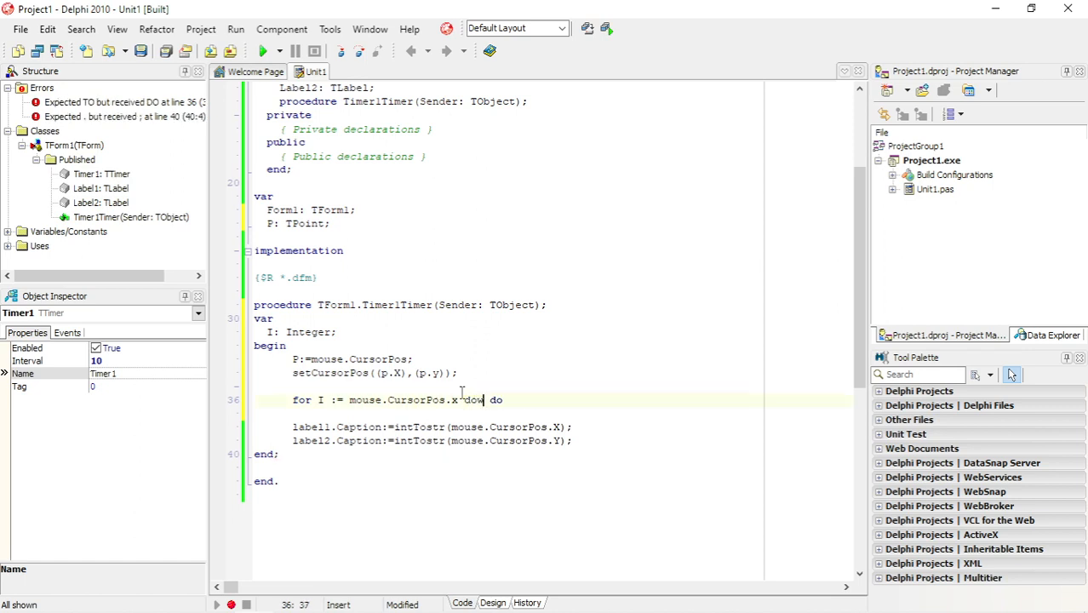
{"action": "type", "text": "nto"}
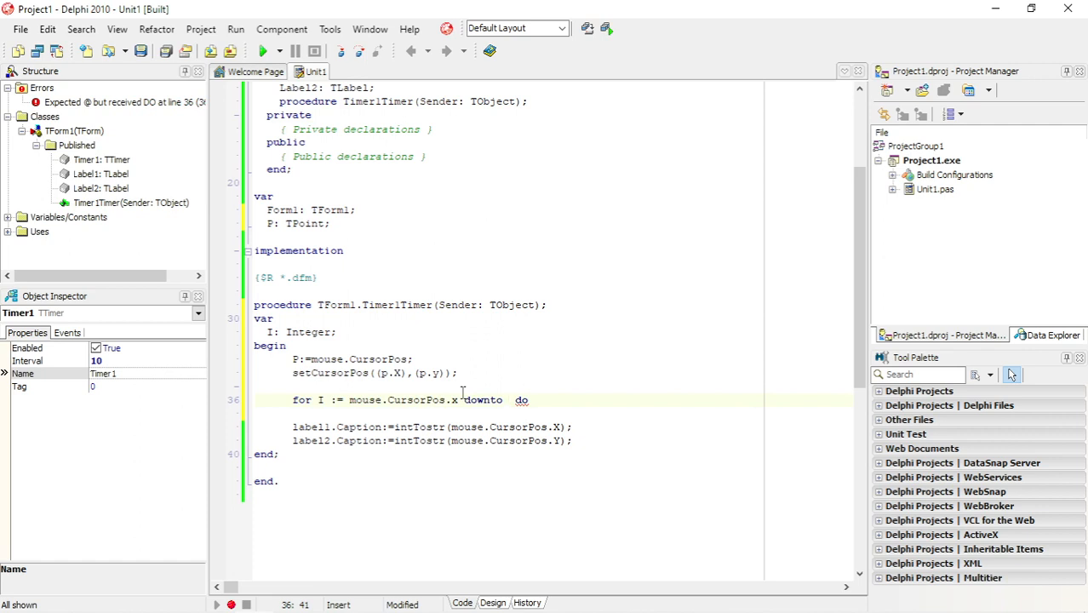
{"action": "type", "text": "25"}
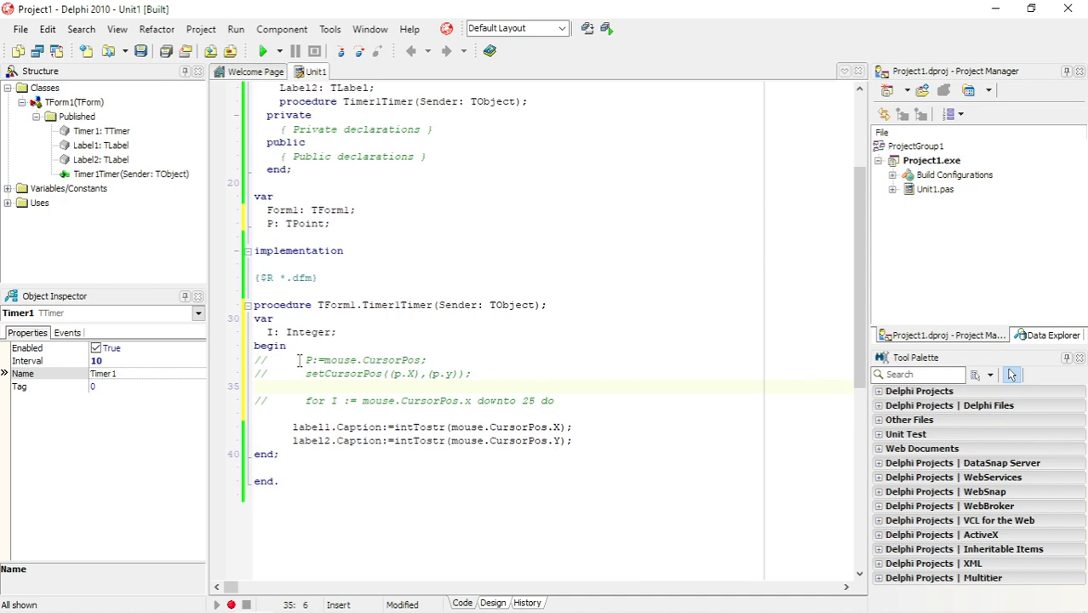
{"action": "left_click", "coordinate": [264, 51]}
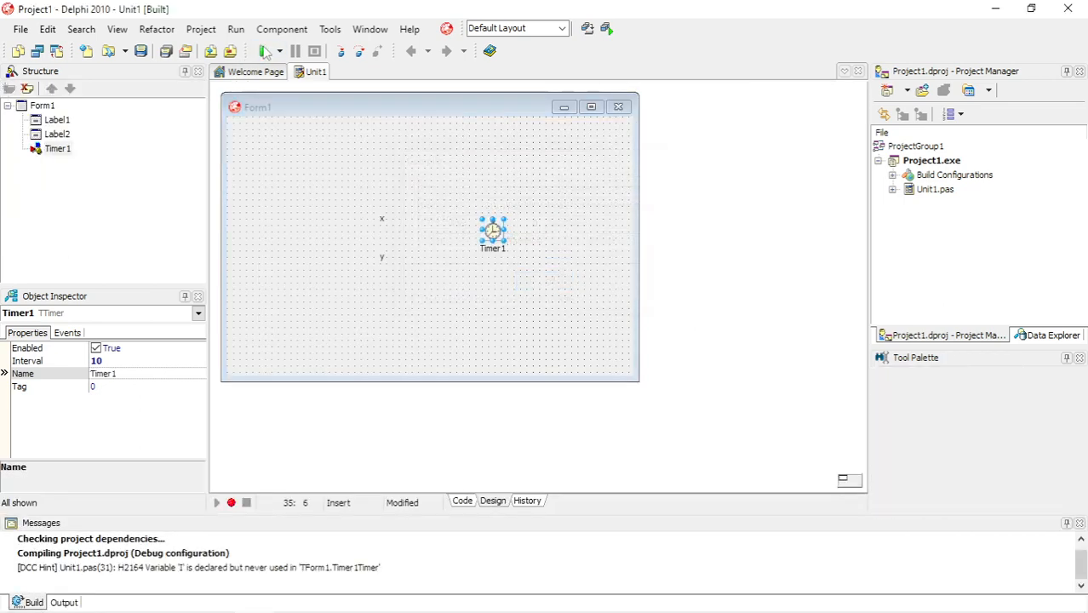
Run Project1 and watch the labels show cursor coordinates like 365 and 218.
{"action": "left_click", "coordinate": [264, 51]}
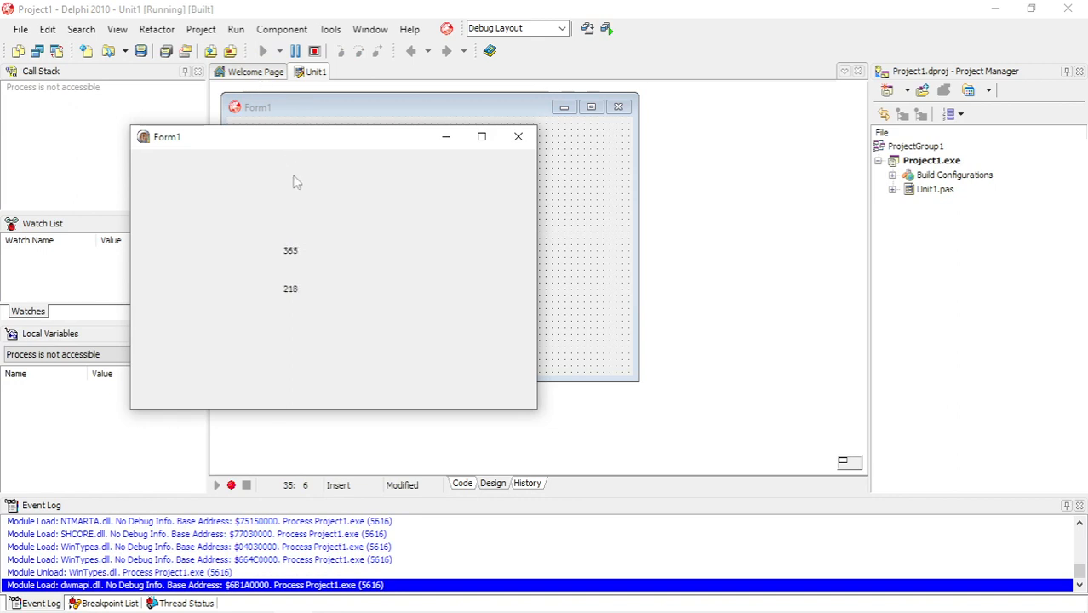
{"action": "mouse_move", "coordinate": [305, 179]}
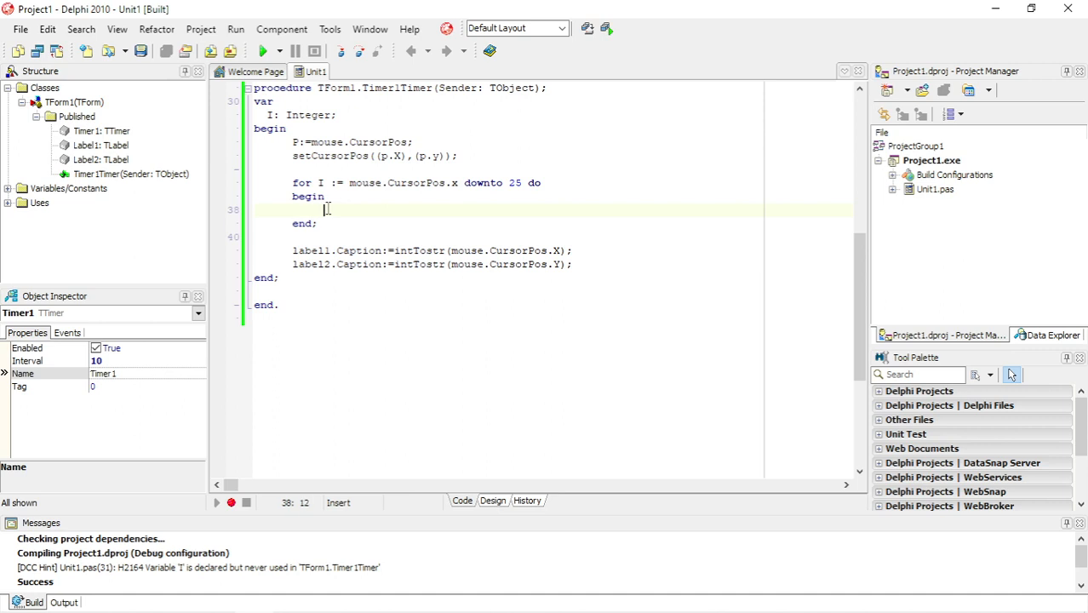
Complete the loop call as setcursorpos((p.X),(p.Y)) and select the label1 caption line.
{"action": "type", "text": "setcurso"}
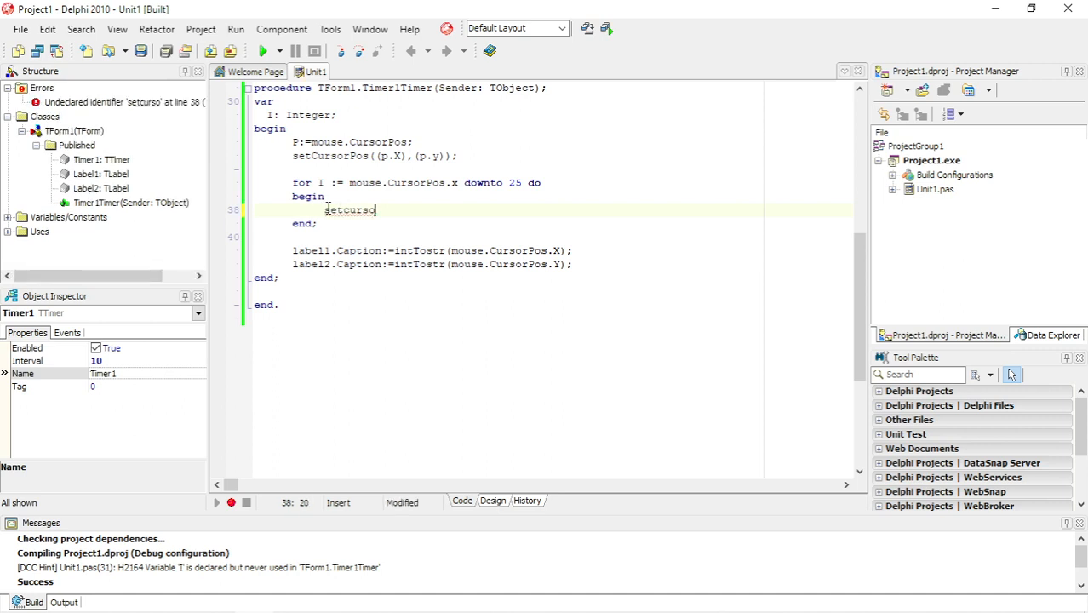
{"action": "type", "text": "rpos"}
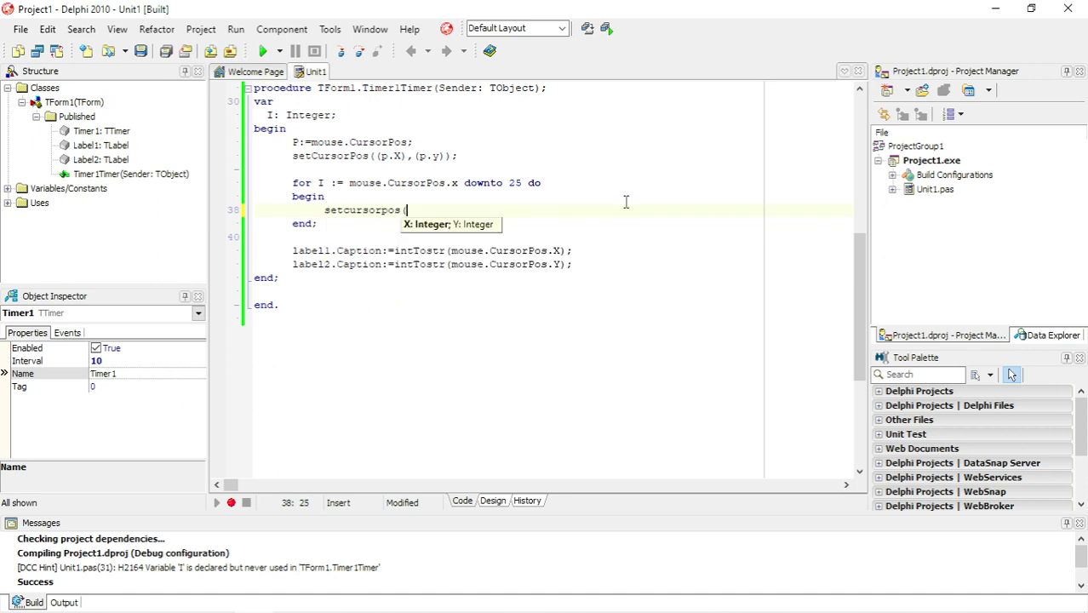
{"action": "type", "text": "(p.x"}
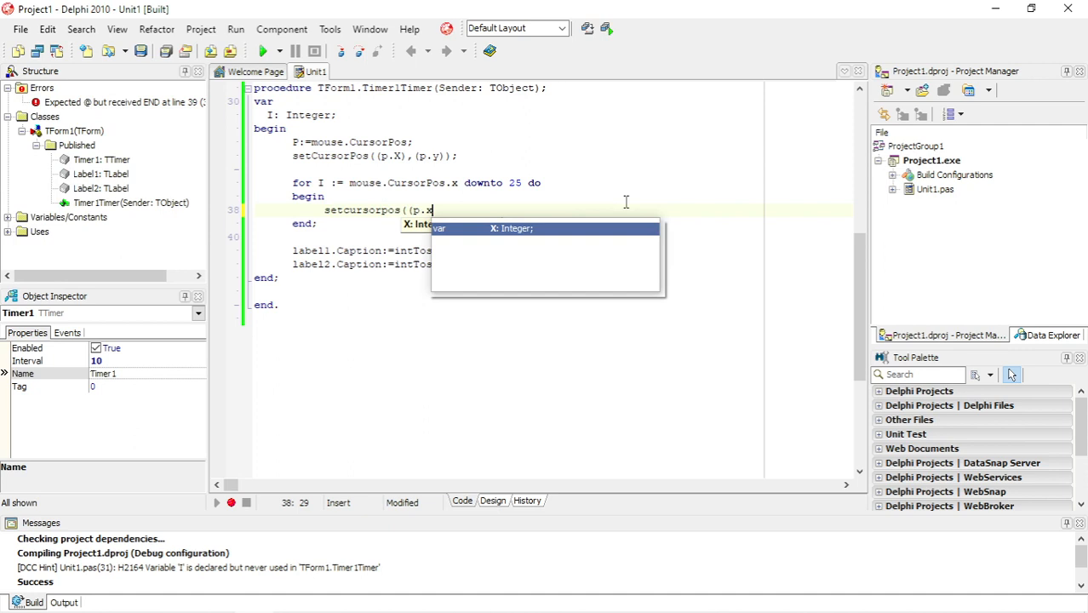
{"action": "type", "text": "),p"}
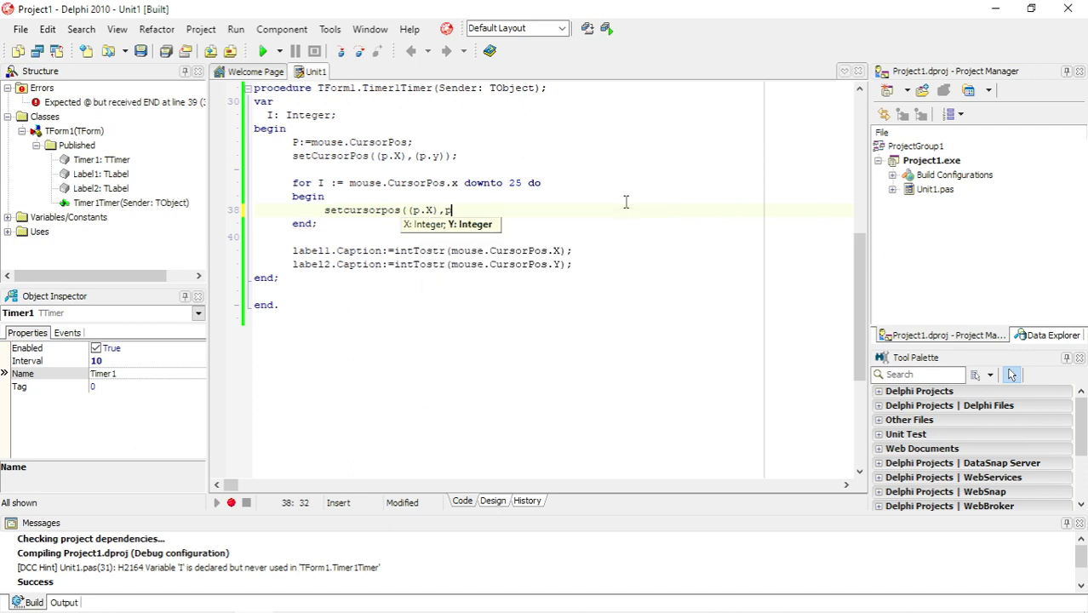
{"action": "type", "text": ".y"}
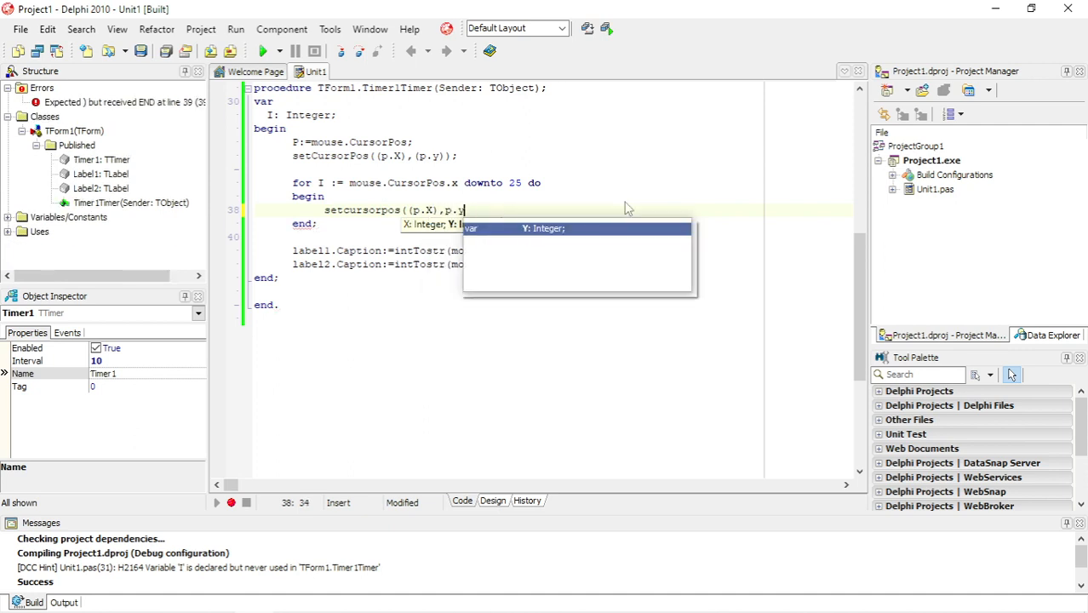
{"action": "type", "text": "));"}
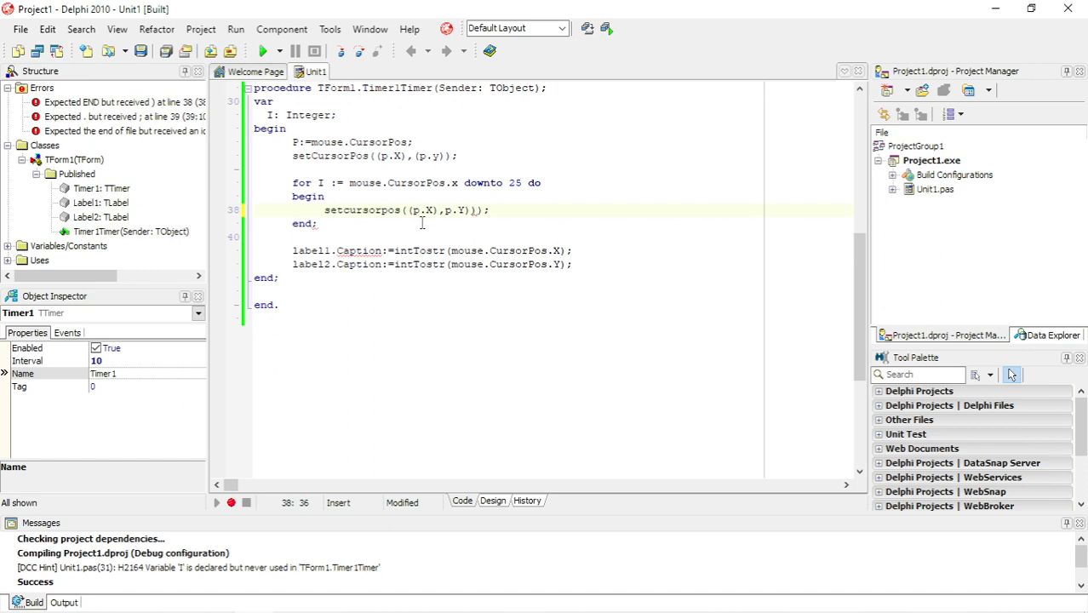
{"action": "left_click", "coordinate": [444, 210]}
{"action": "type", "text": "("}
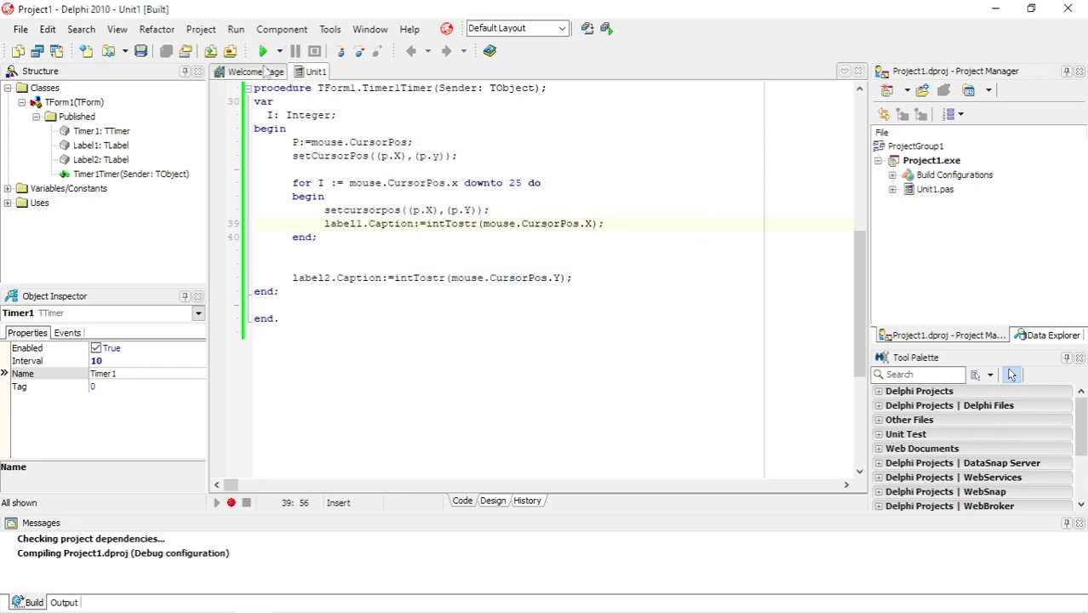
{"action": "left_click", "coordinate": [263, 51]}
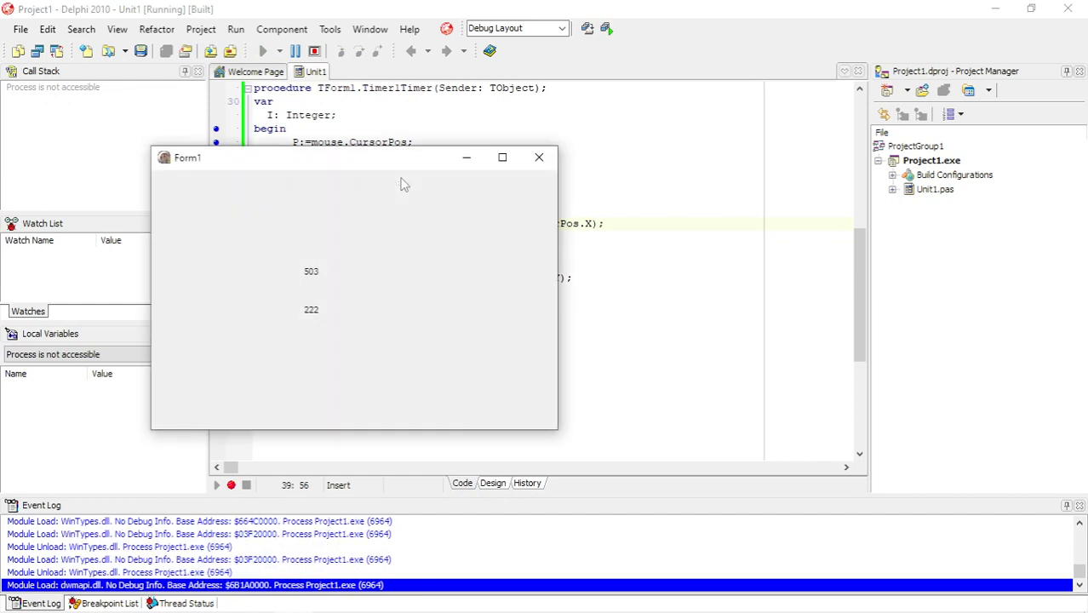
{"action": "mouse_move", "coordinate": [413, 191]}
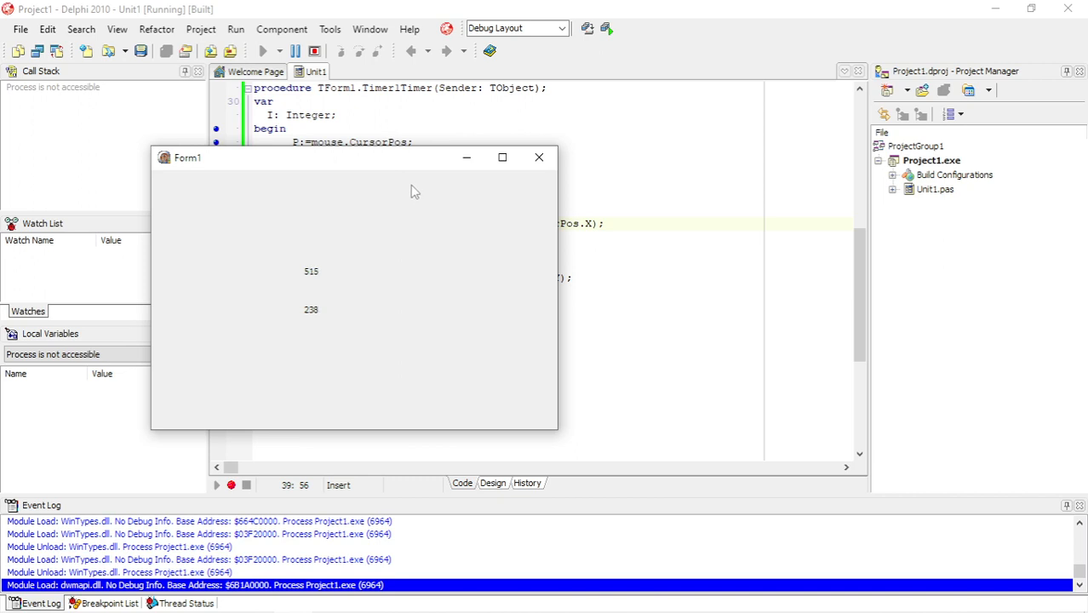
{"action": "mouse_move", "coordinate": [536, 156]}
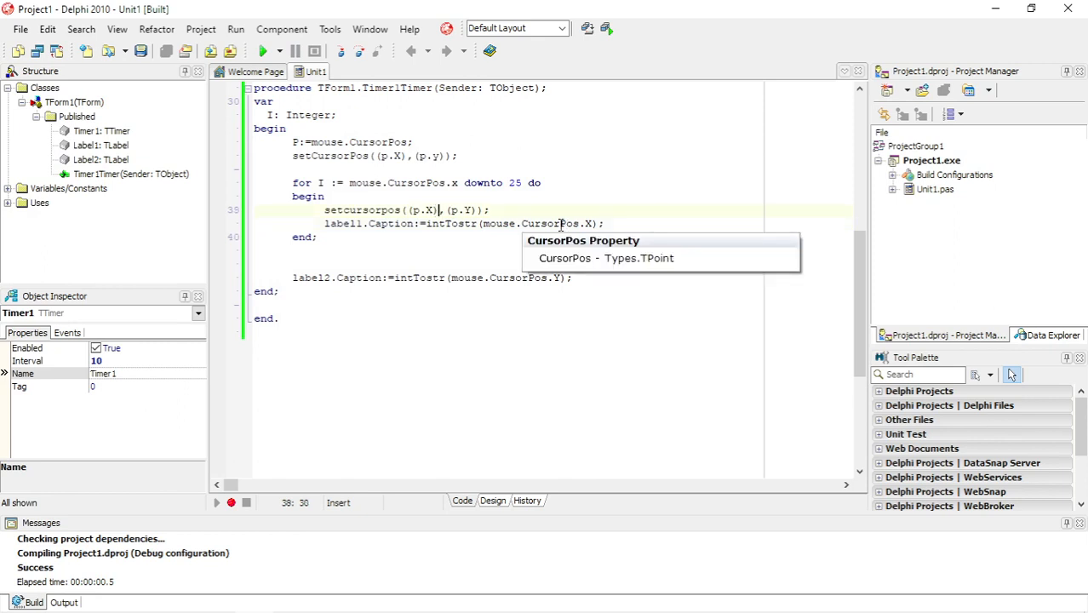
Change the call to setcursorpos((p.X)-1,(p.Y)) and run the app to test it.
{"action": "type", "text": "-1"}
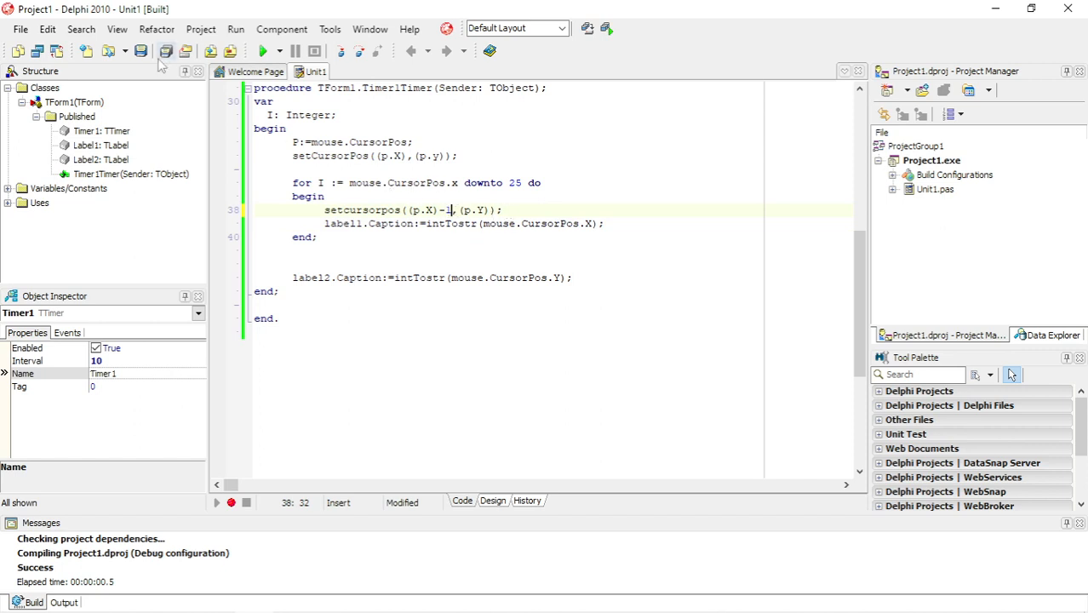
{"action": "left_click", "coordinate": [264, 51]}
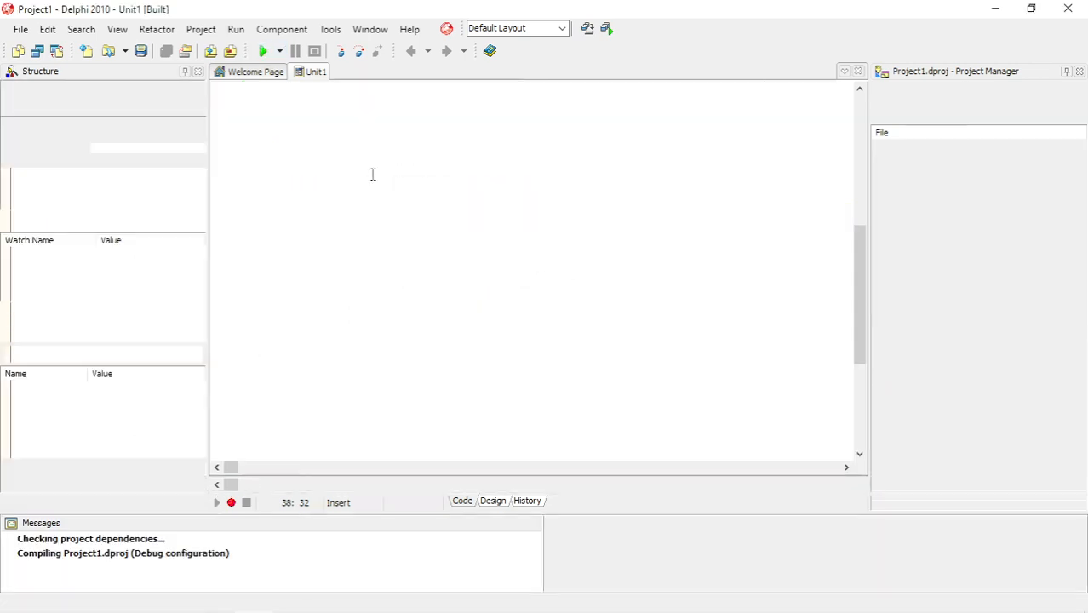
{"action": "left_click", "coordinate": [264, 52]}
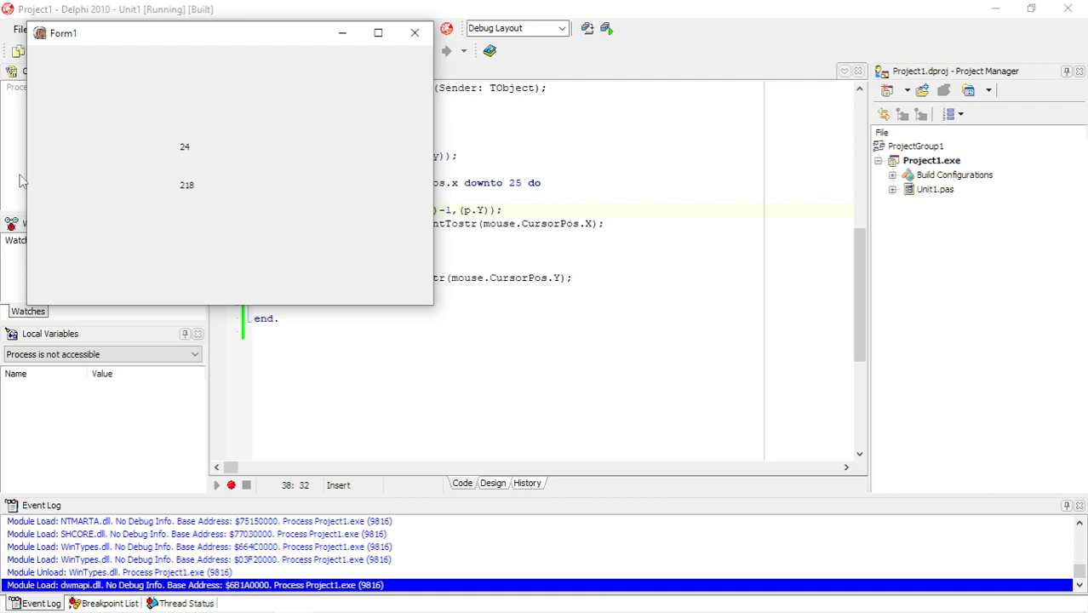
{"action": "mouse_move", "coordinate": [364, 67]}
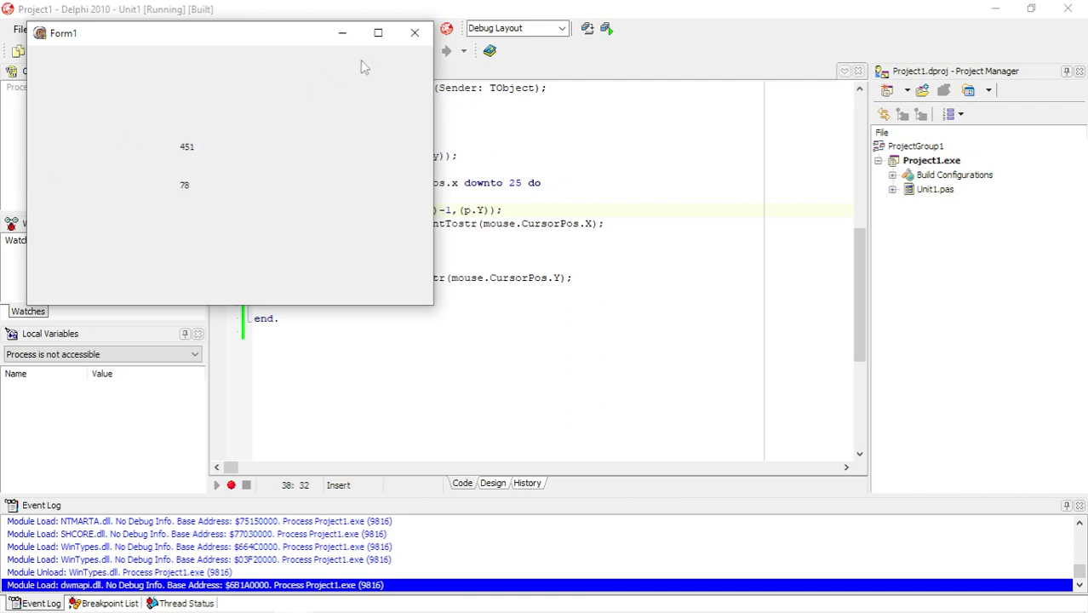
{"action": "mouse_move", "coordinate": [390, 145]}
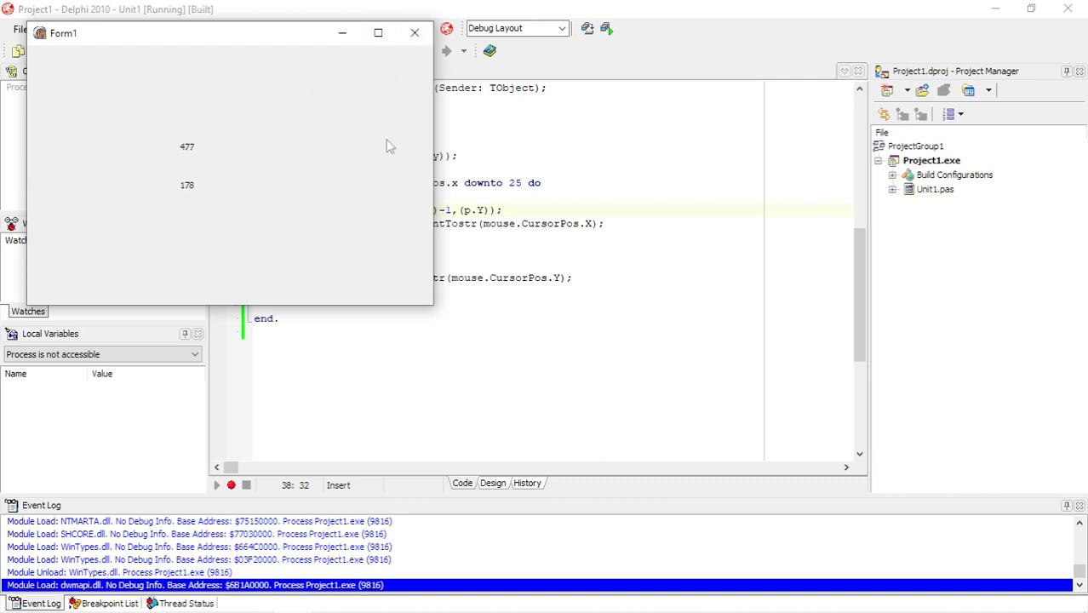
{"action": "mouse_move", "coordinate": [306, 231]}
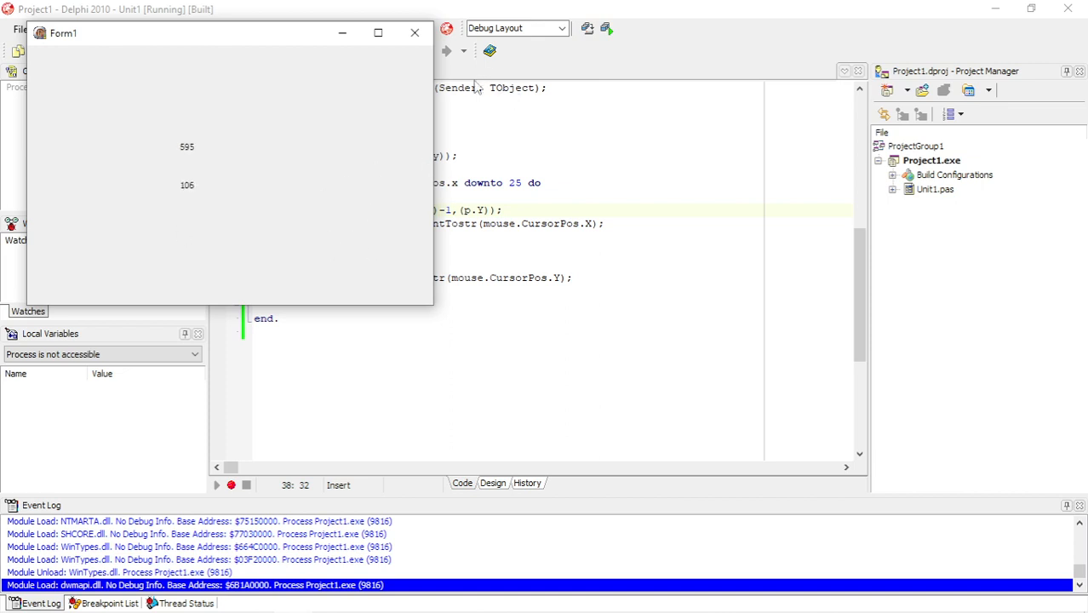
{"action": "mouse_move", "coordinate": [426, 191]}
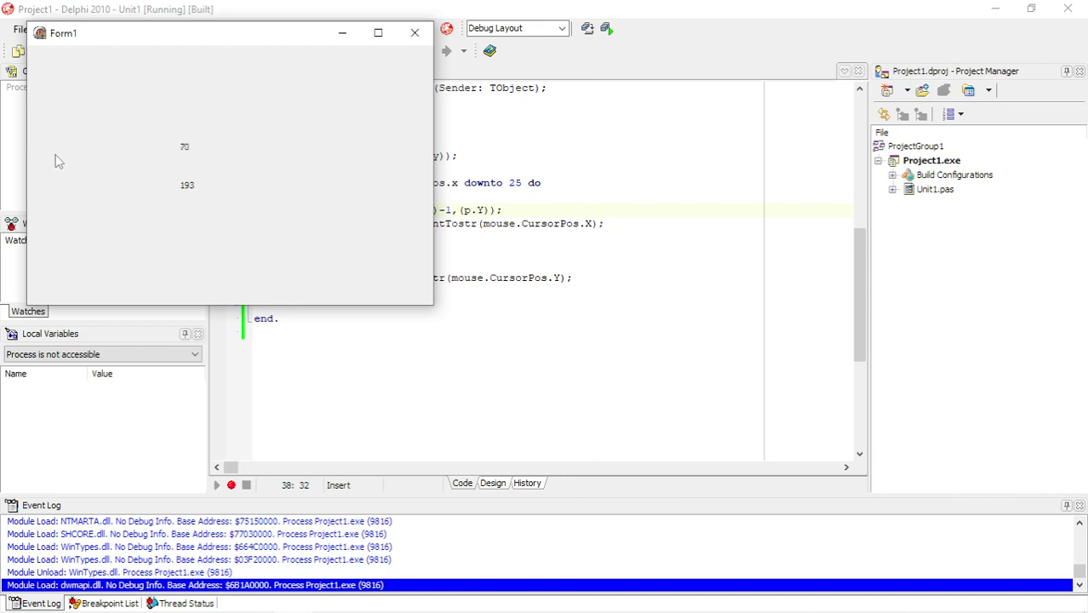
{"action": "mouse_move", "coordinate": [508, 287]}
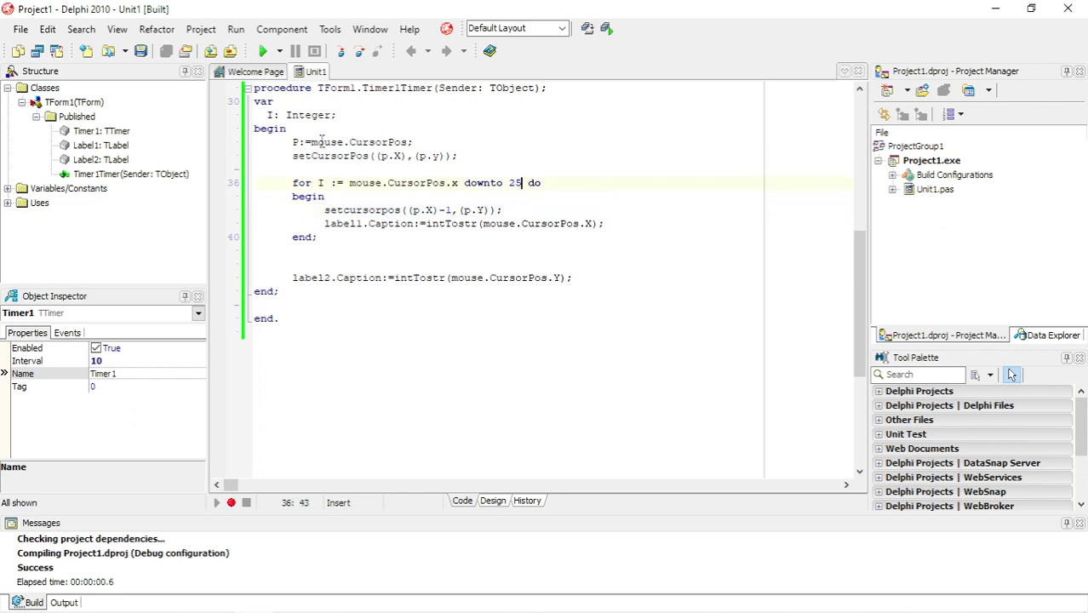
Add a loop 'for I := mouse.CursorPos.y to 750 do' below the first loop.
{"action": "left_click", "coordinate": [294, 252]}
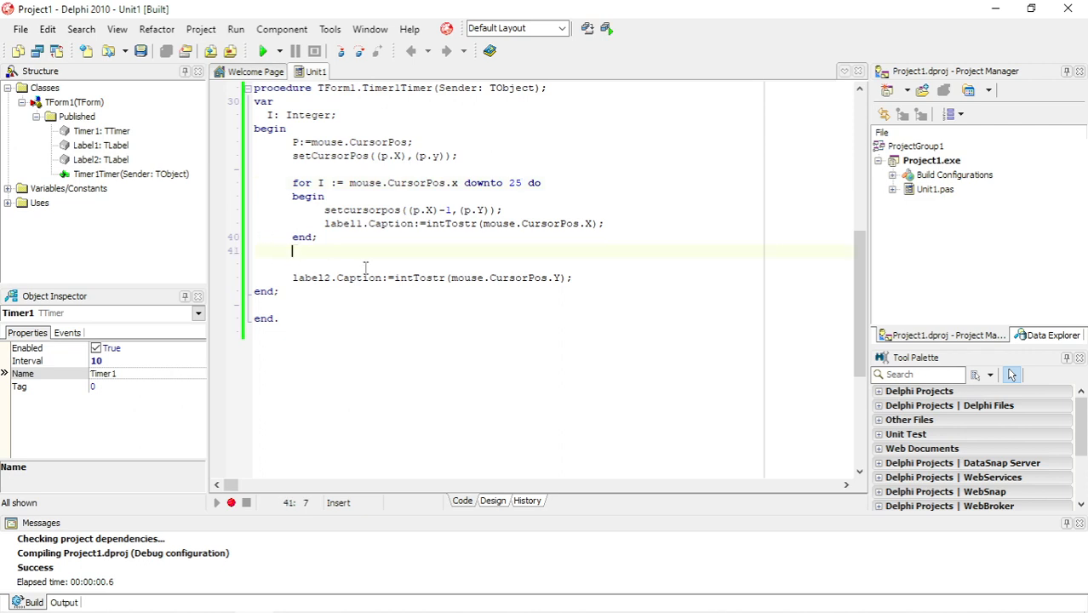
{"action": "mouse_move", "coordinate": [290, 251]}
{"action": "type", "text": "for I := 0 to List.Count - 1 do"}
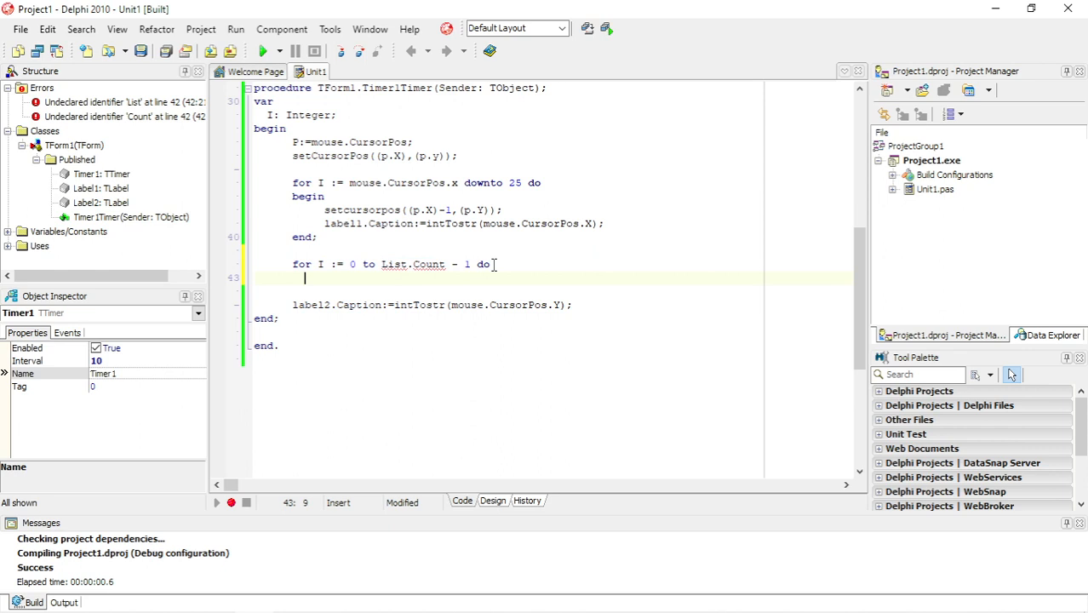
{"action": "left_click", "coordinate": [320, 264]}
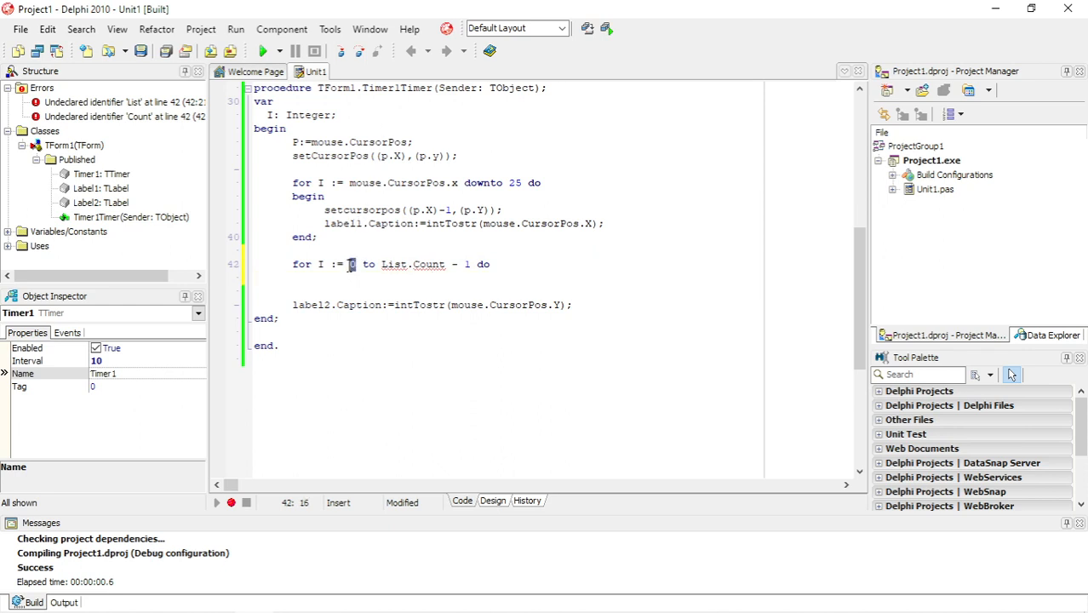
{"action": "type", "text": "mouse"}
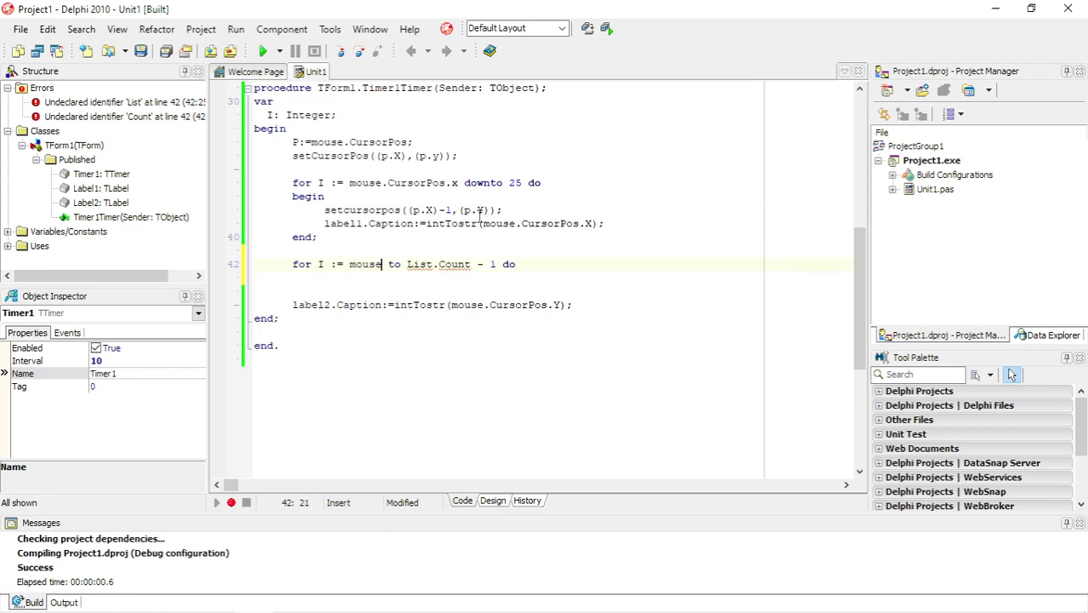
{"action": "type", "text": ".c"}
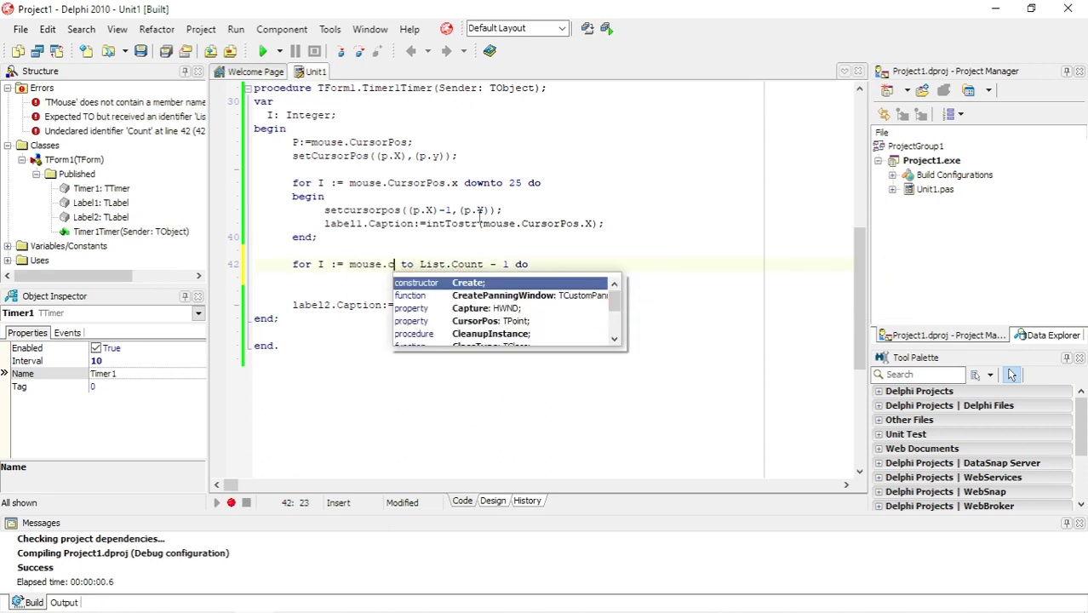
{"action": "type", "text": "ursorPos"}
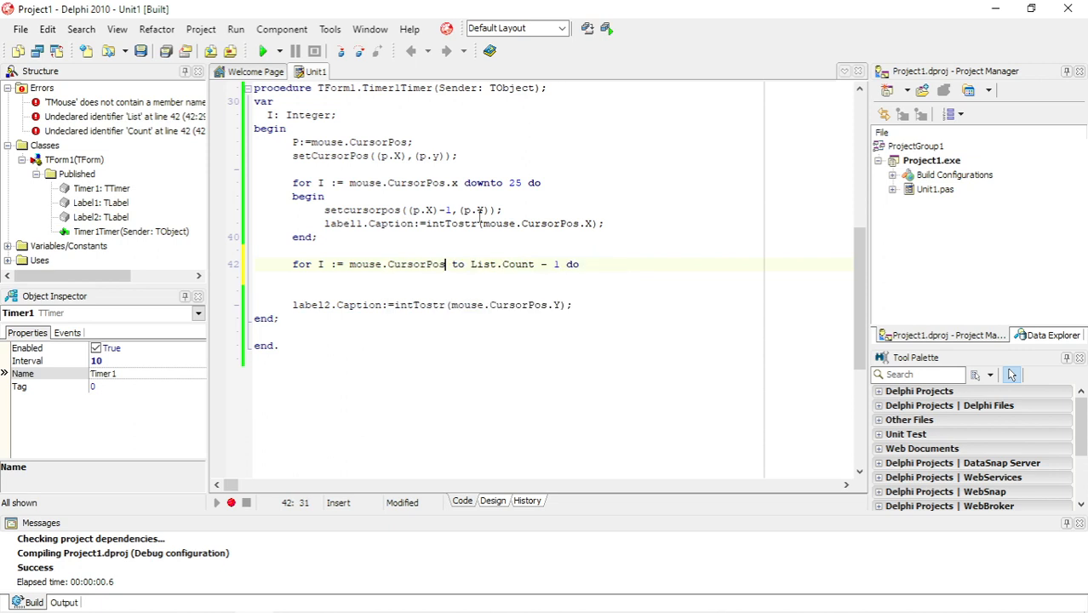
{"action": "type", "text": ".y"}
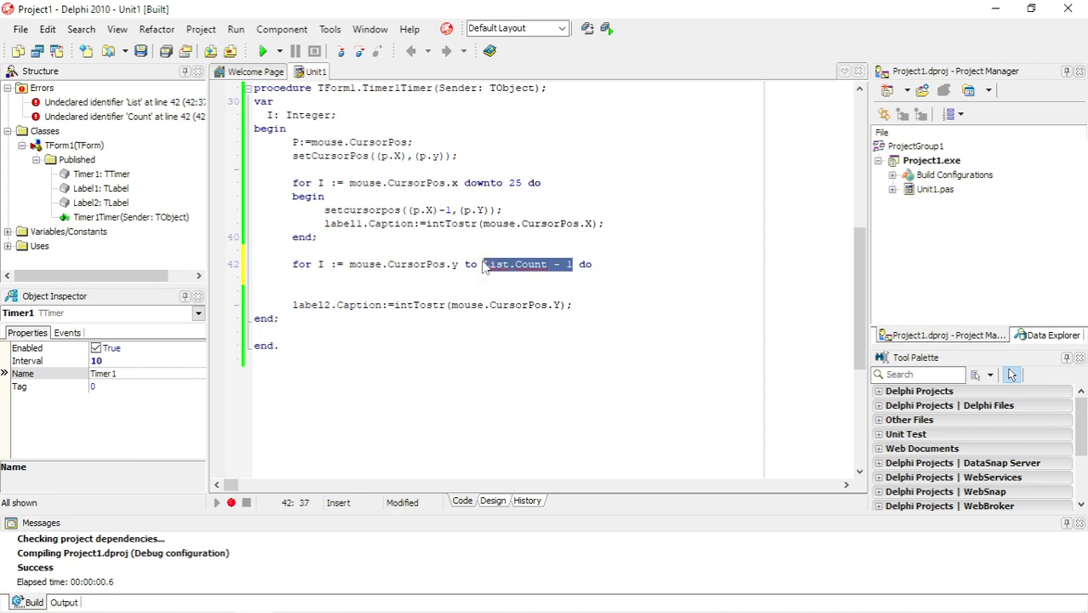
{"action": "type", "text": "750"}
{"action": "type", "text": "begin"}
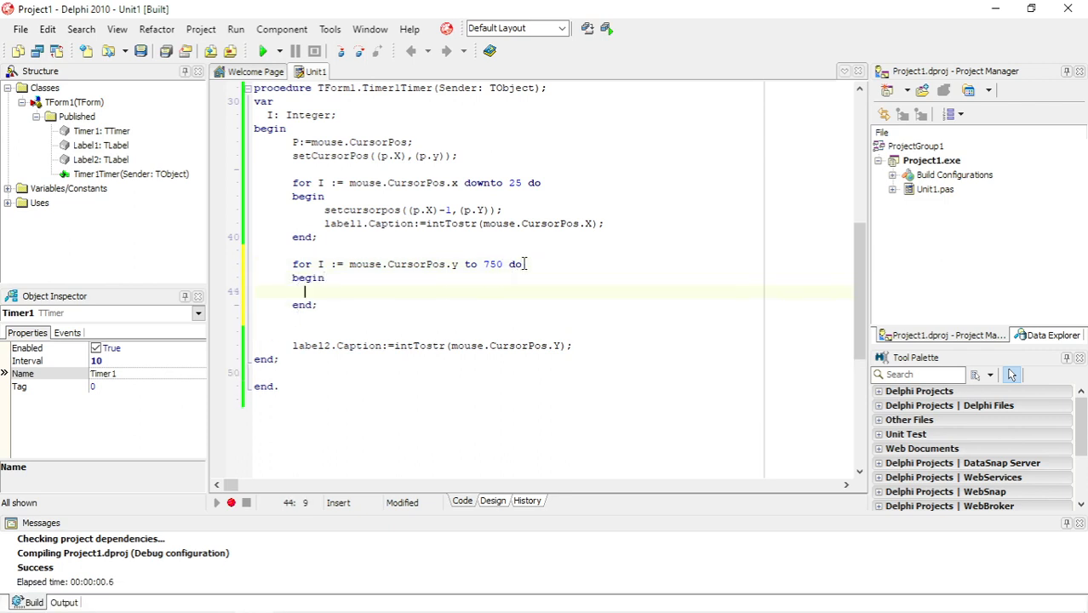
Write setcursorpos((p.X),(p.Y)+1) as the second loop's body.
{"action": "type", "text": "setcurs"}
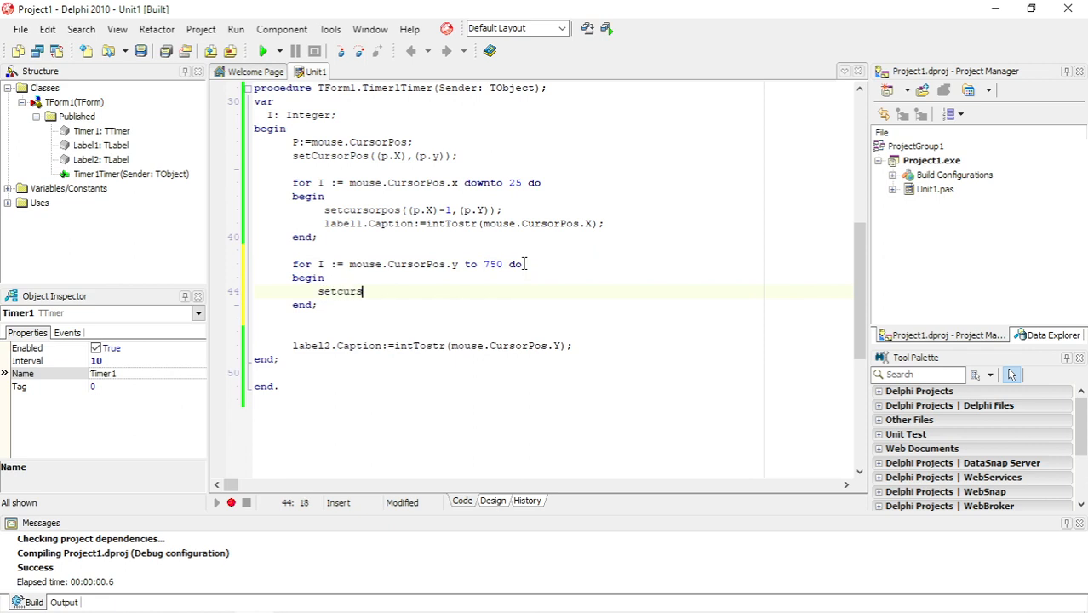
{"action": "type", "text": "orpos"}
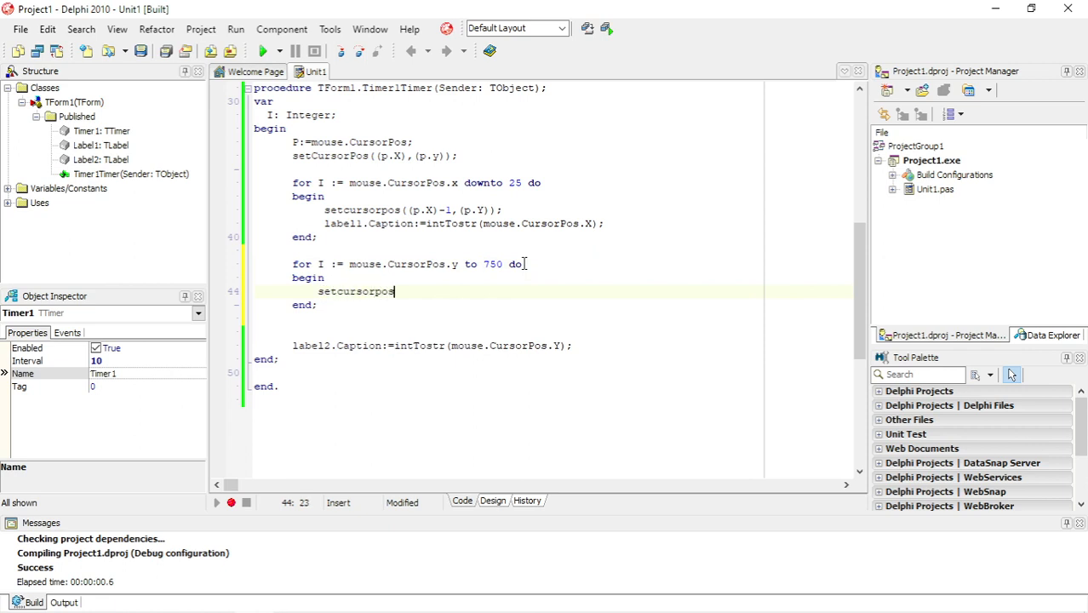
{"action": "type", "text": "((p"}
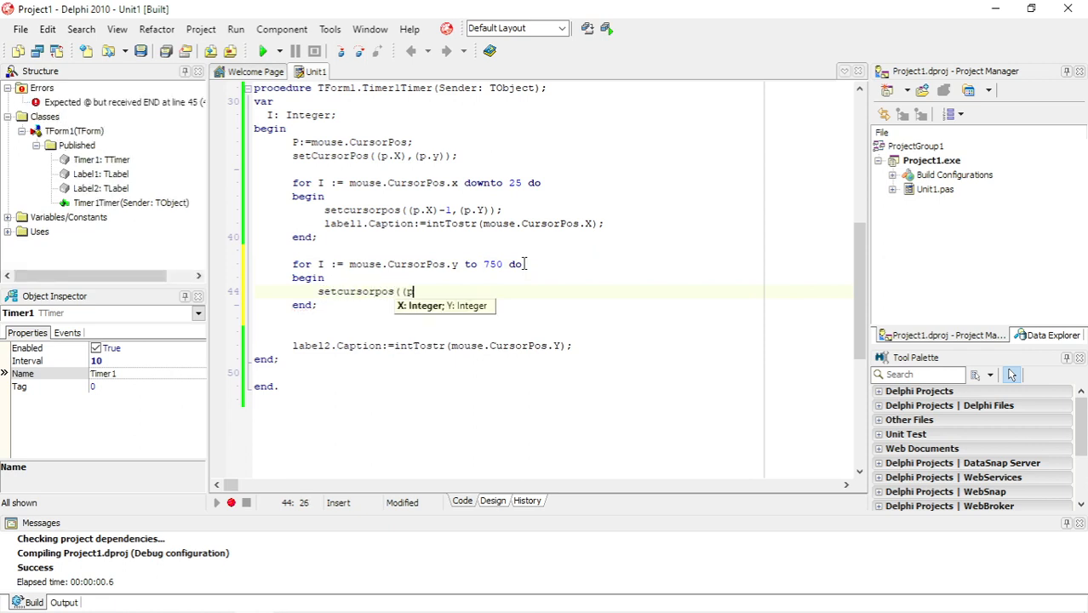
{"action": "type", "text": "x"}
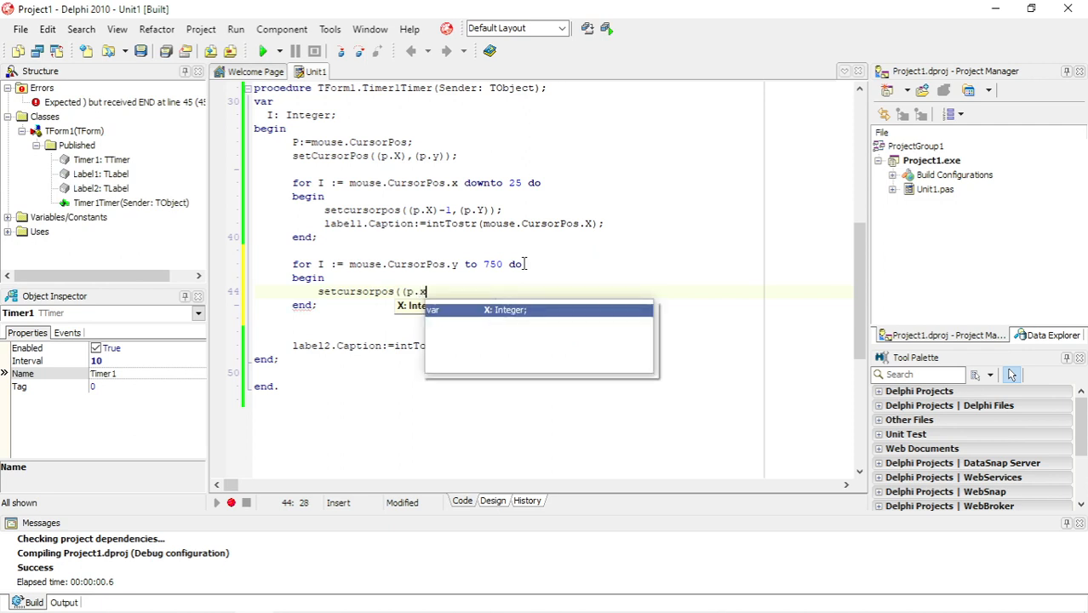
{"action": "type", "text": ")"}
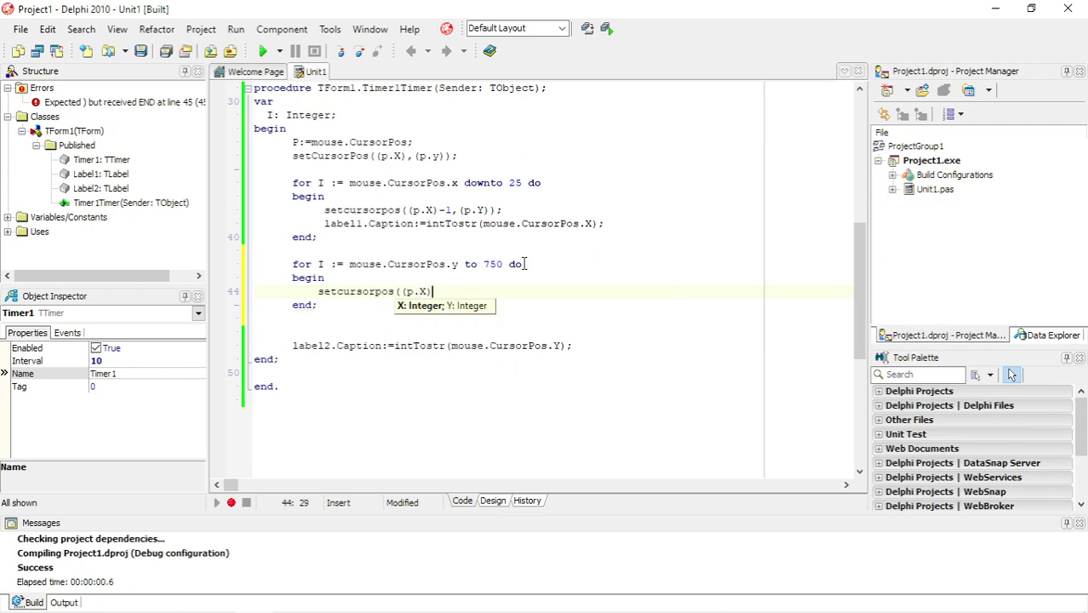
{"action": "type", "text": ","}
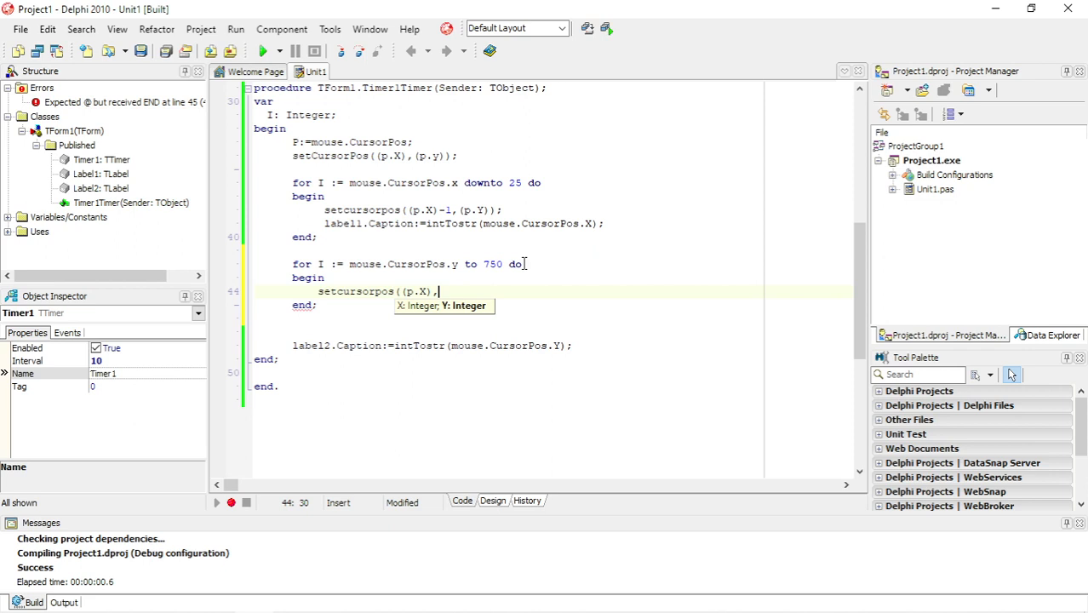
{"action": "type", "text": "("}
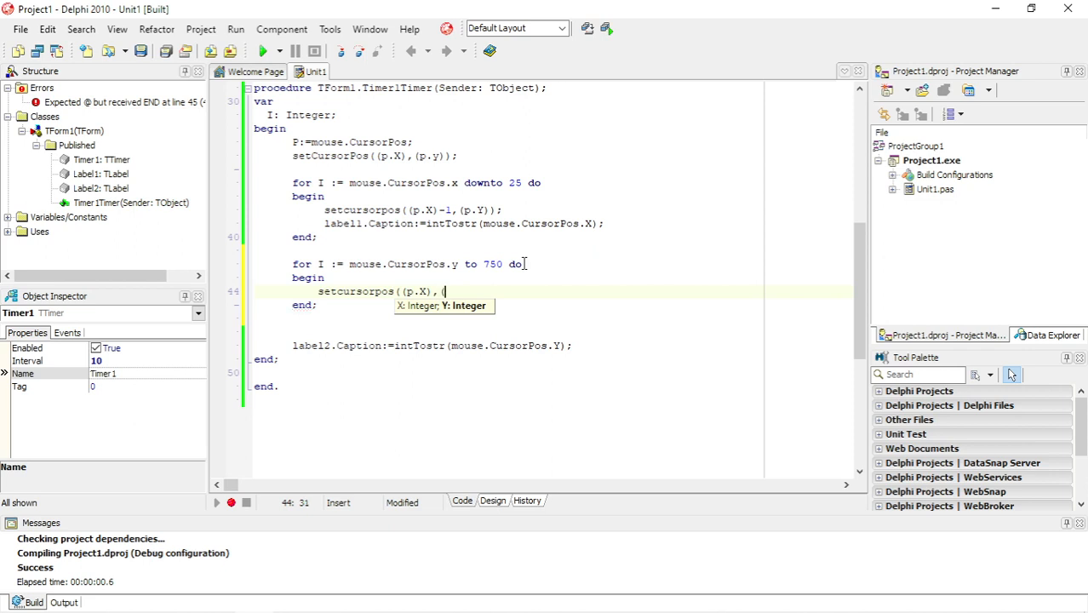
{"action": "type", "text": "p.y"}
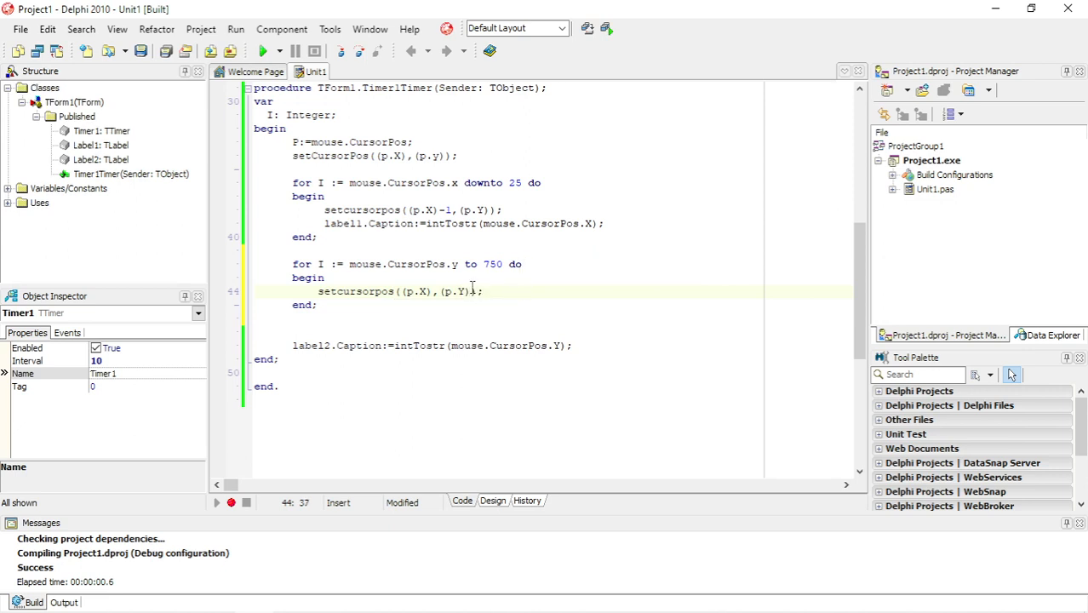
{"action": "left_click", "coordinate": [474, 290]}
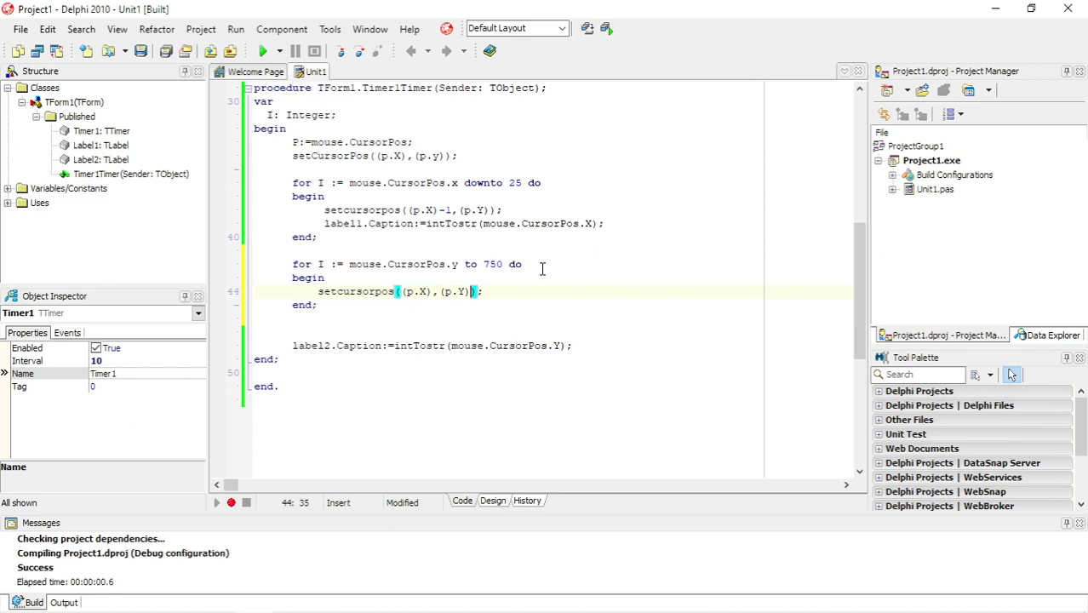
{"action": "type", "text": "+"}
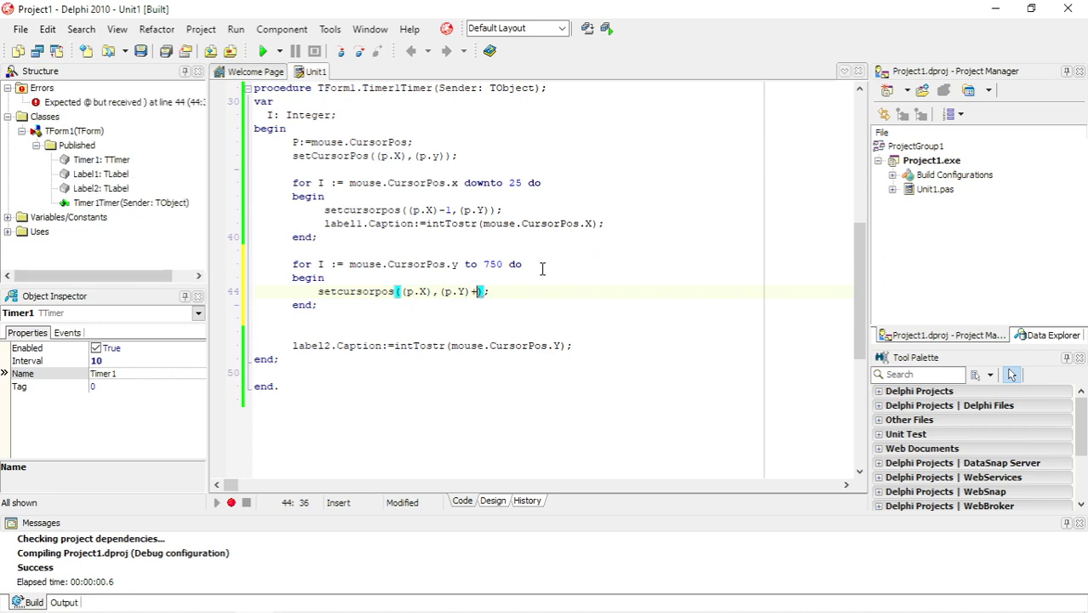
{"action": "type", "text": "1"}
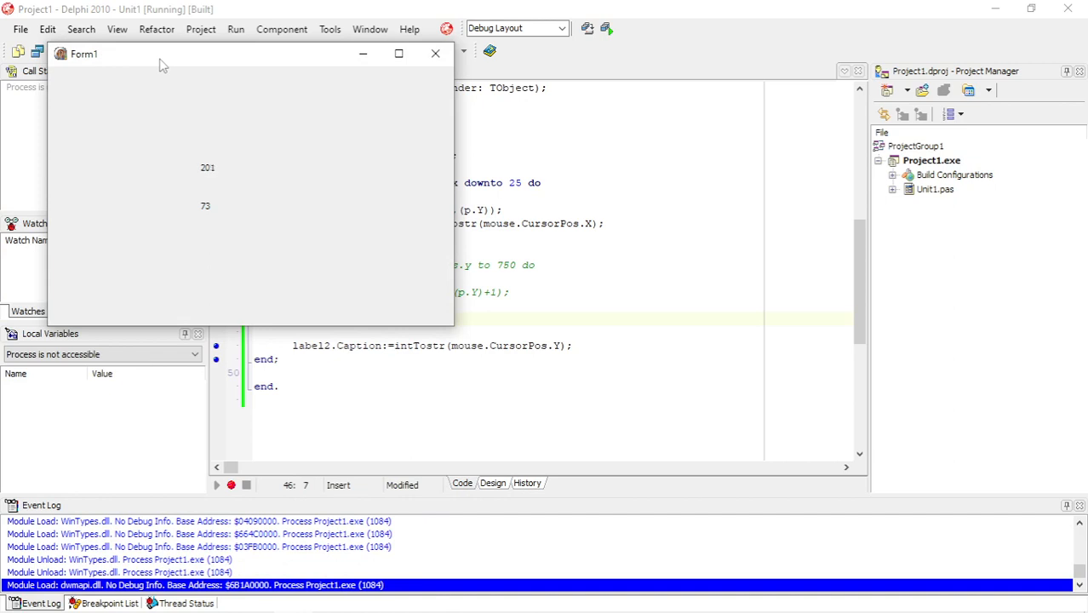
{"action": "mouse_move", "coordinate": [84, 64]}
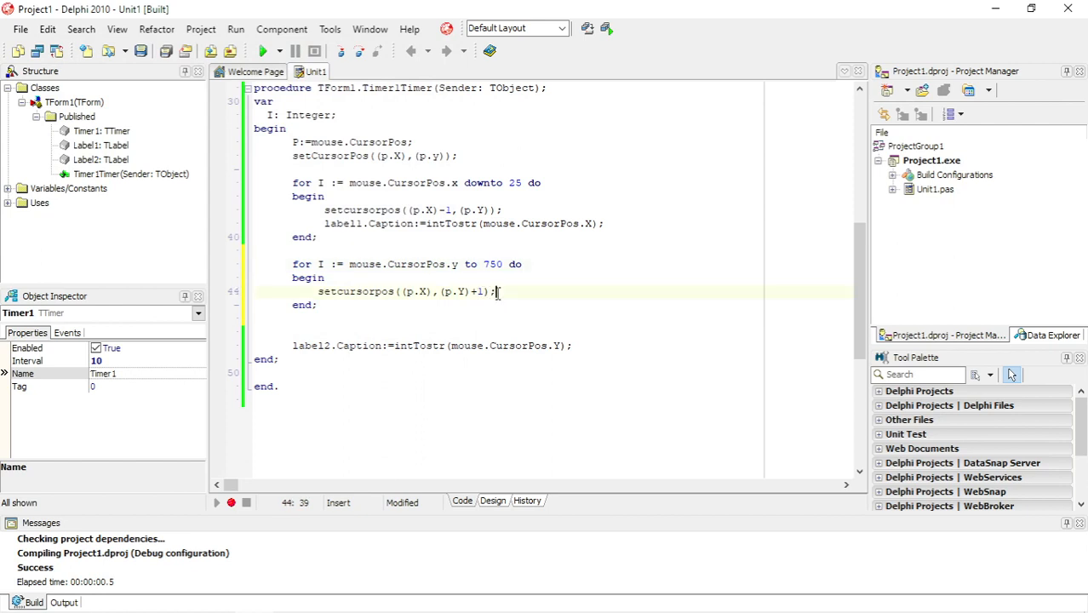
Type label2.Caption:=intTostr(mouse.CursorPos.Y); inside the second loop.
{"action": "type", "text": "label1.A"}
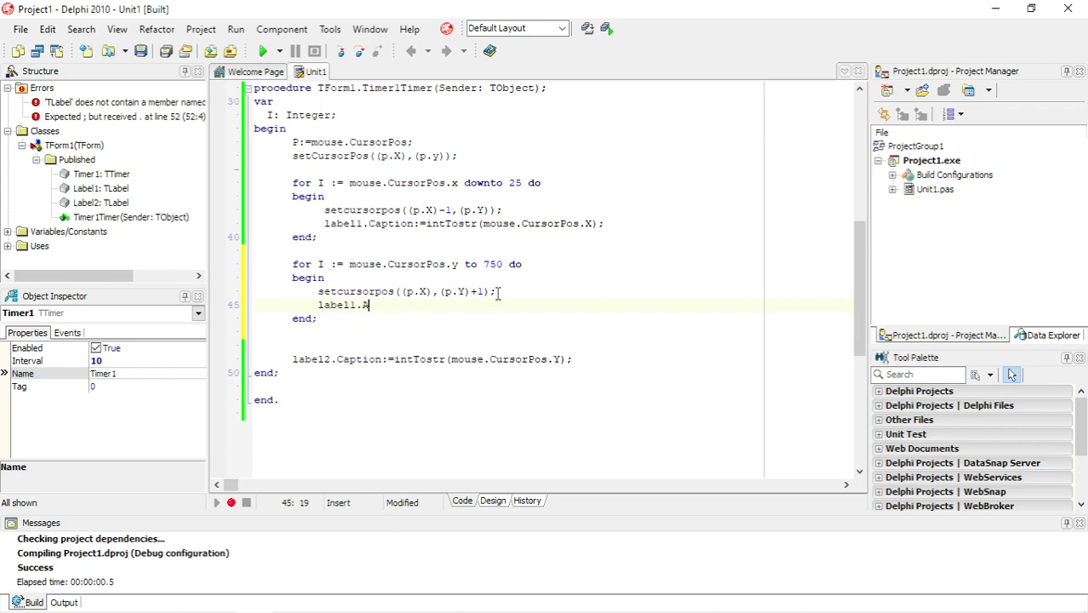
{"action": "type", "text": "aption"}
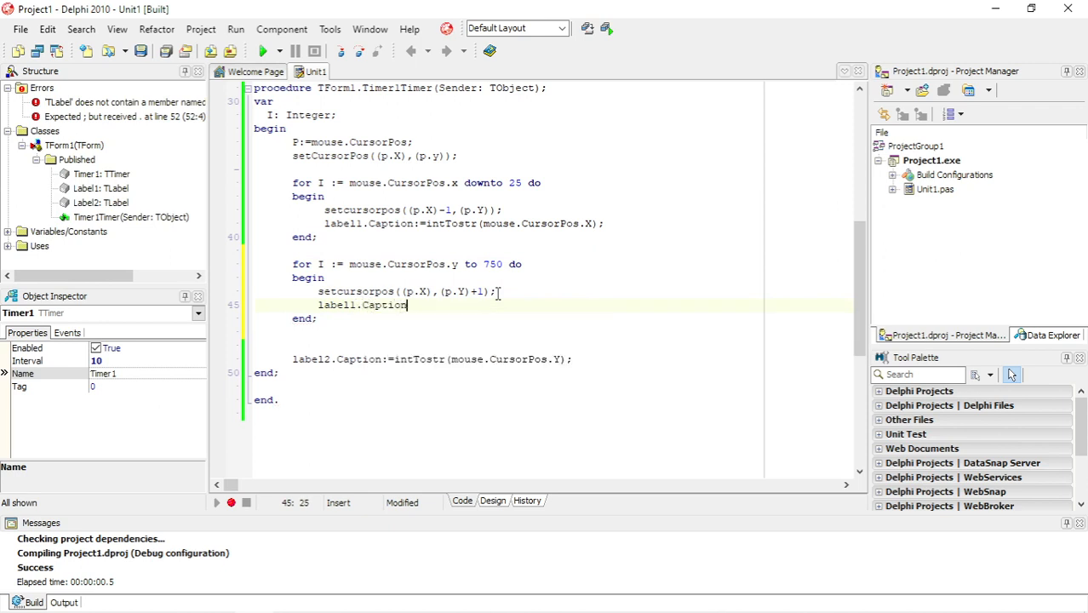
{"action": "type", "text": ":="}
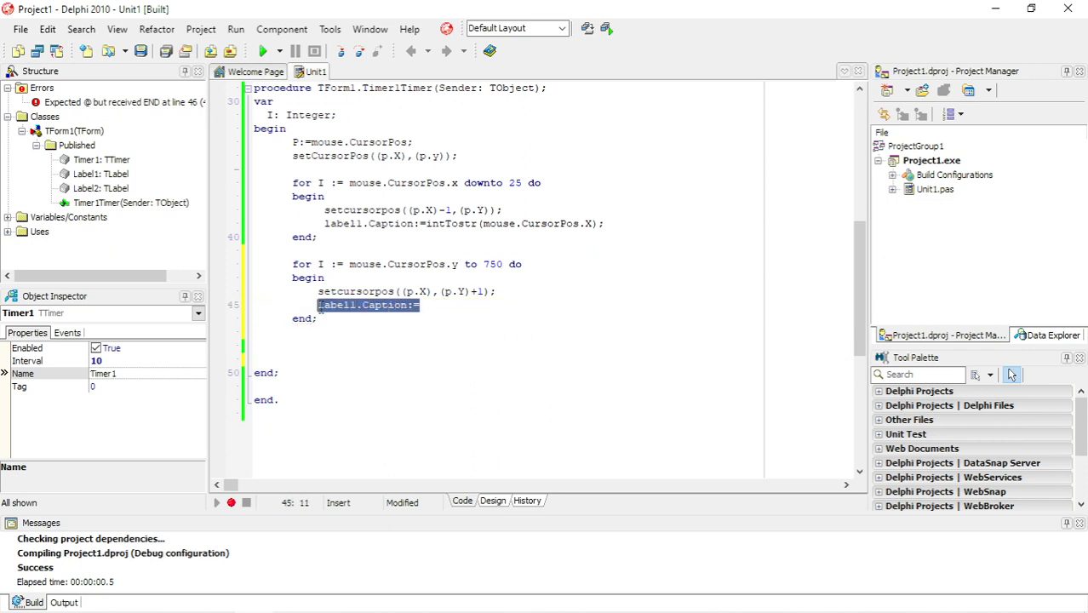
{"action": "type", "text": "label2.Caption:=intTostr(mouse.CursorPos.Y);"}
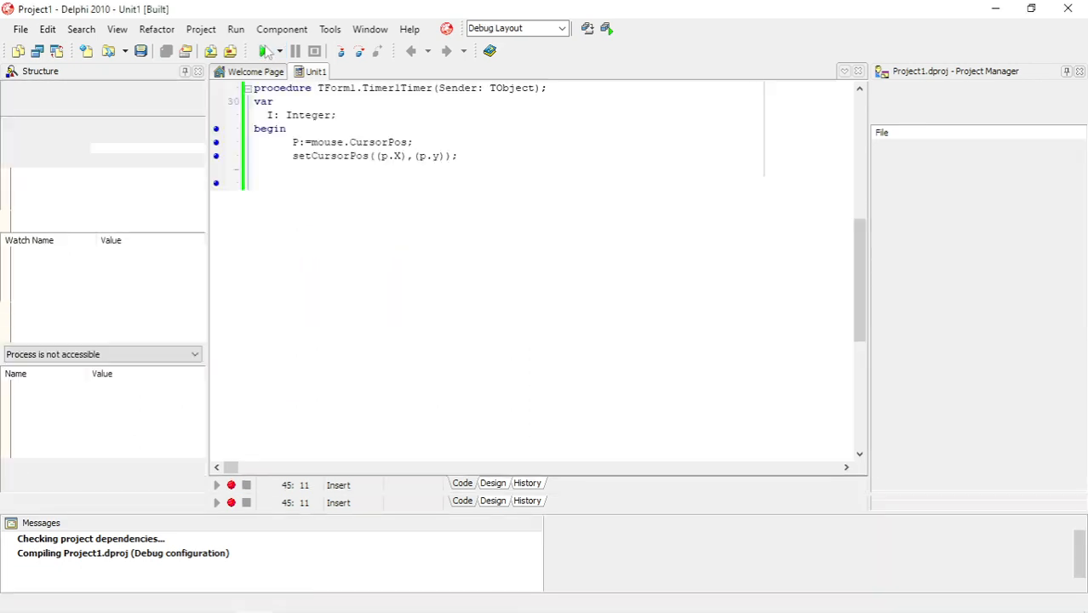
{"action": "left_click", "coordinate": [263, 51]}
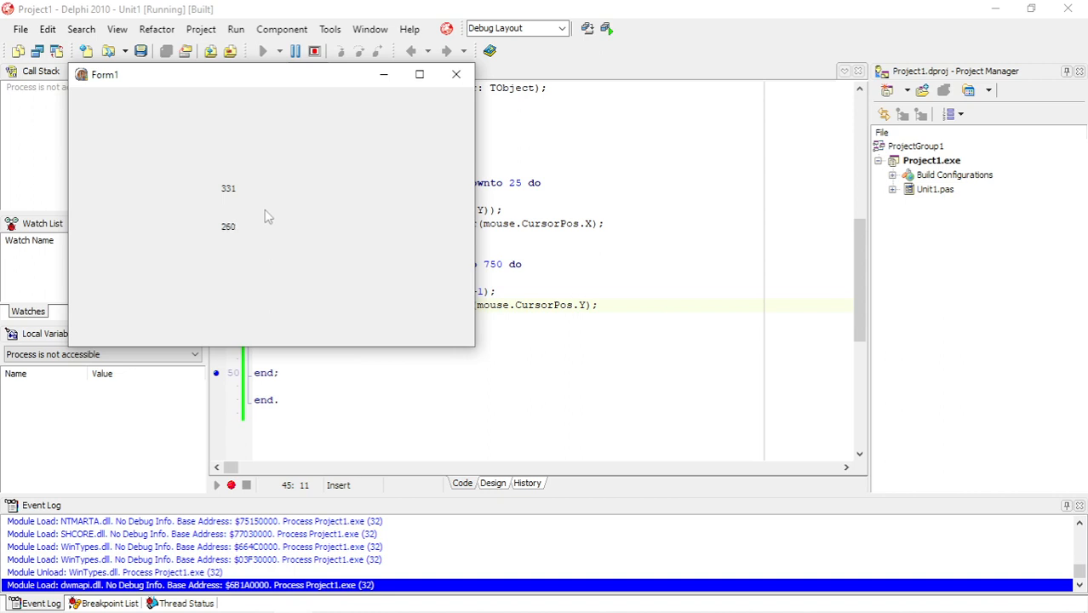
{"action": "mouse_move", "coordinate": [268, 317]}
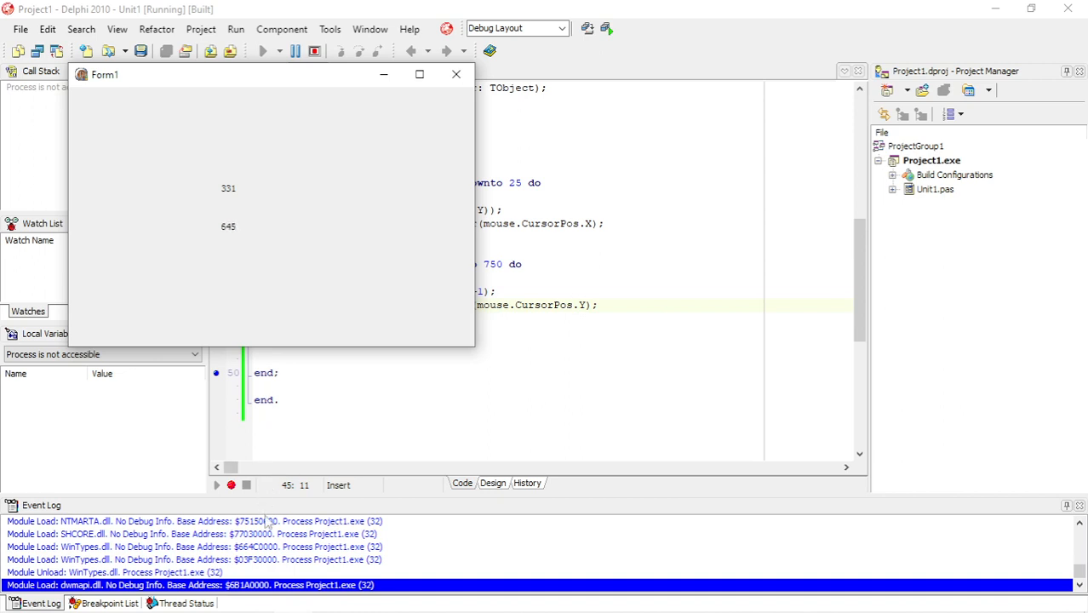
{"action": "mouse_move", "coordinate": [249, 606]}
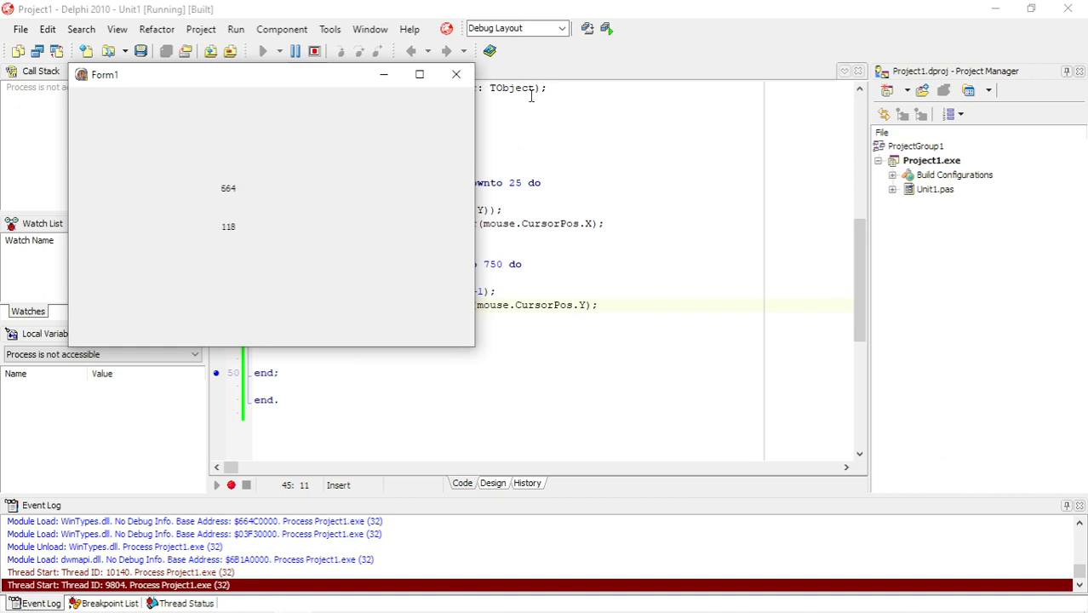
{"action": "mouse_move", "coordinate": [527, 145]}
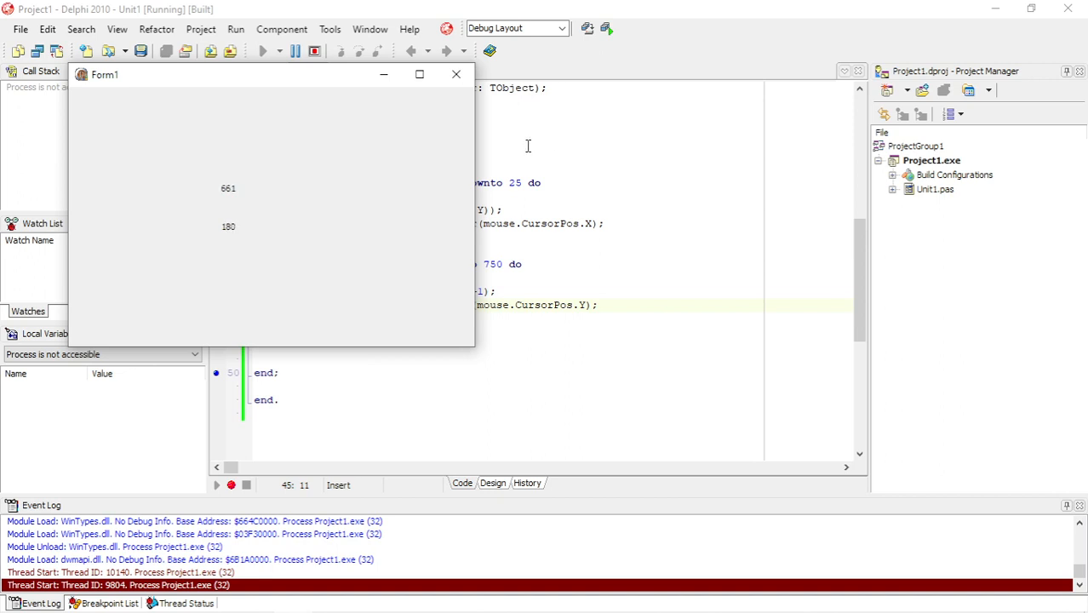
{"action": "mouse_move", "coordinate": [571, 157]}
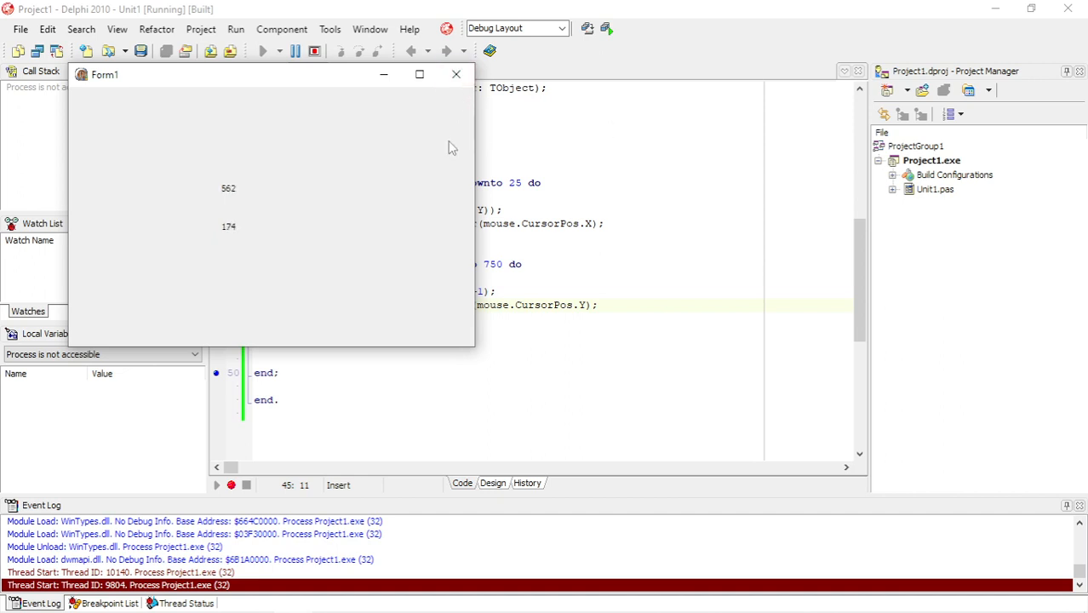
{"action": "mouse_move", "coordinate": [319, 87]}
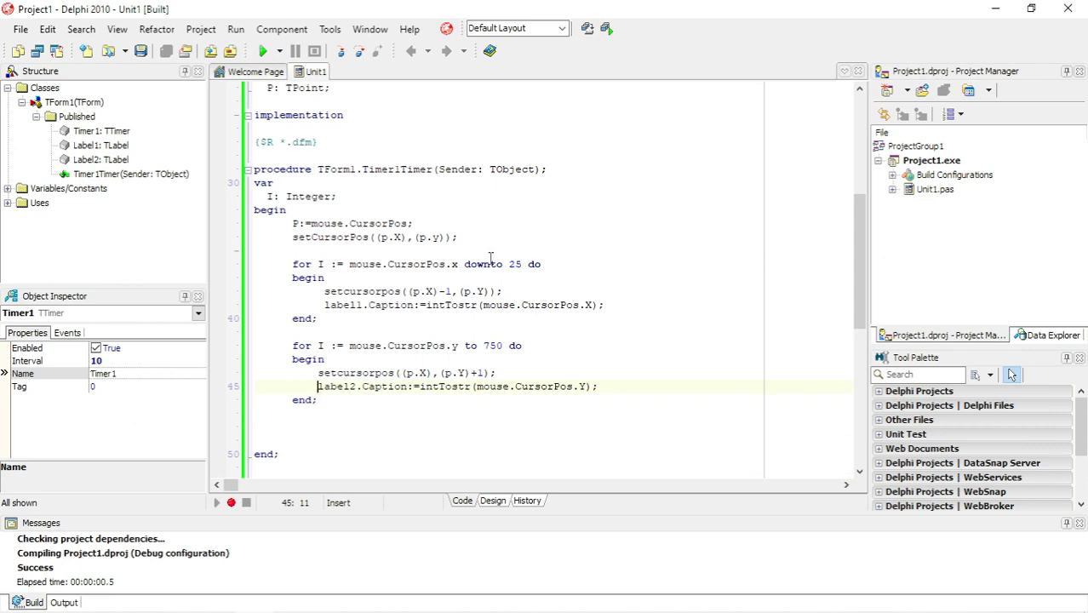
{"action": "mouse_move", "coordinate": [535, 299]}
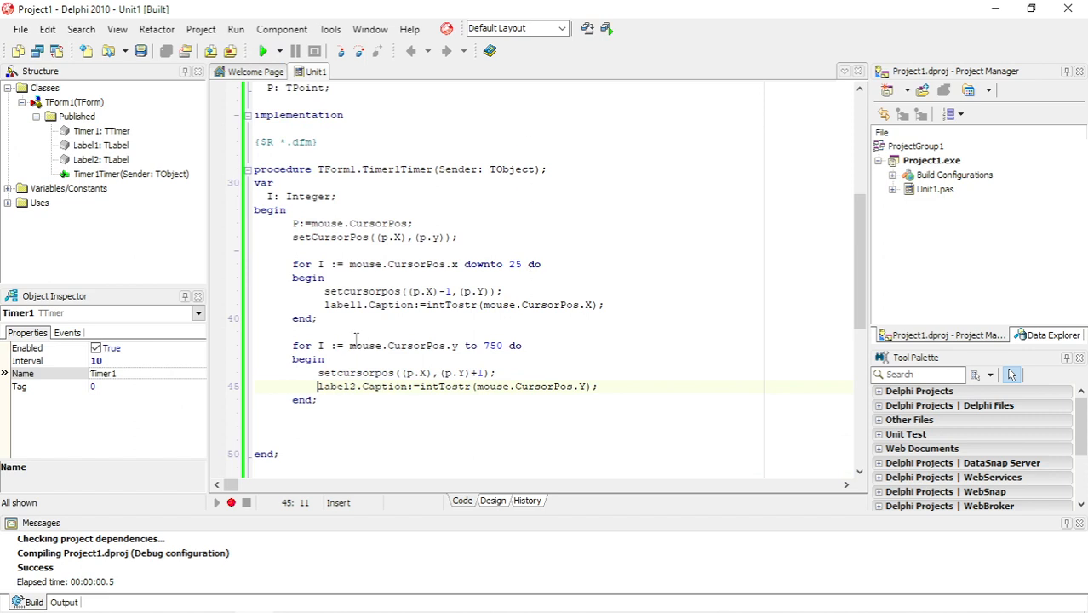
{"action": "mouse_move", "coordinate": [442, 251]}
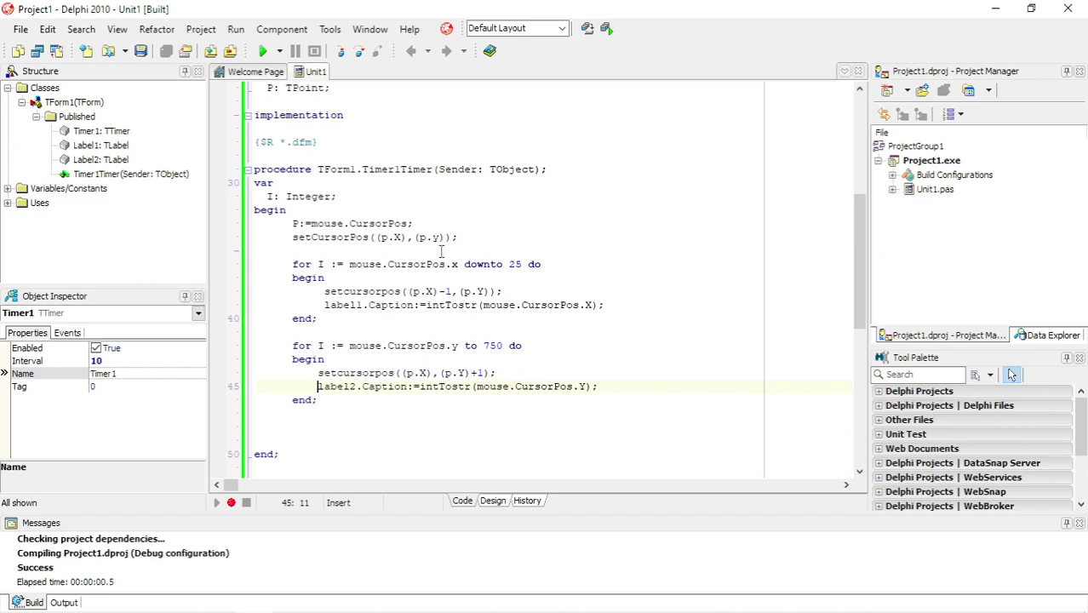
Switch to Form1's design view with the x and y labels and Timer1.
{"action": "left_click", "coordinate": [492, 500]}
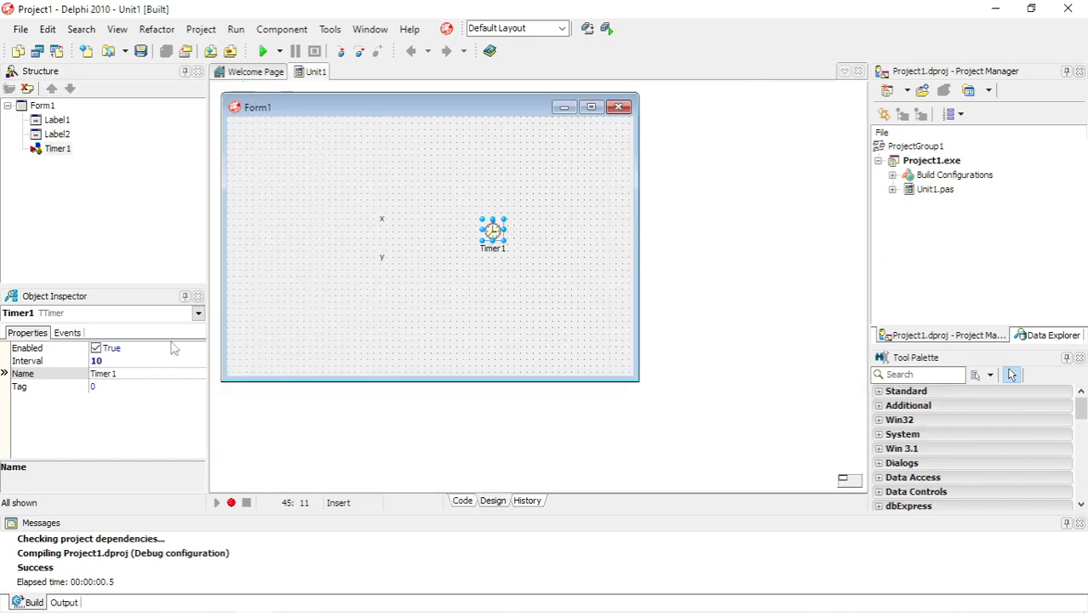
Set Timer1's Interval to 1000 in the Object Inspector.
{"action": "left_click", "coordinate": [144, 360]}
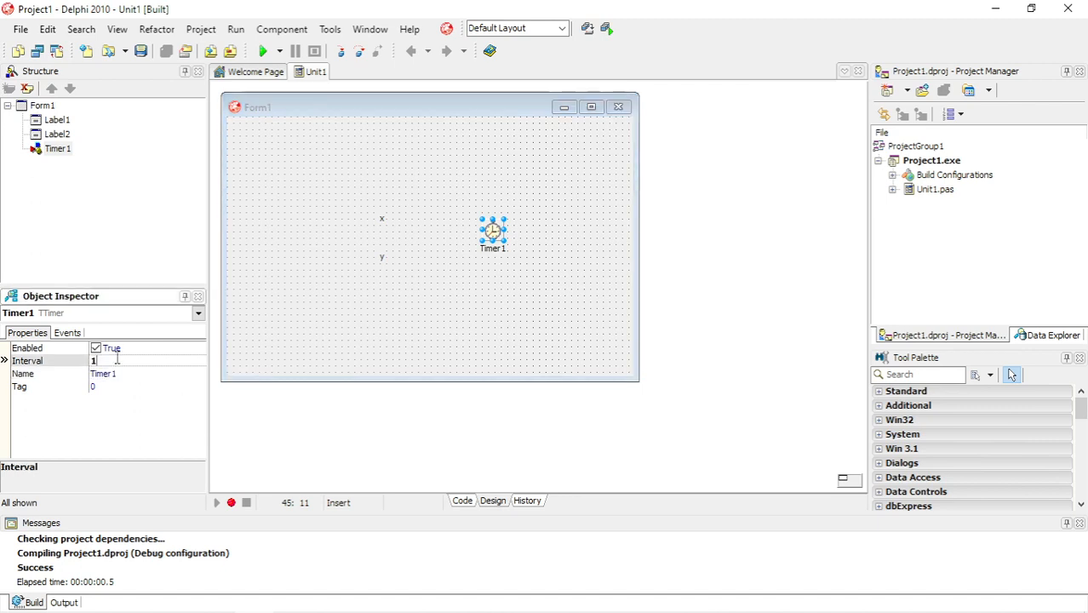
{"action": "type", "text": "000"}
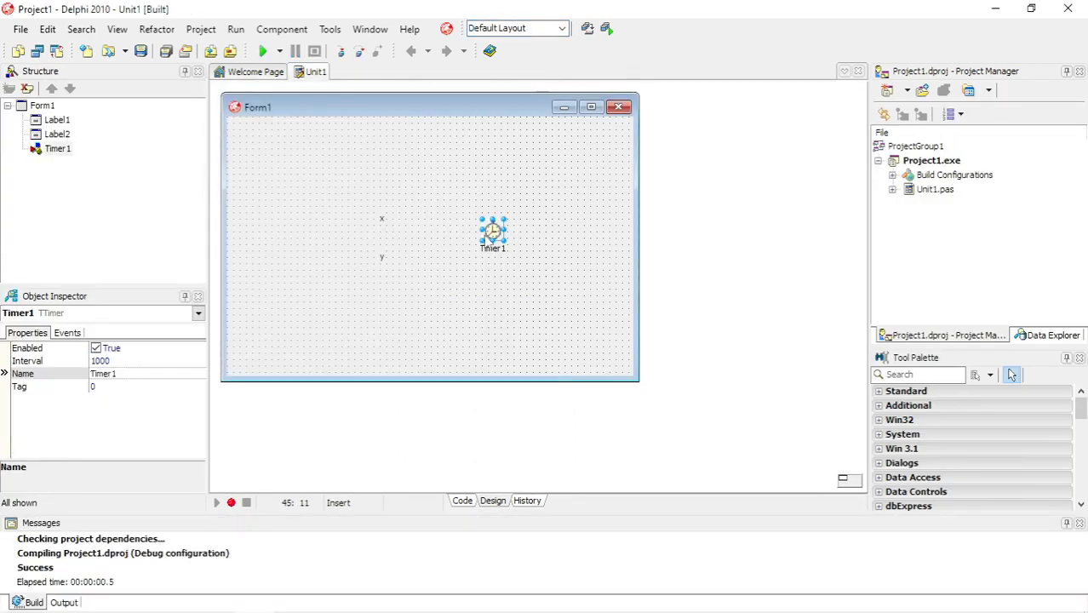
{"action": "left_click", "coordinate": [145, 361]}
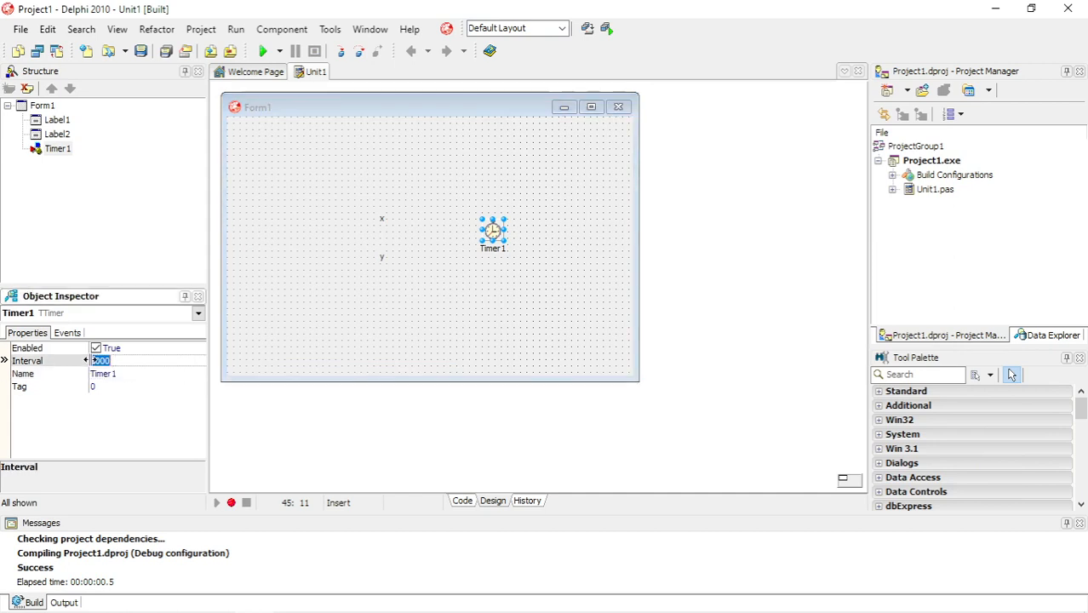
{"action": "type", "text": "1000"}
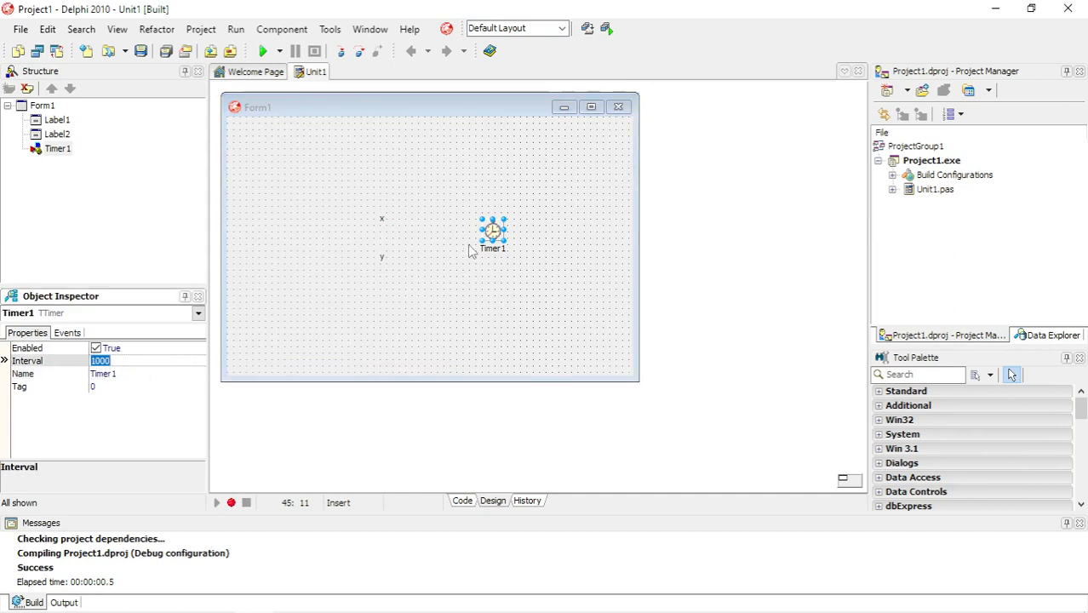